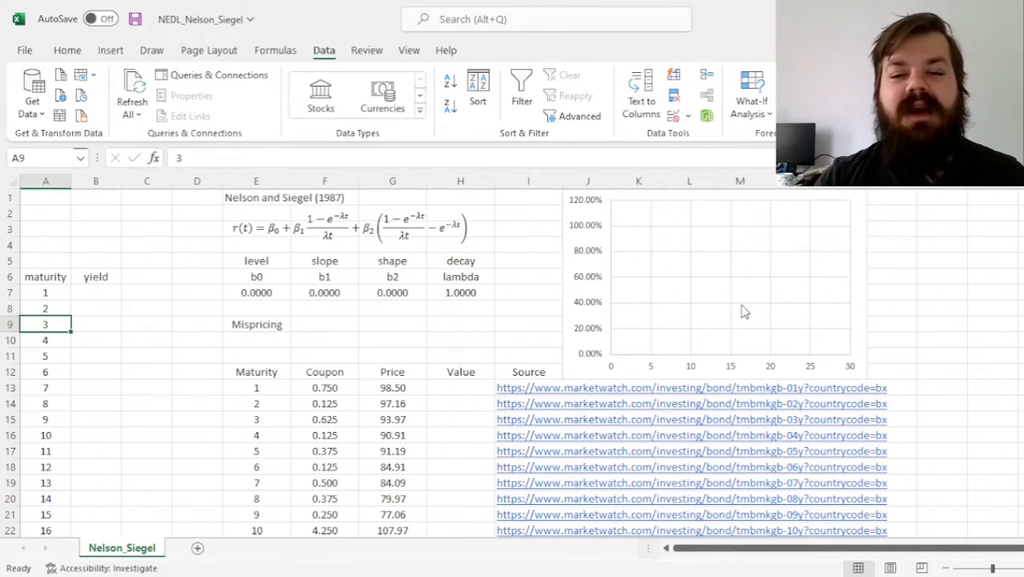
mouse_move(921, 302)
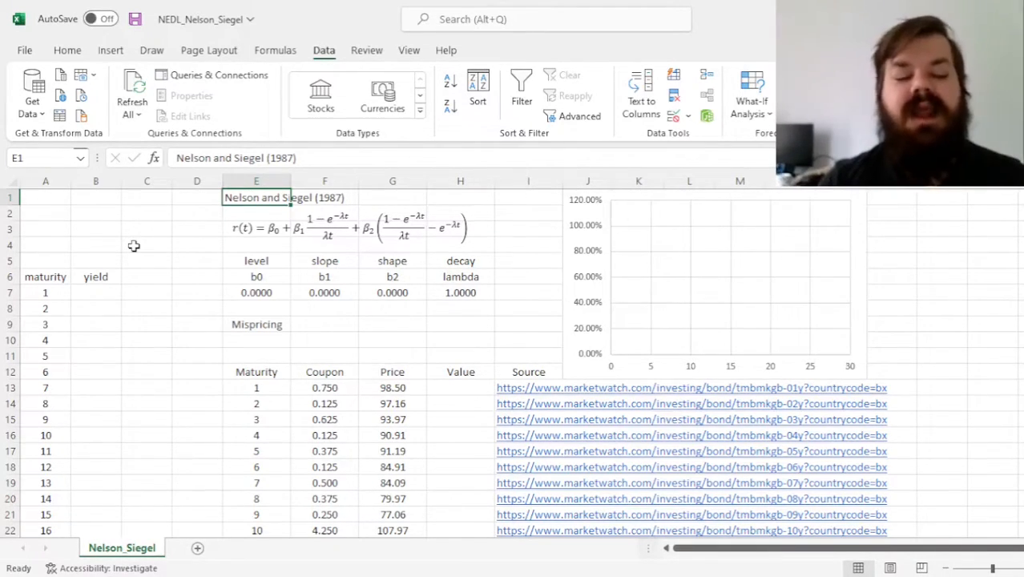
mouse_move(268, 364)
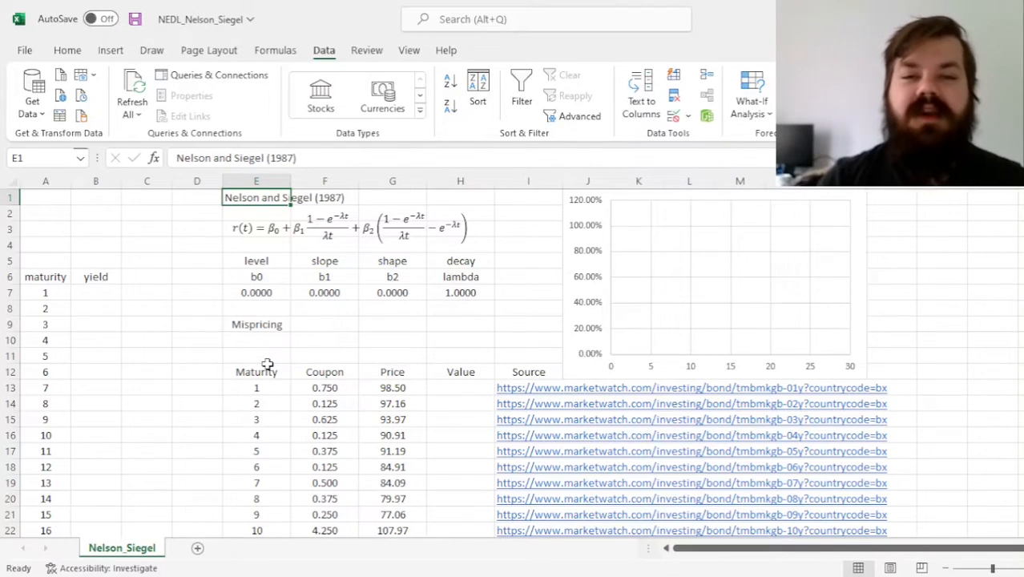
Review the bond table's price, source and maturity columns, starting with the 1-year bond.
drag(256, 387, 257, 530)
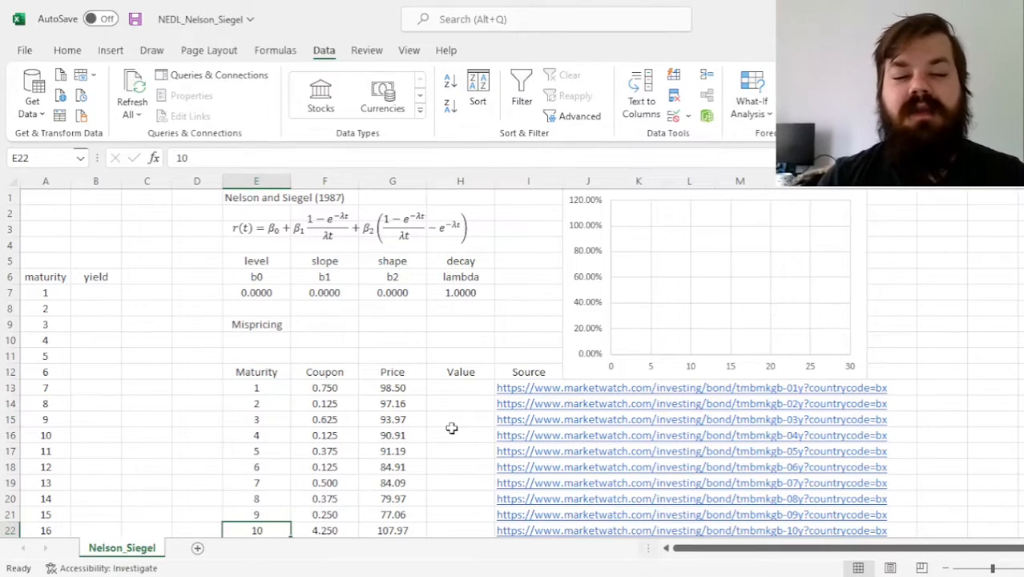
click(257, 371)
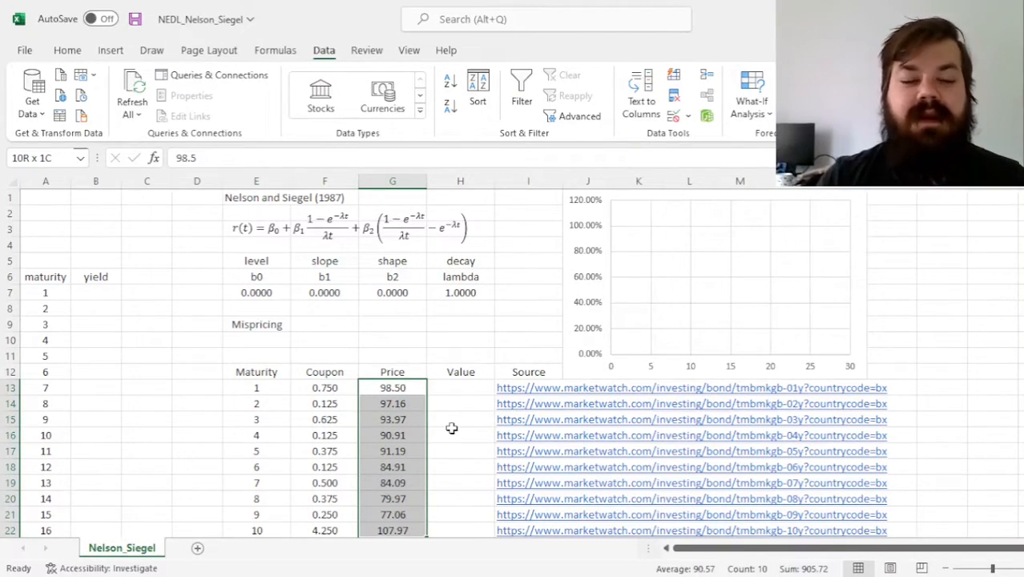
click(528, 387)
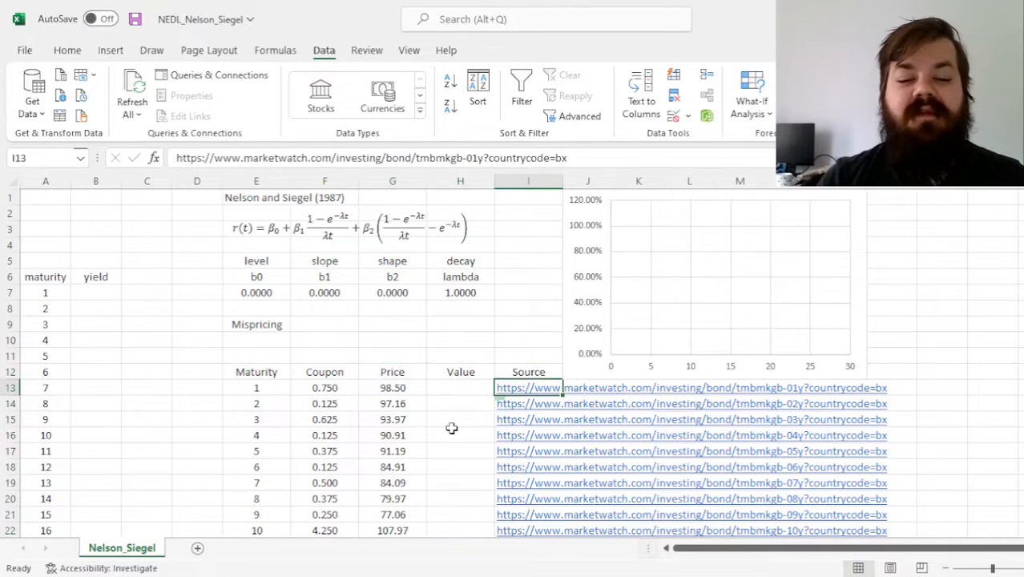
click(528, 370)
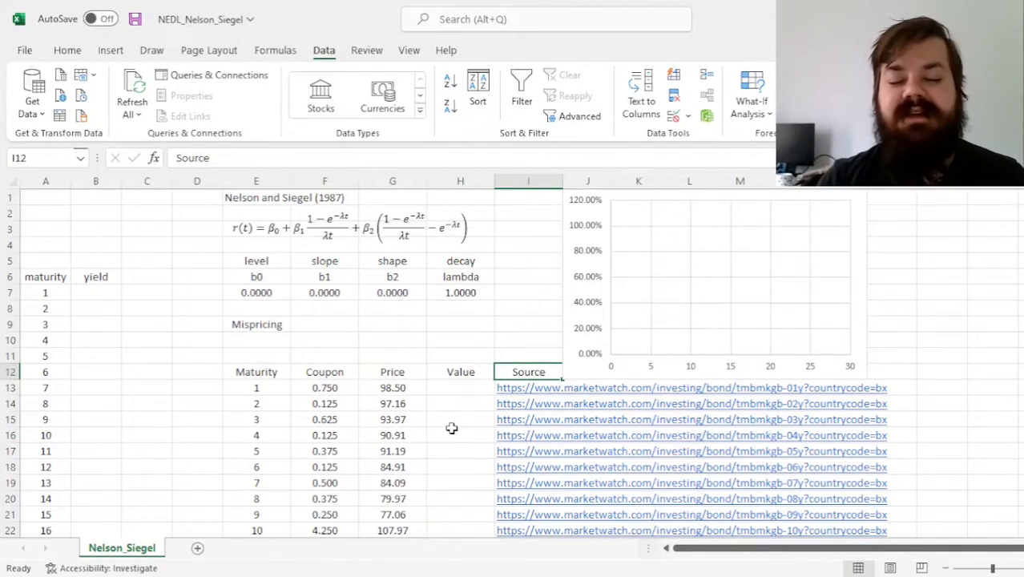
click(256, 386)
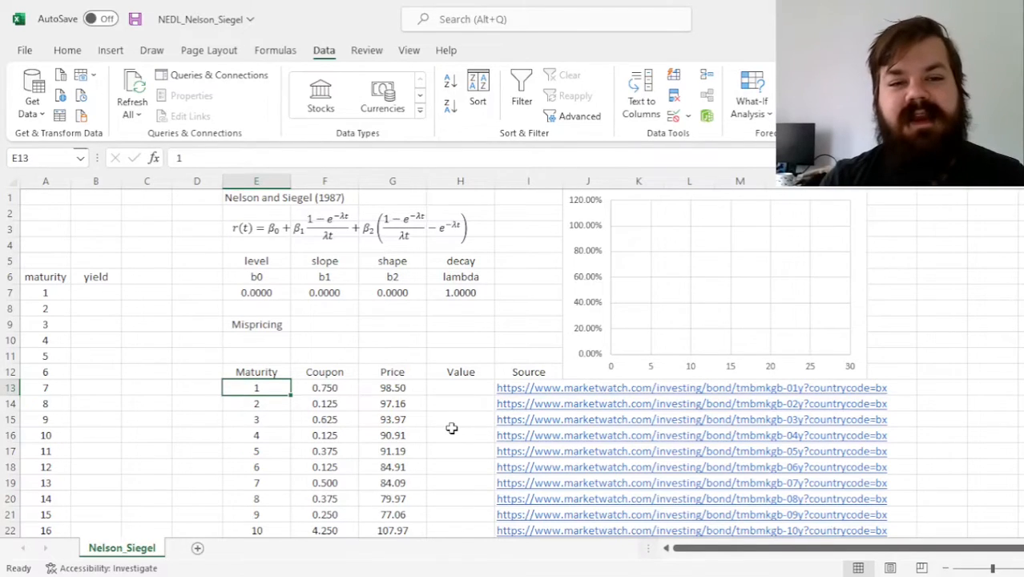
click(255, 371)
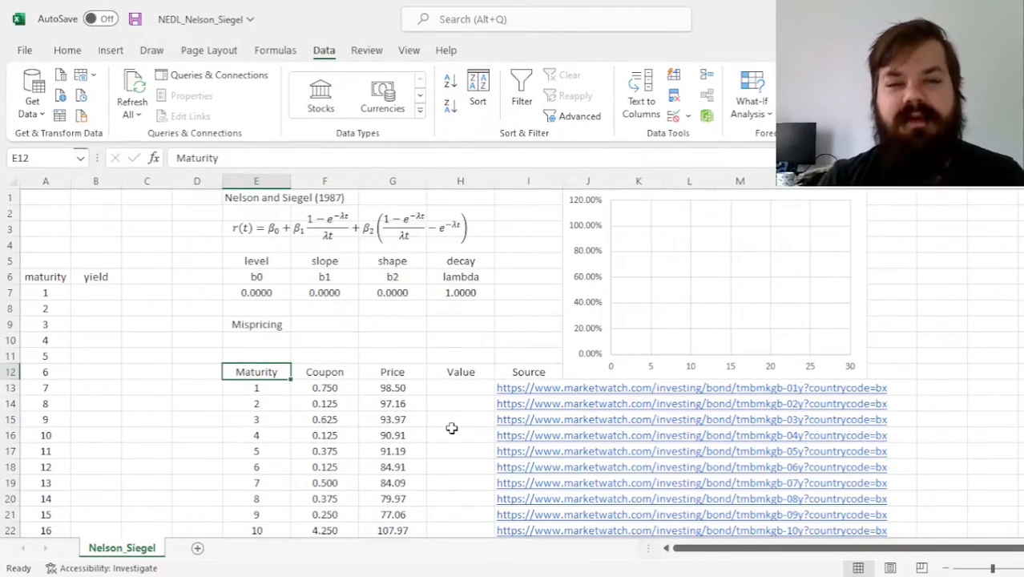
click(256, 387)
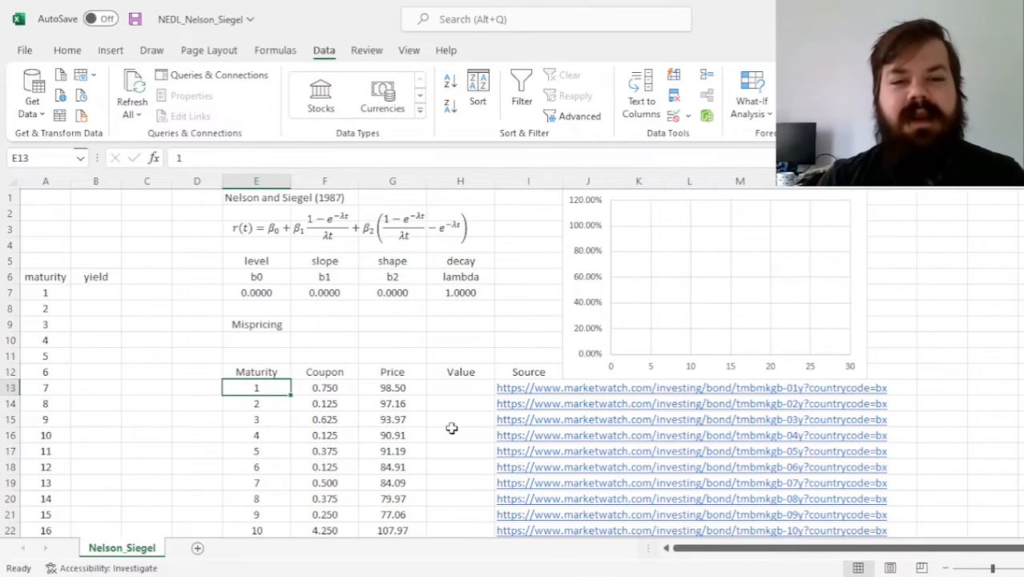
click(255, 370)
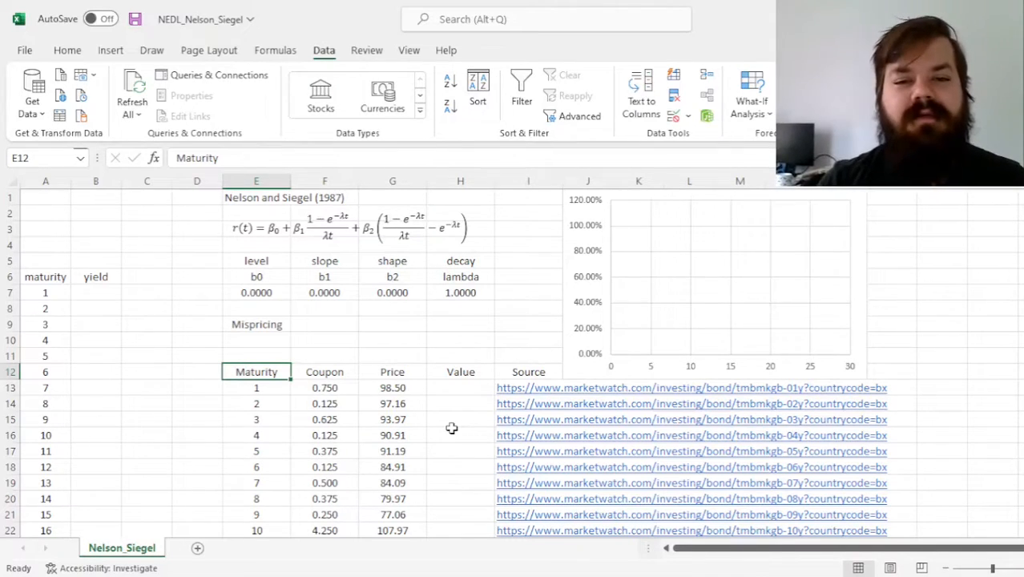
mouse_move(354, 353)
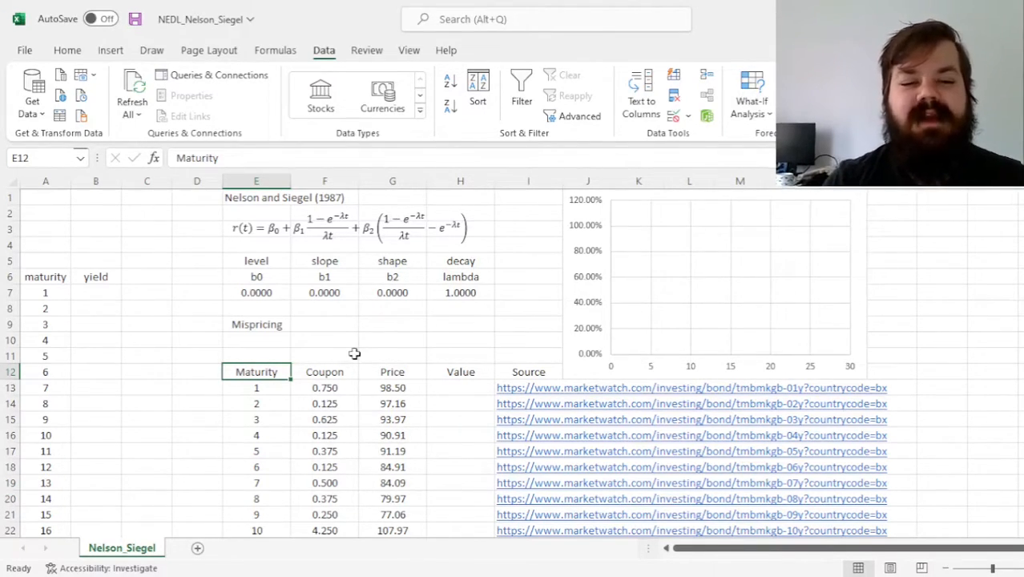
click(255, 387)
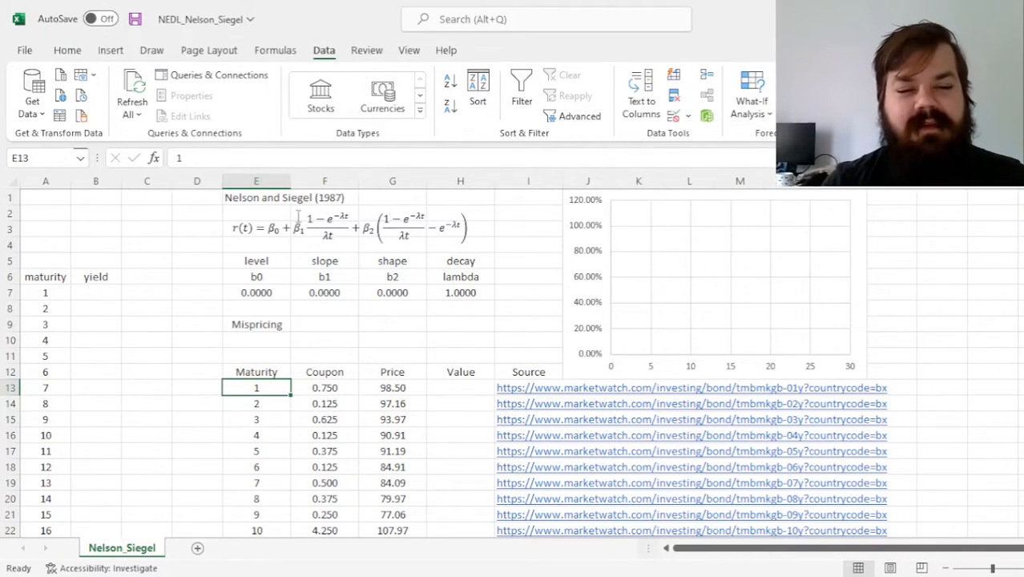
Walk through the b0, b1, b2 and lambda parameter cells and the Nelson-Siegel formula box.
click(348, 228)
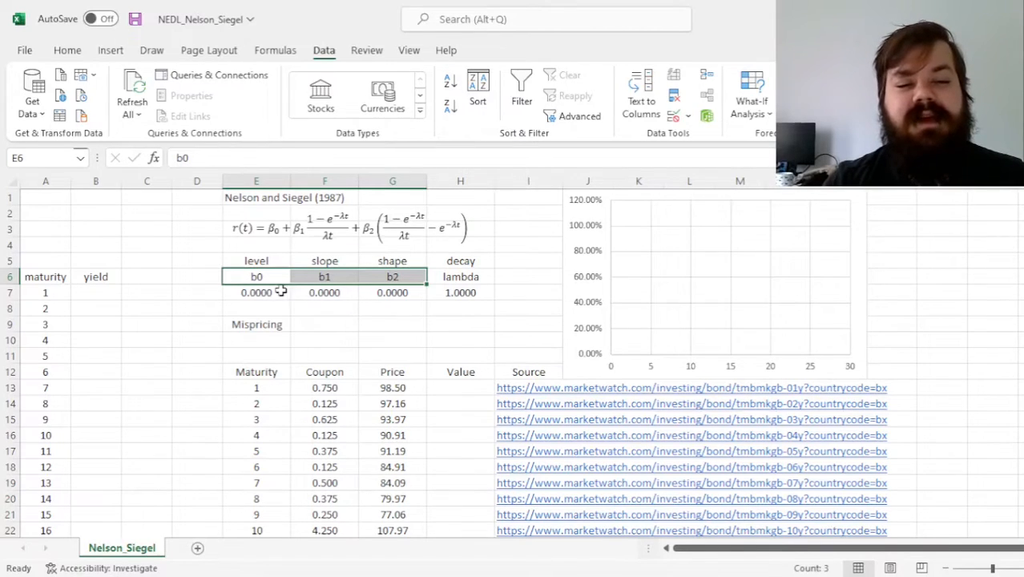
click(256, 260)
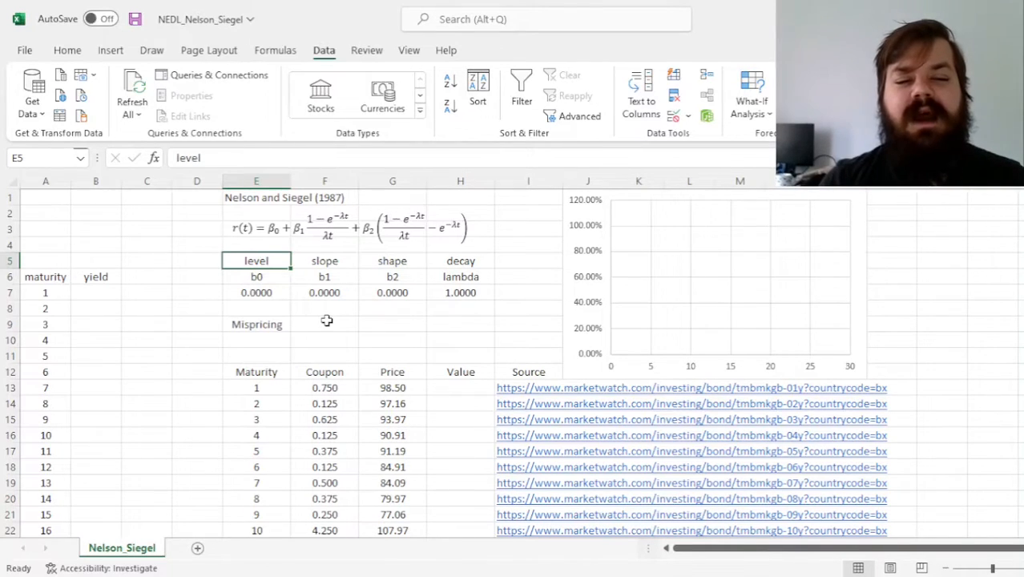
click(324, 261)
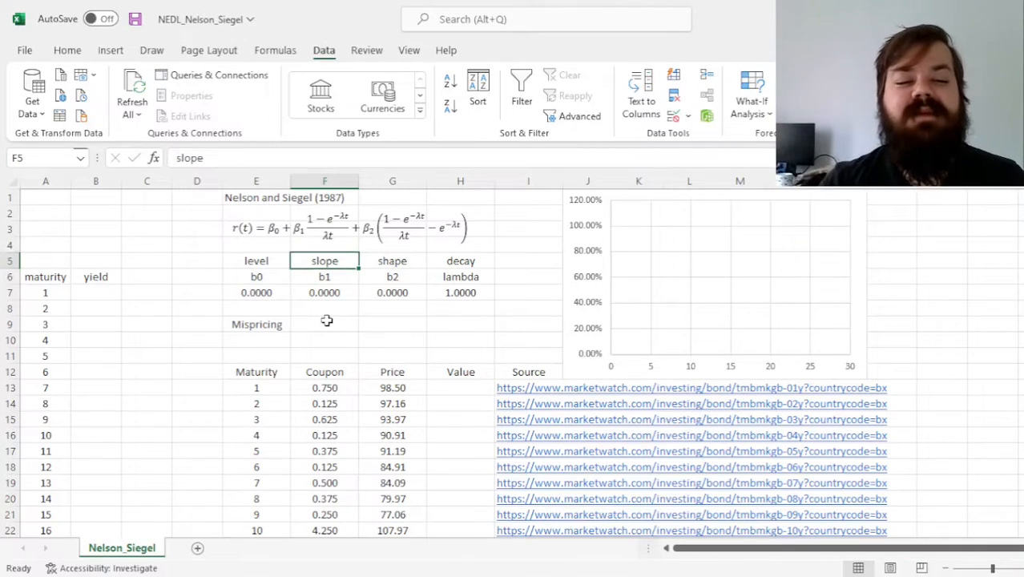
click(392, 260)
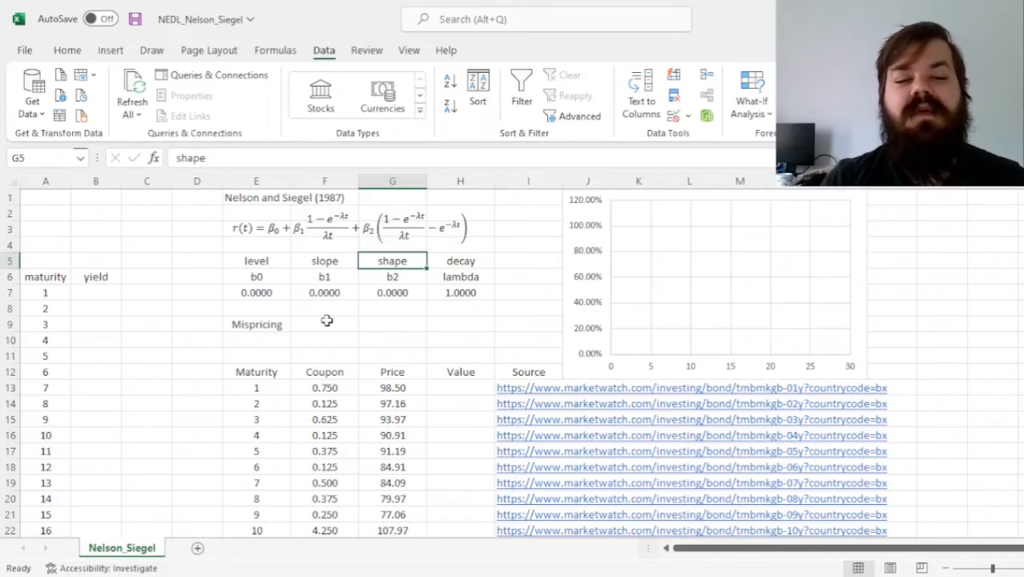
click(392, 292)
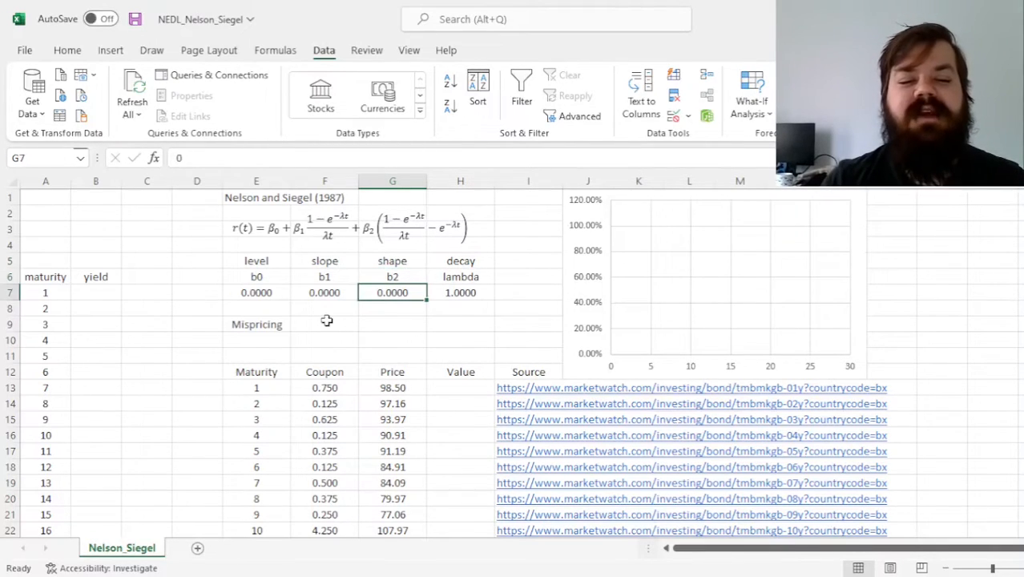
click(392, 276)
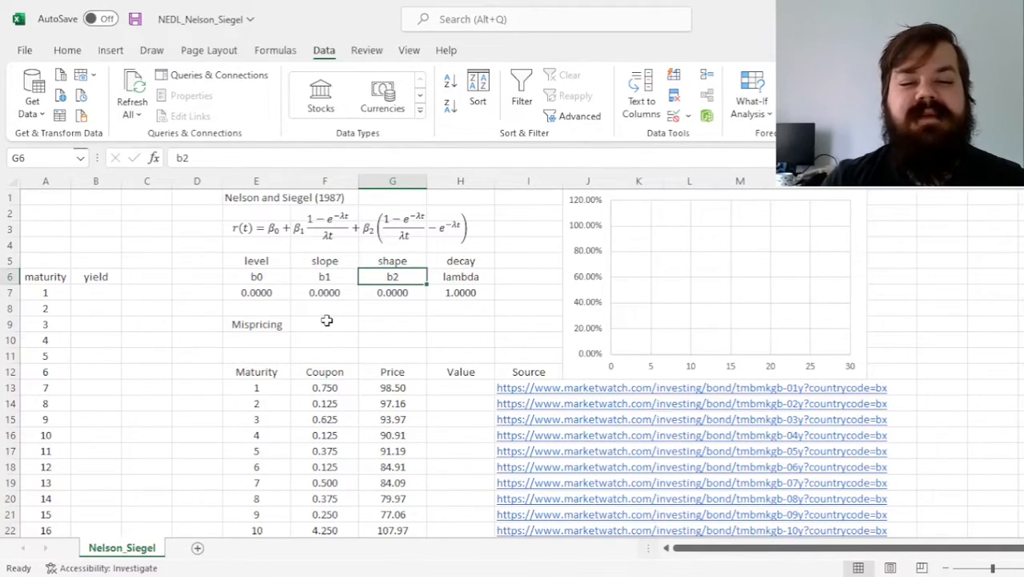
click(459, 293)
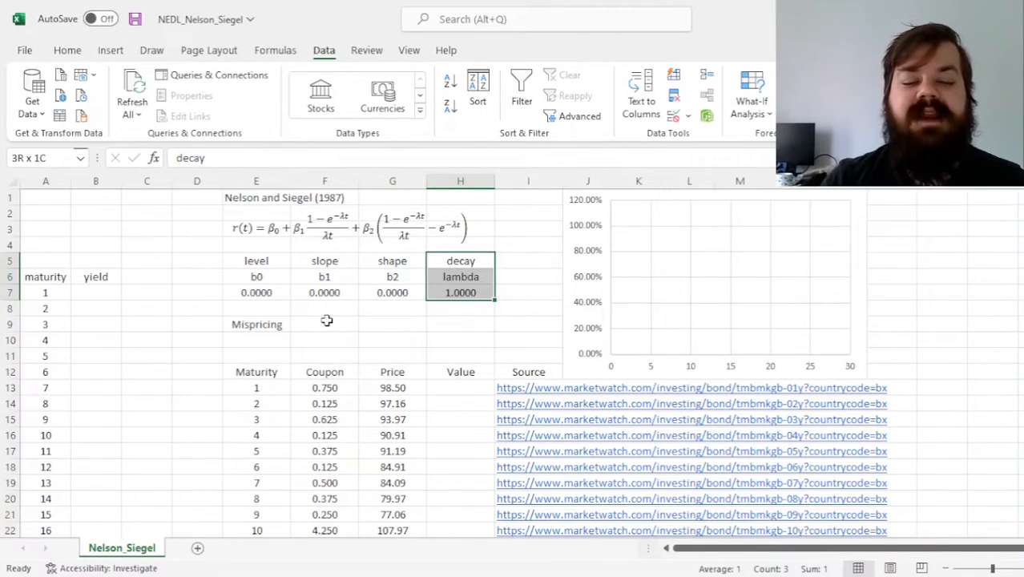
mouse_move(437, 203)
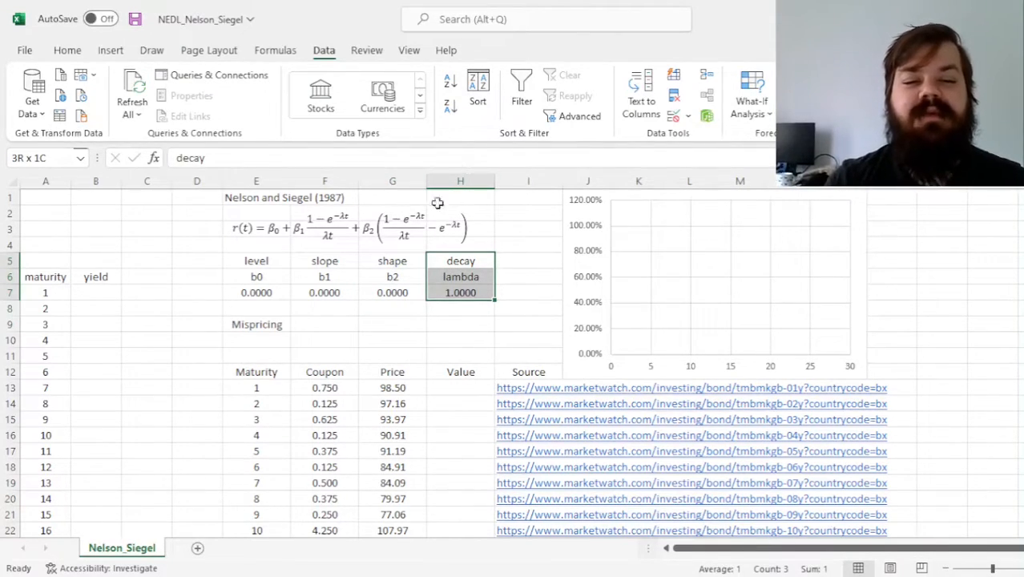
click(344, 229)
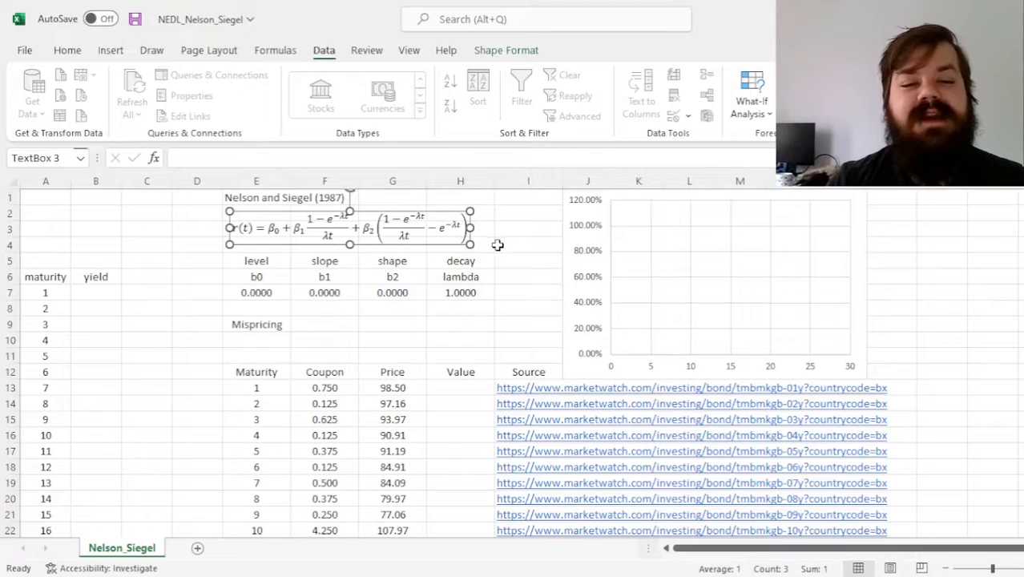
mouse_move(525, 239)
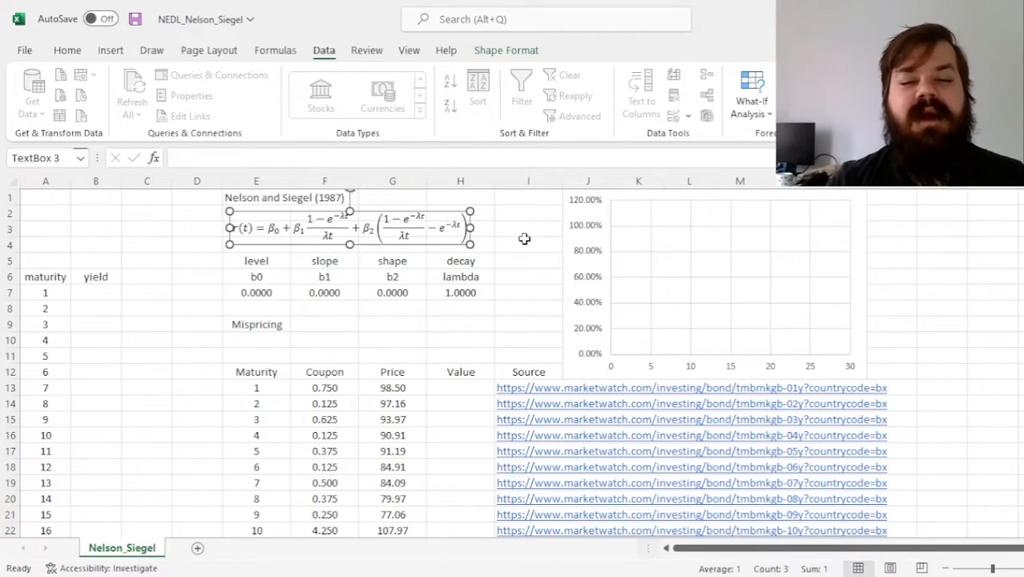
mouse_move(511, 236)
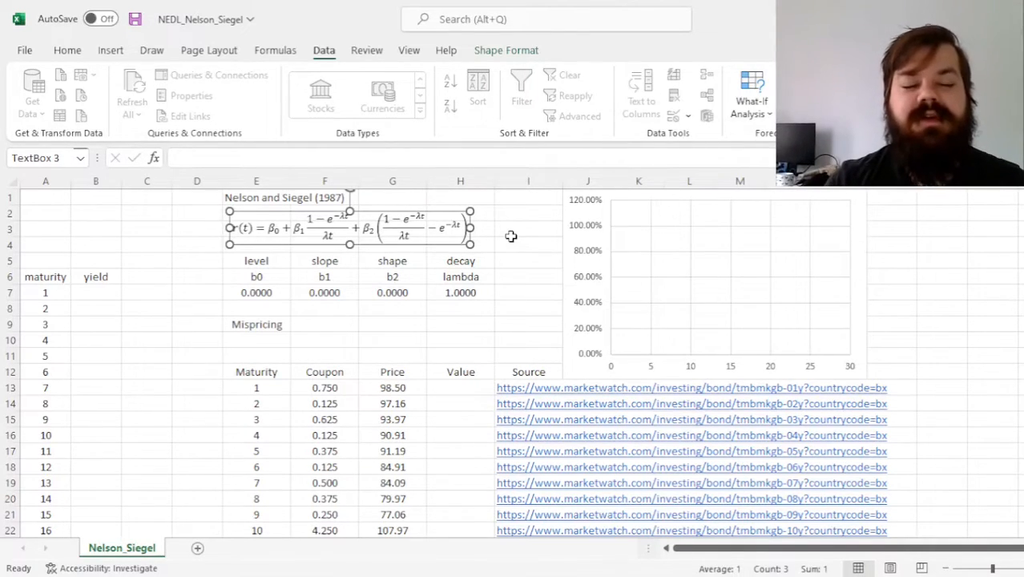
Compare the parameter values and lambda of 1.0000 against empty yield cell B7.
click(459, 292)
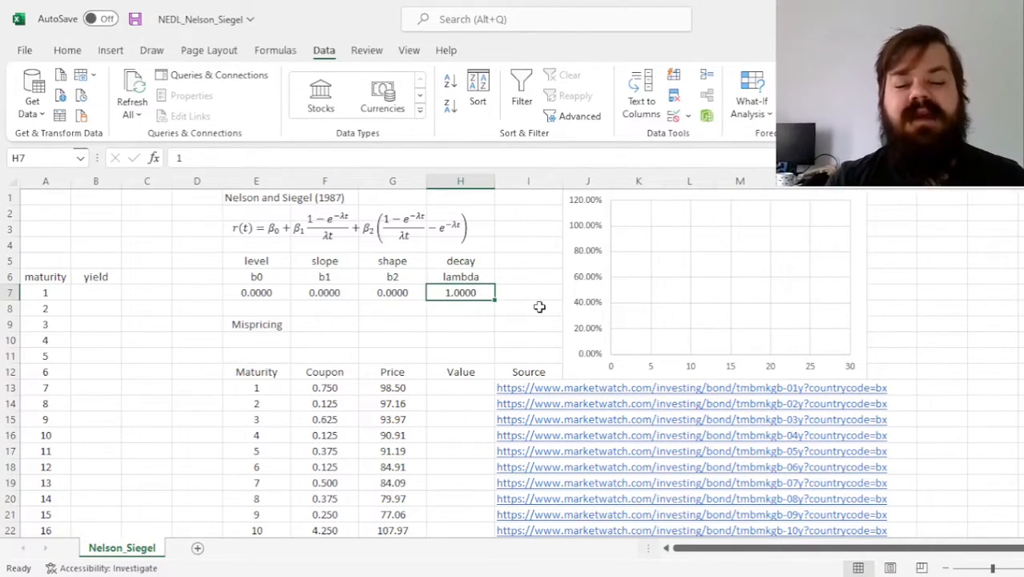
mouse_move(430, 311)
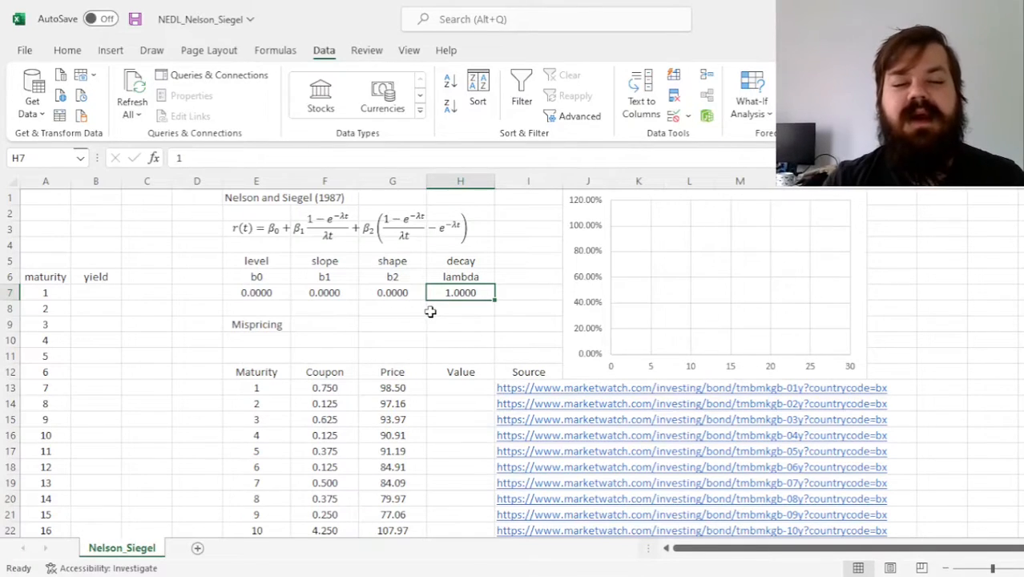
mouse_move(379, 302)
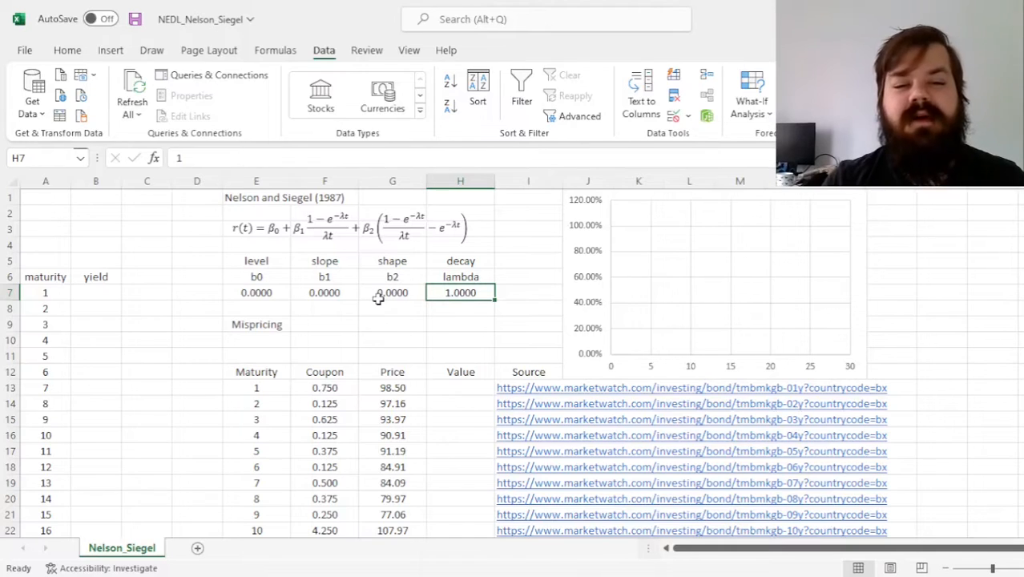
click(392, 261)
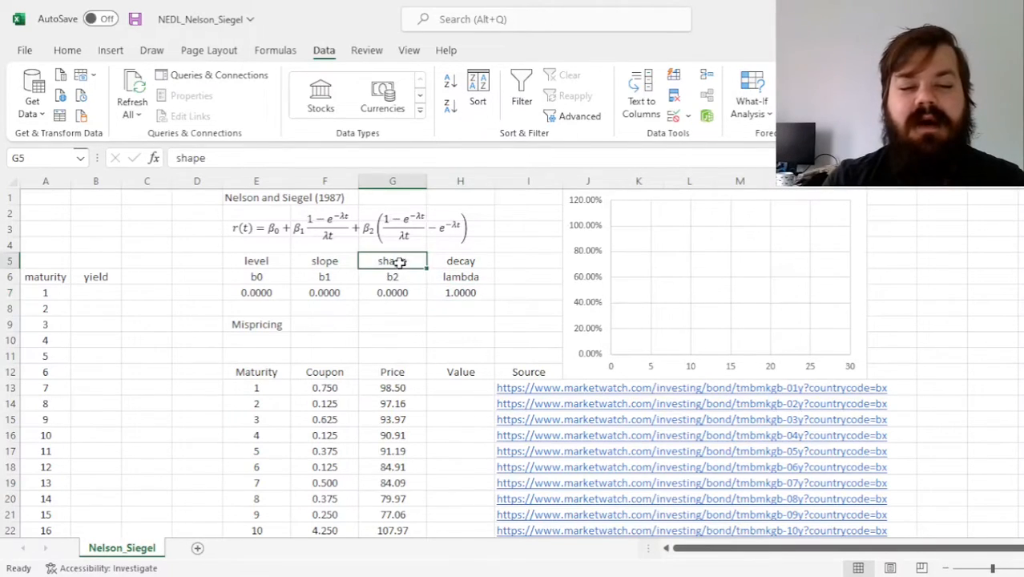
drag(392, 260, 392, 292)
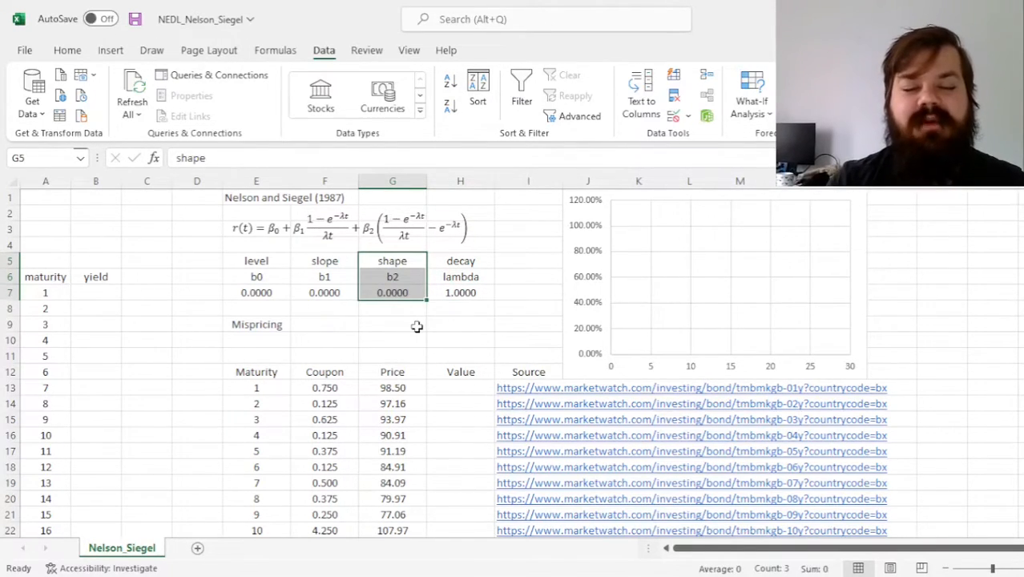
mouse_move(399, 318)
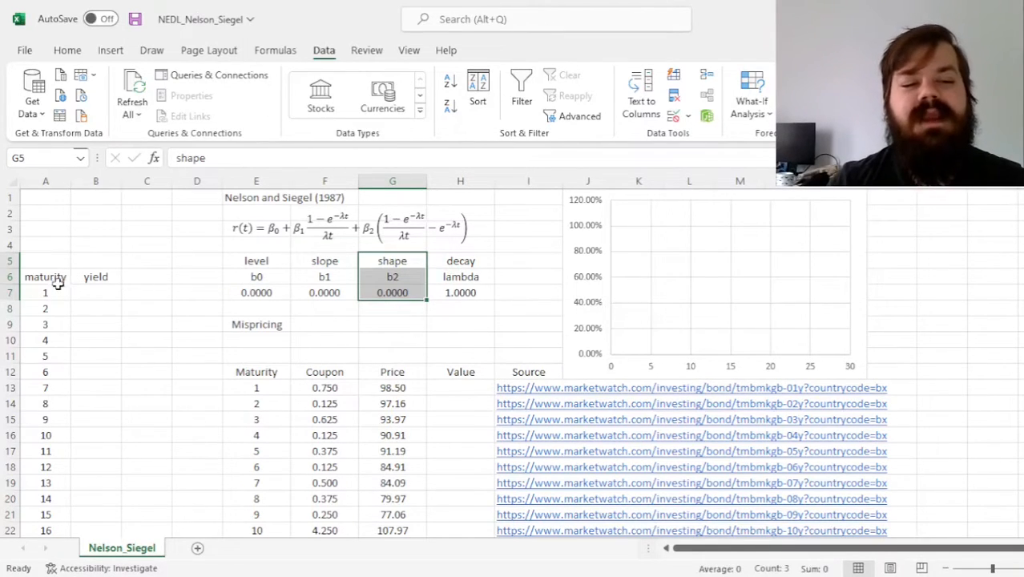
click(95, 292)
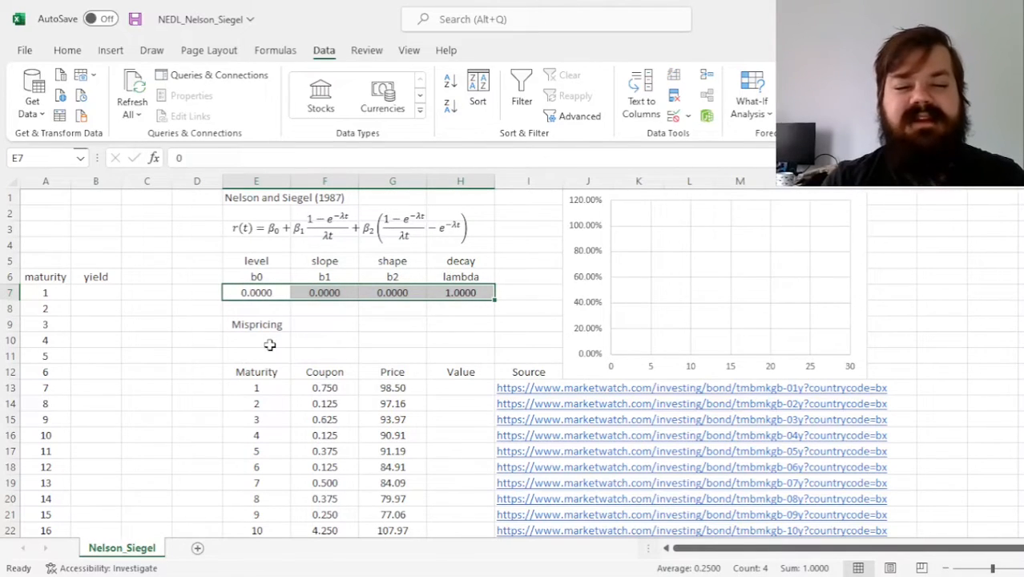
click(96, 292)
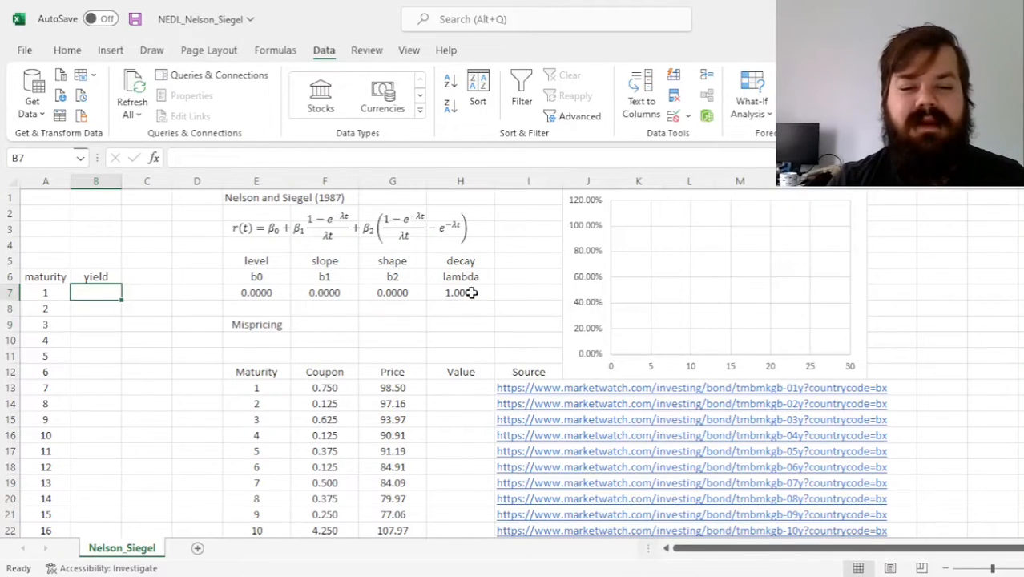
click(459, 292)
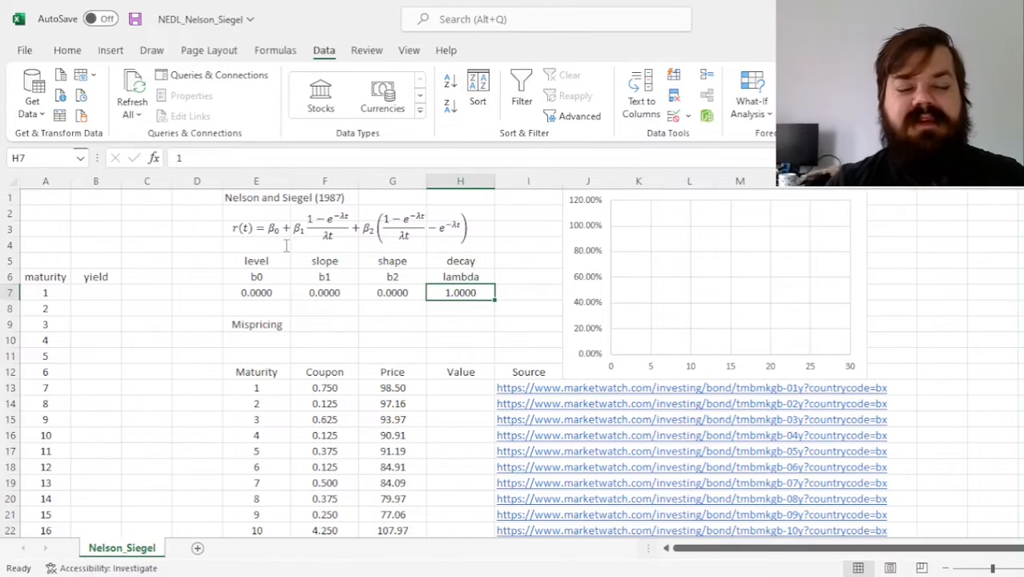
click(95, 291)
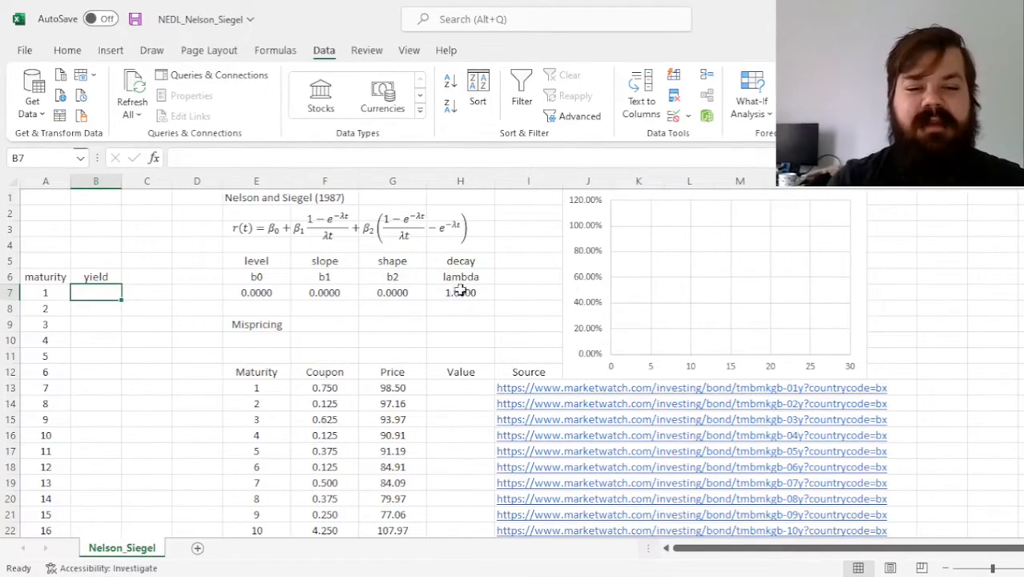
click(460, 293)
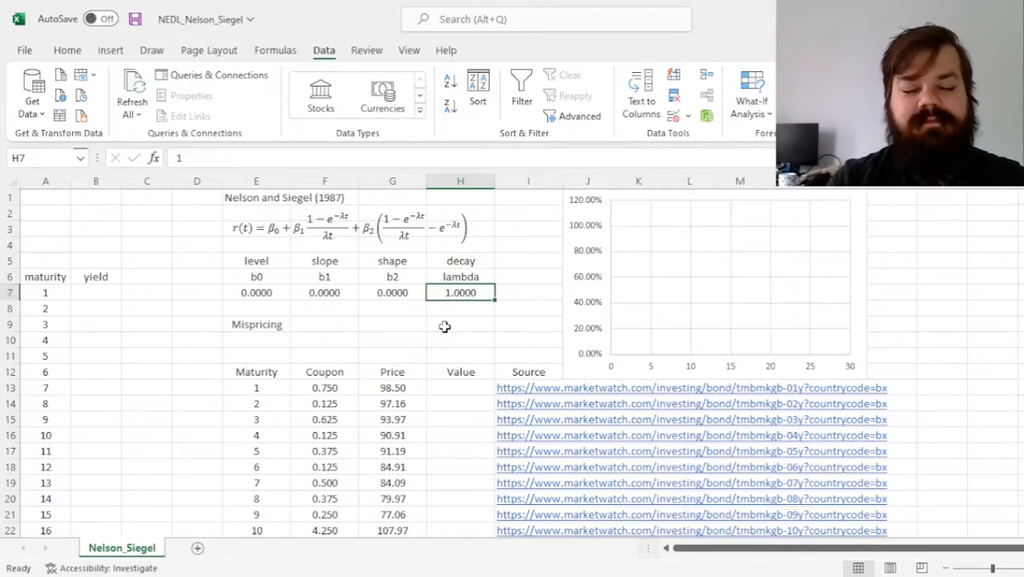
click(95, 293)
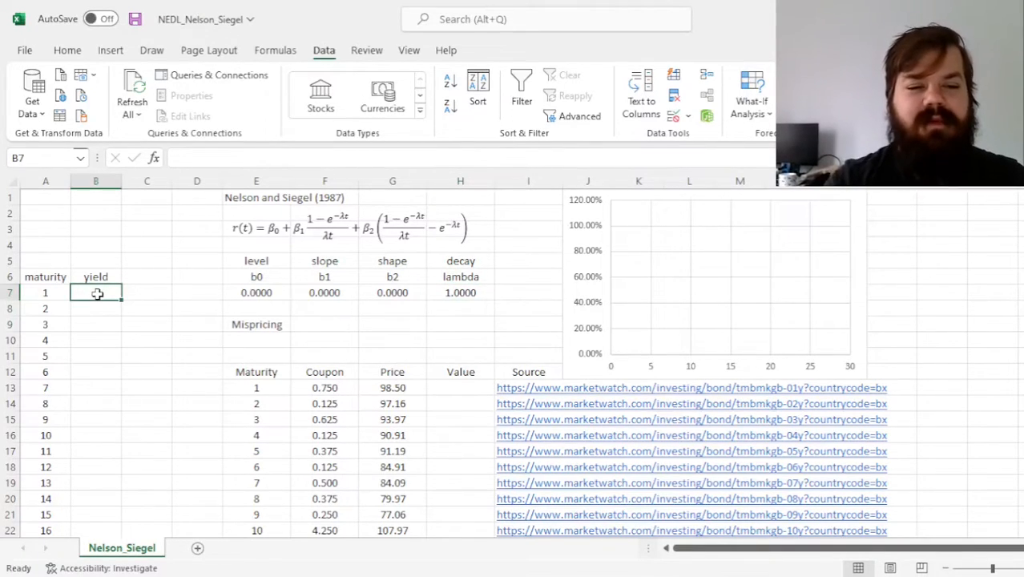
Start B7's formula as absolute b0 plus absolute b1 (=$E$7+$F$7).
text(=)
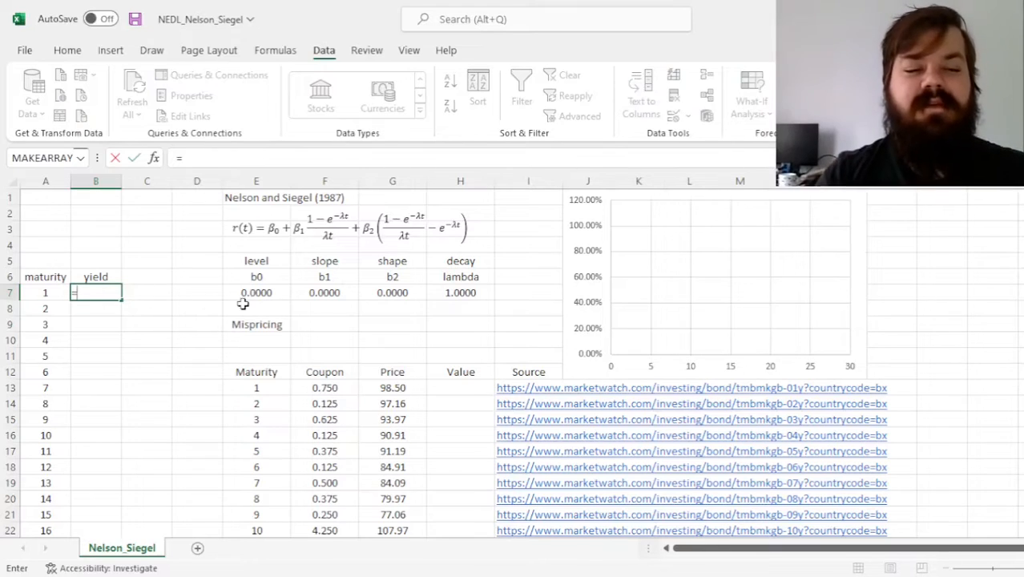
click(255, 291)
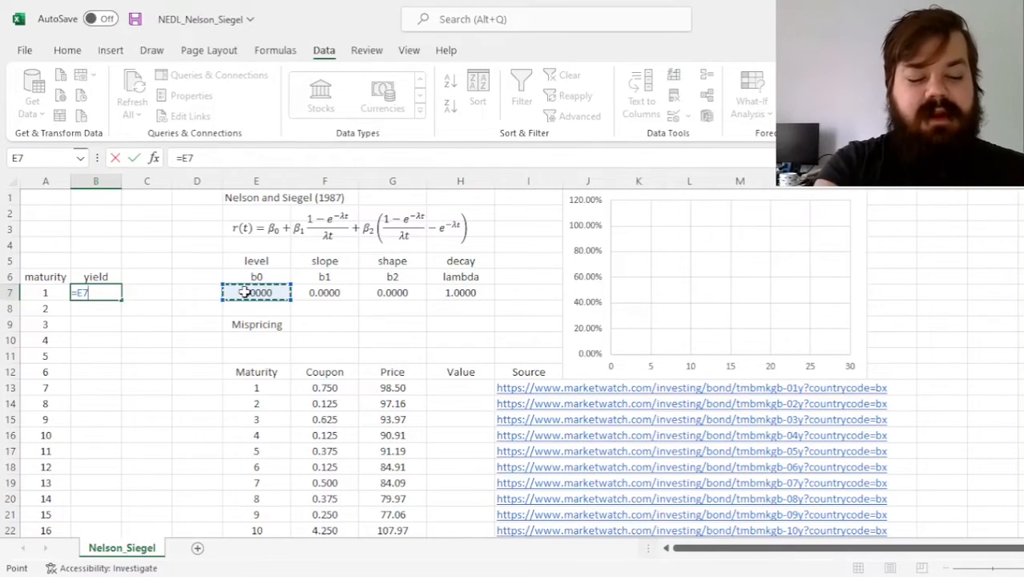
key(F4)
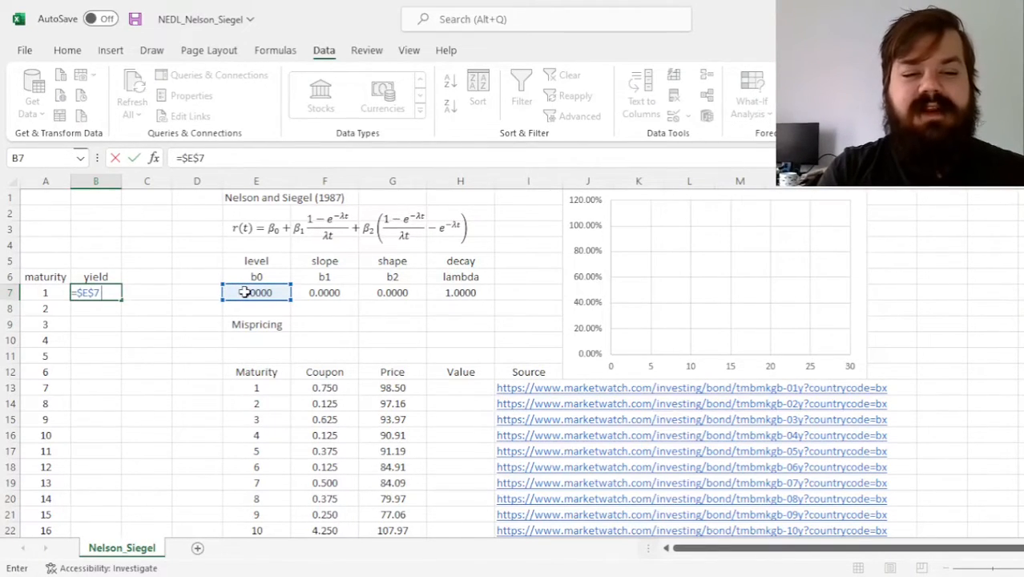
text(+)
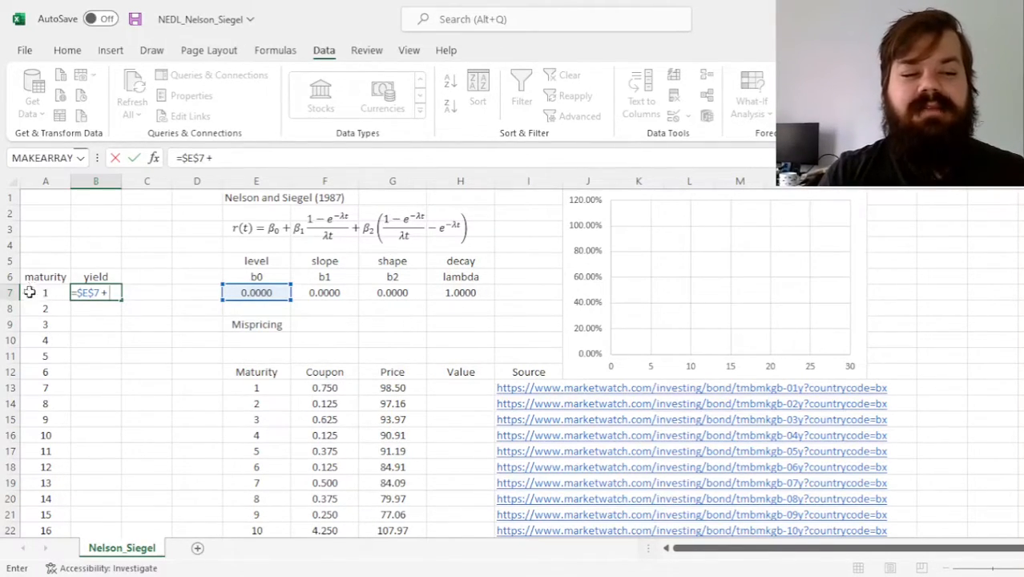
mouse_move(174, 326)
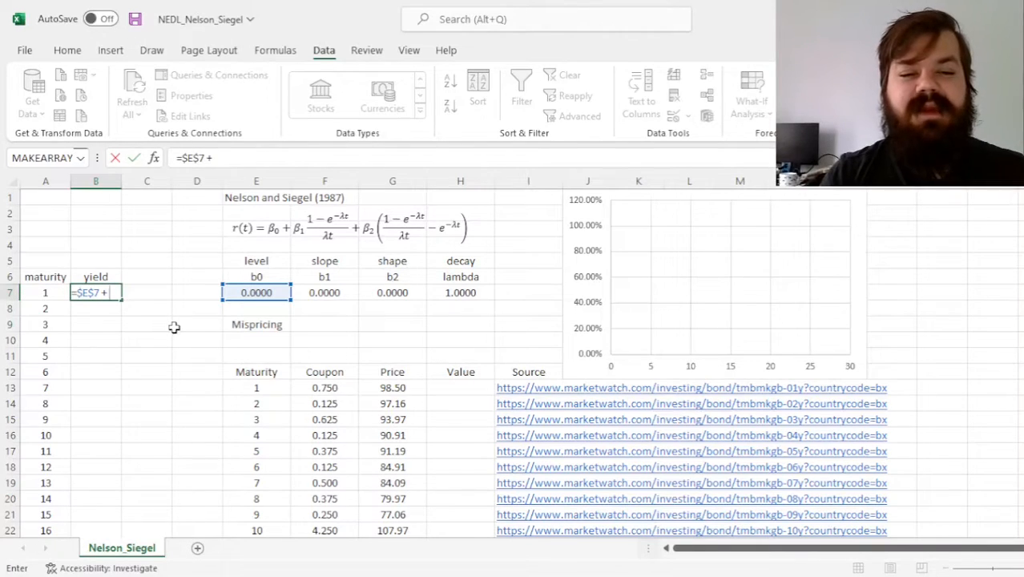
click(324, 292)
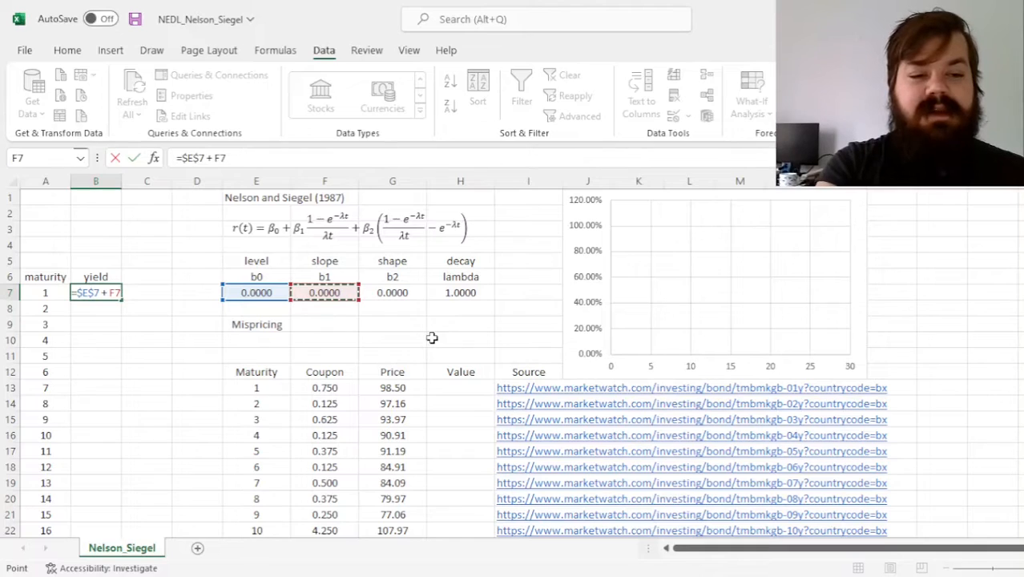
key(f4)
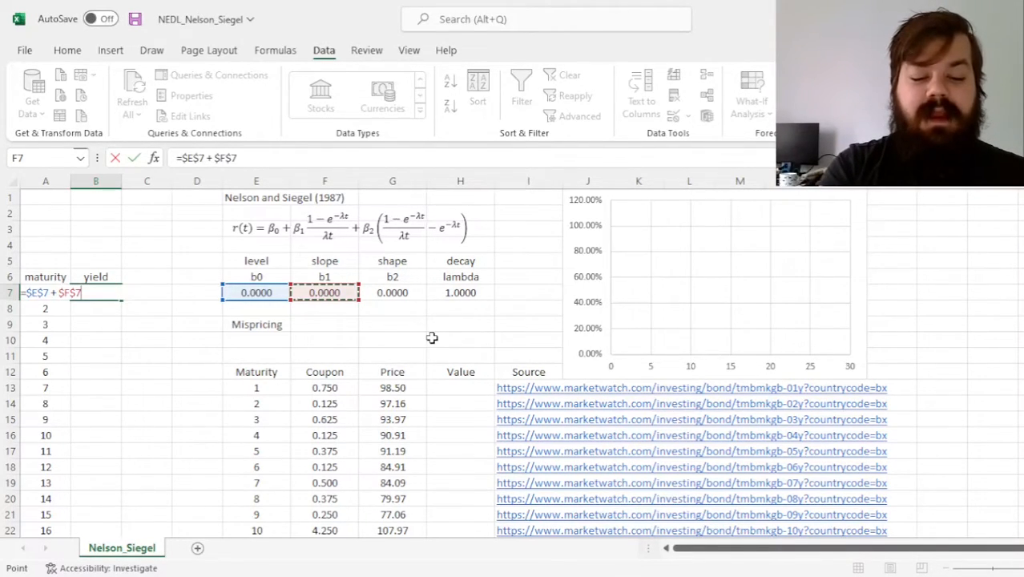
Type the slope factor (1-EXP(-lambda·A7))/(lambda·A7) using $H$7 and A7.
text(*()
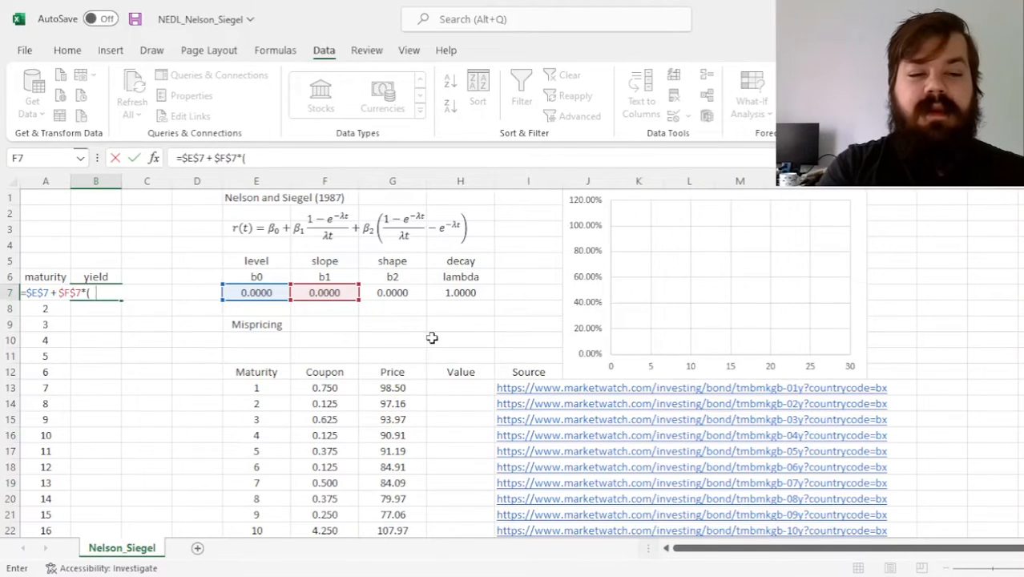
text(1 - EXP(-)
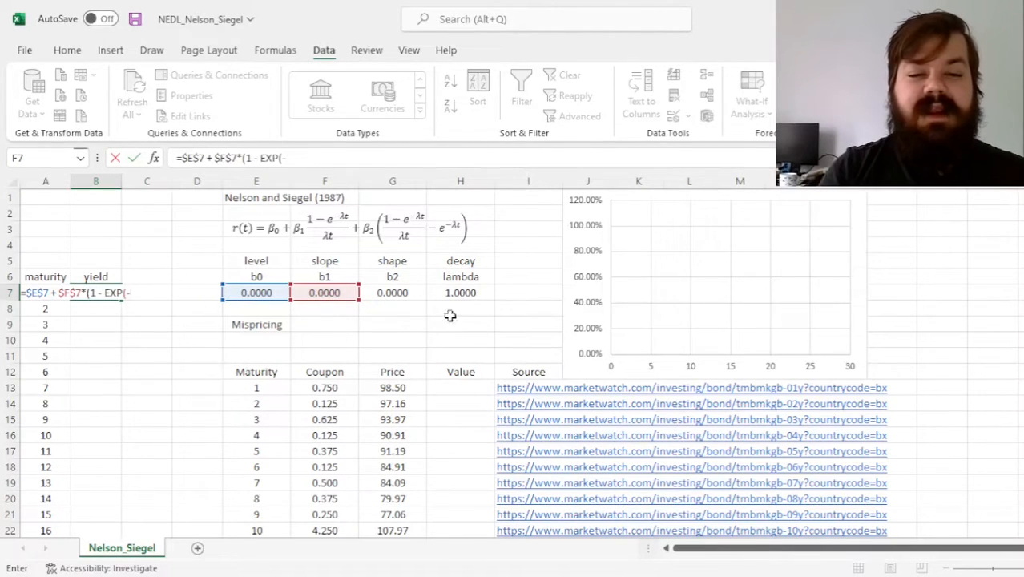
click(460, 292)
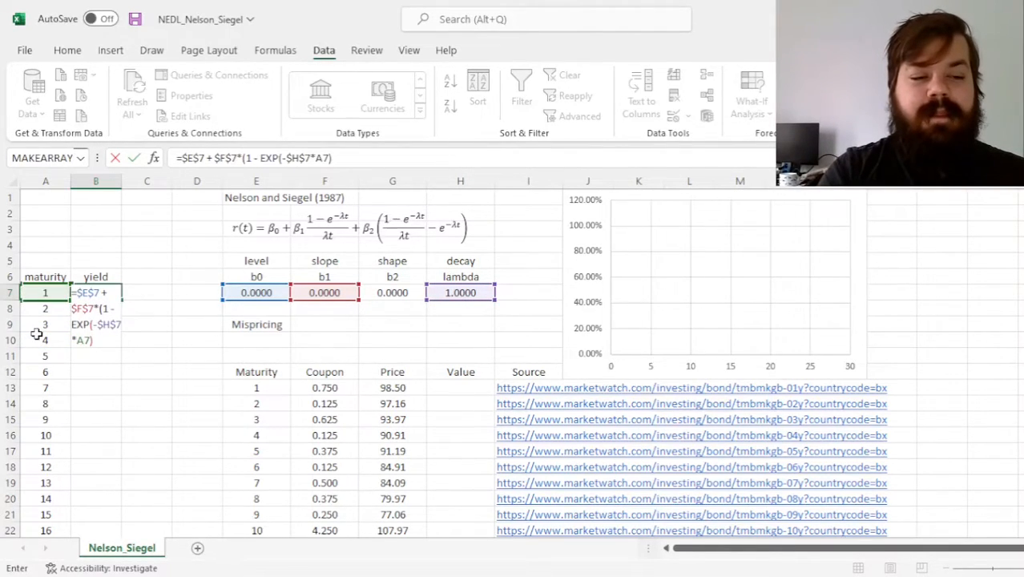
text(/()
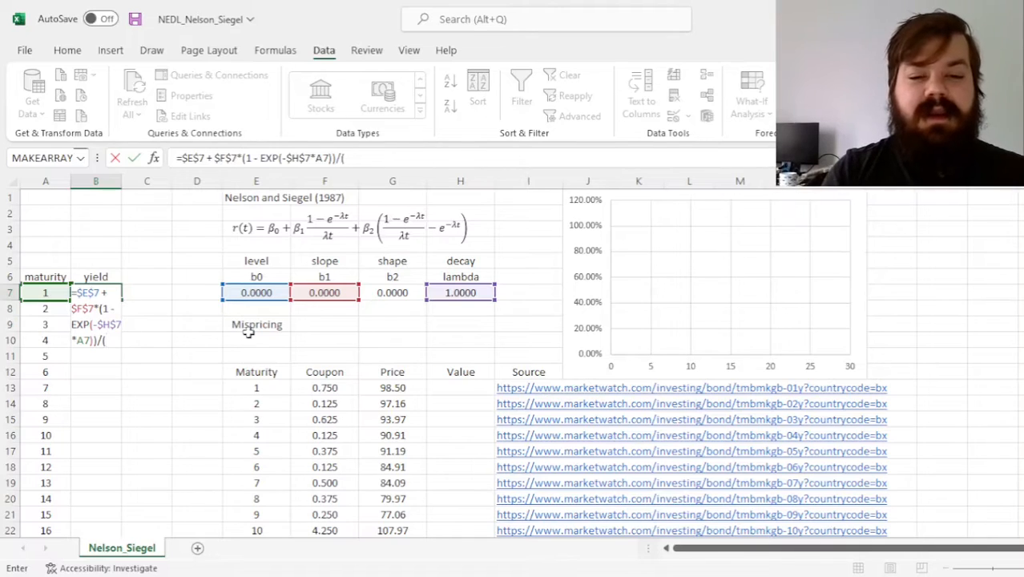
click(460, 292)
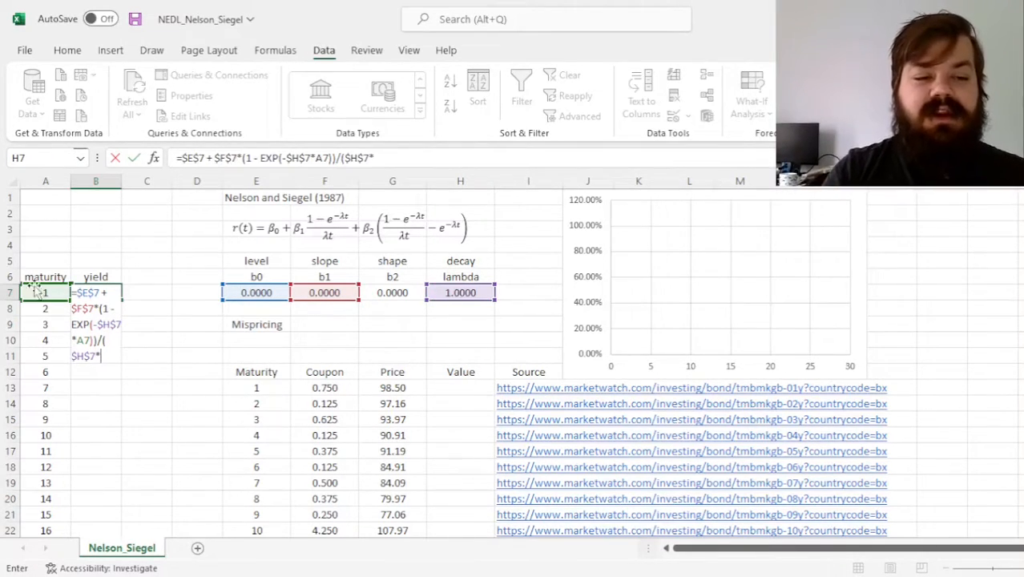
text(A7))
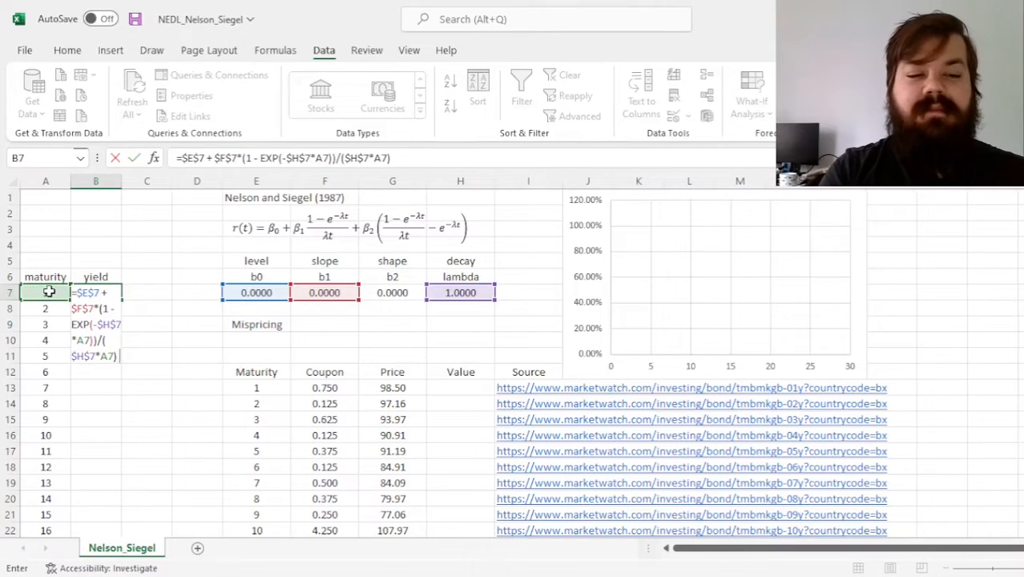
text(+)
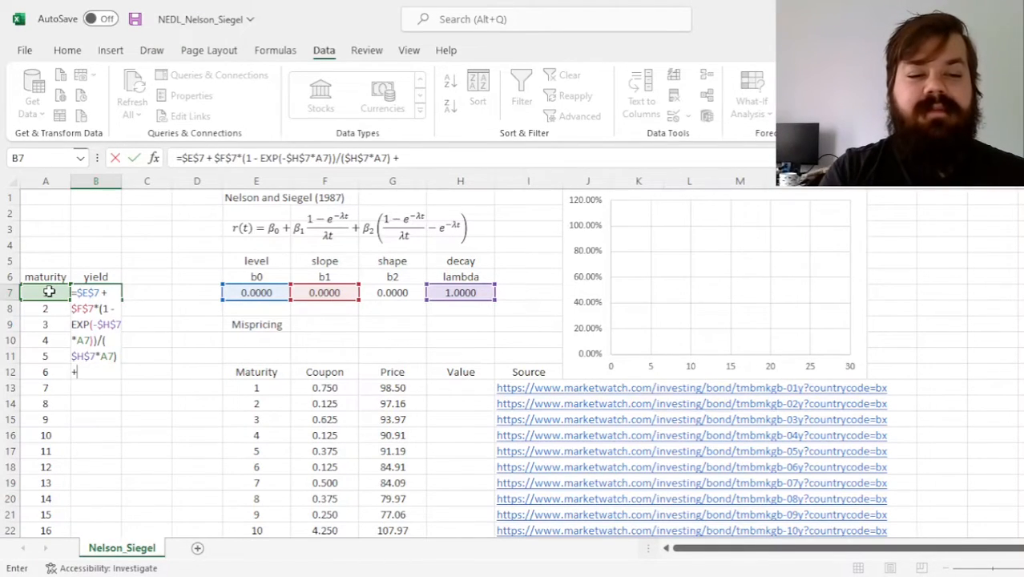
Add the absolute b2 shape term with lambda references and confirm B7, returning 0.00%.
click(392, 292)
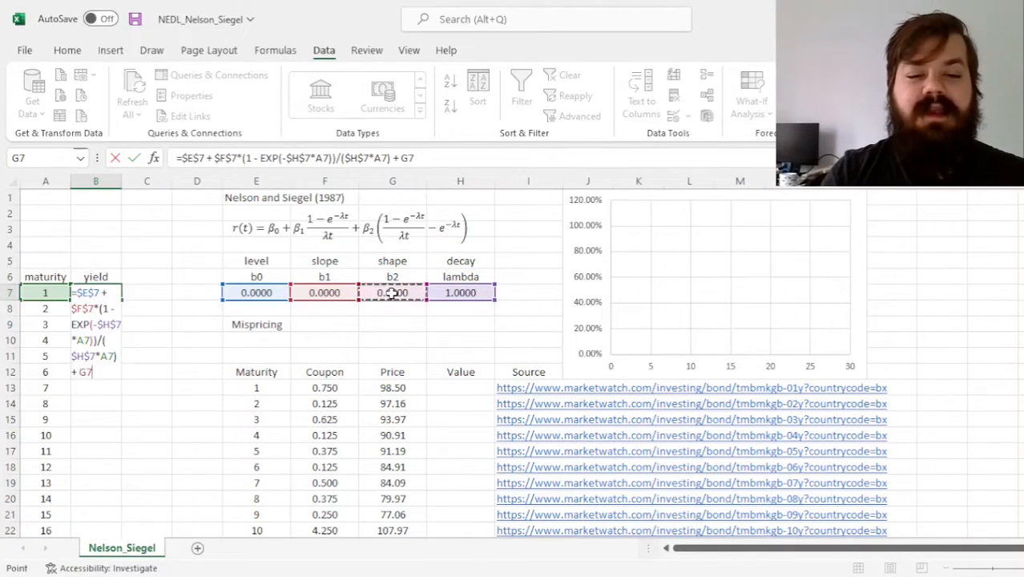
key(f4)
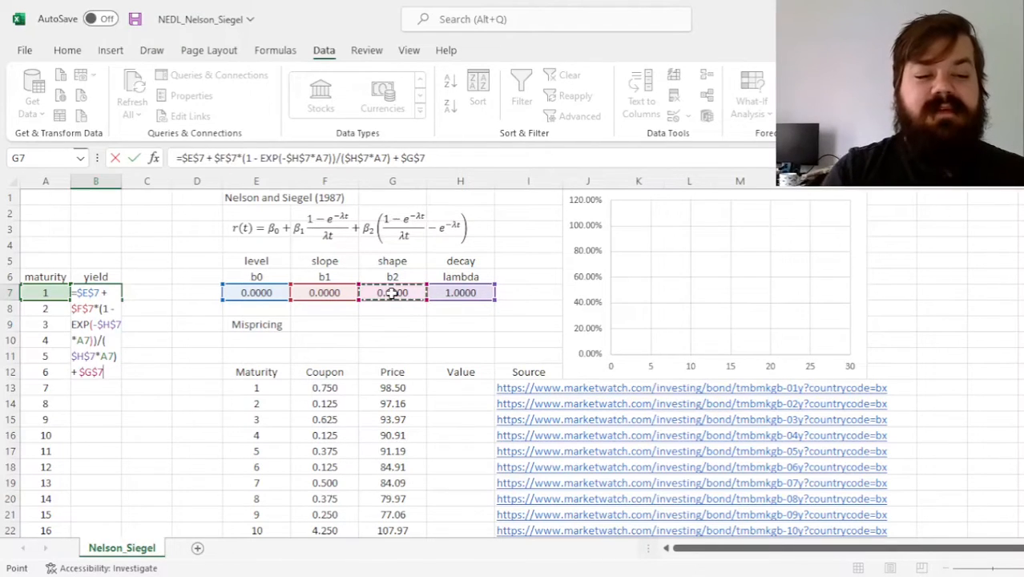
text(*)
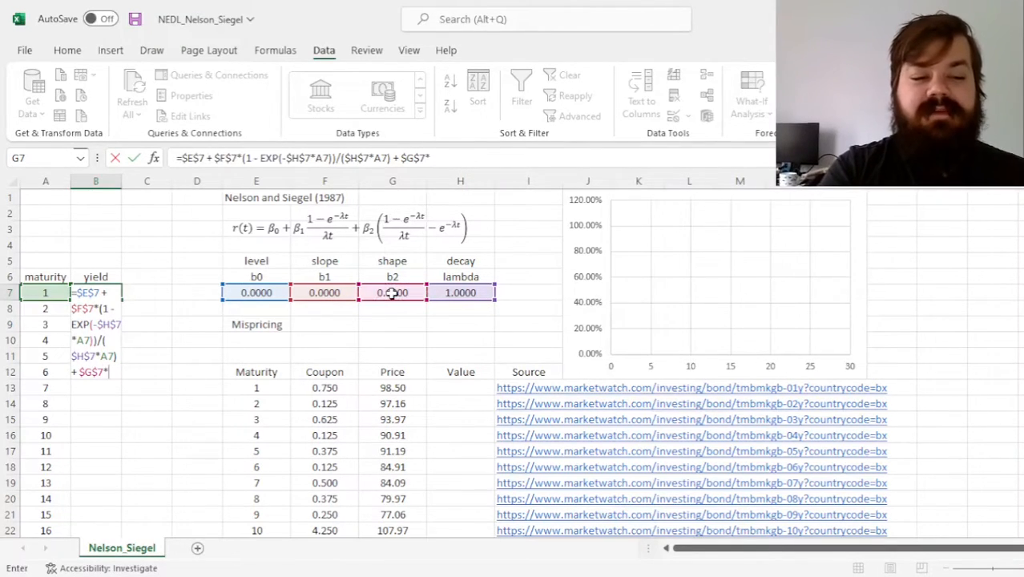
text((1 - EXP(-)
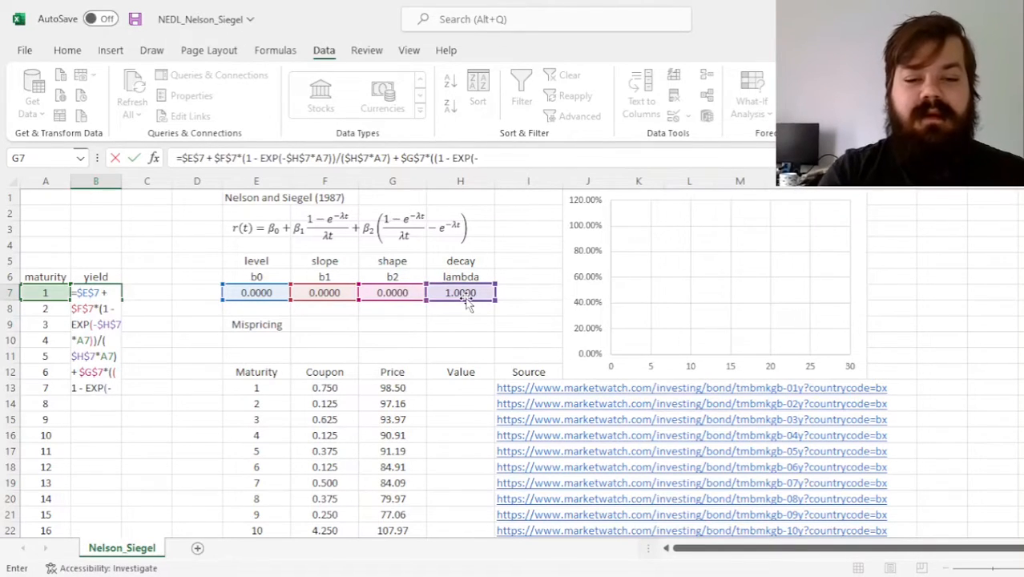
click(460, 292)
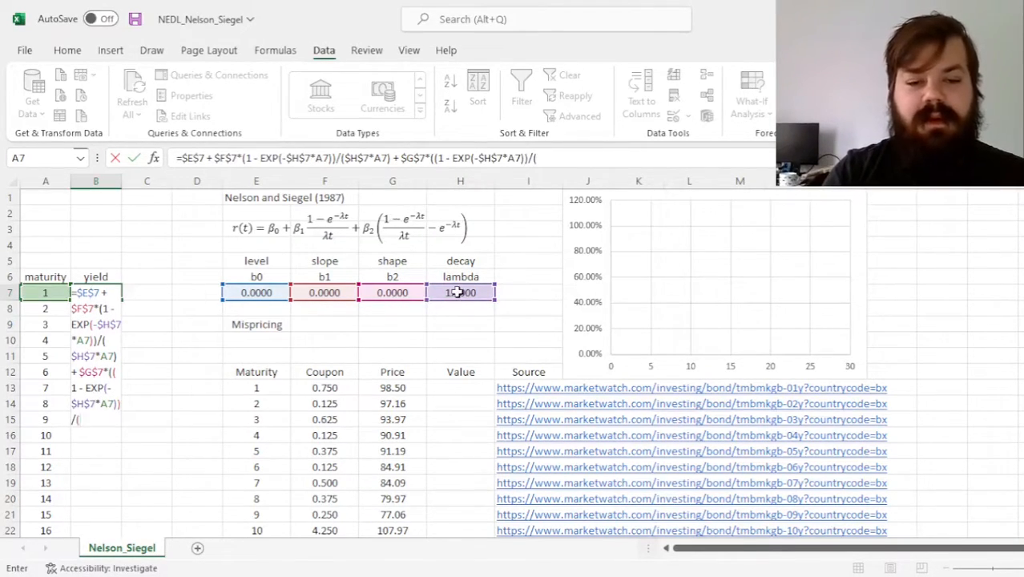
click(460, 293)
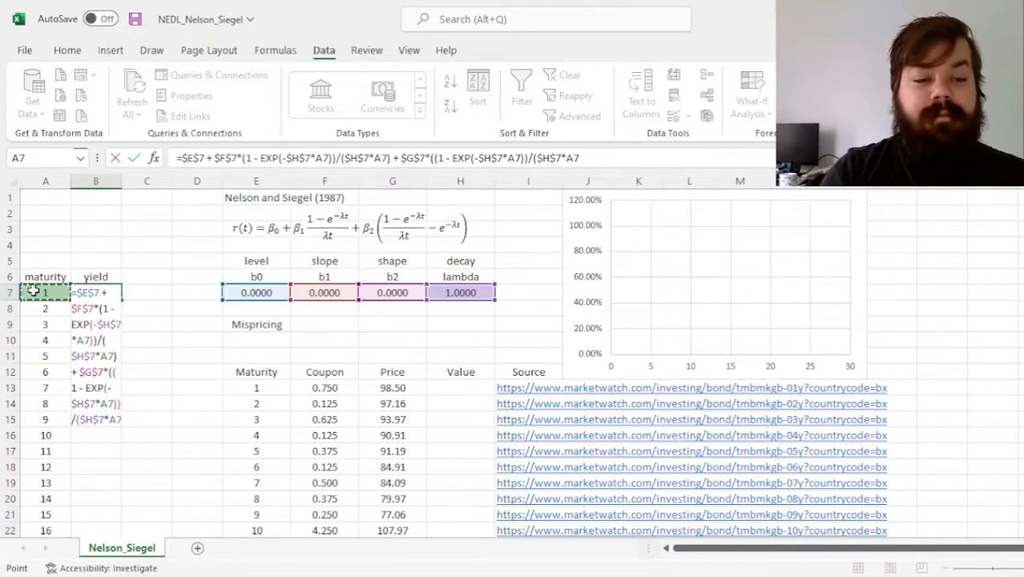
text(- EXP)
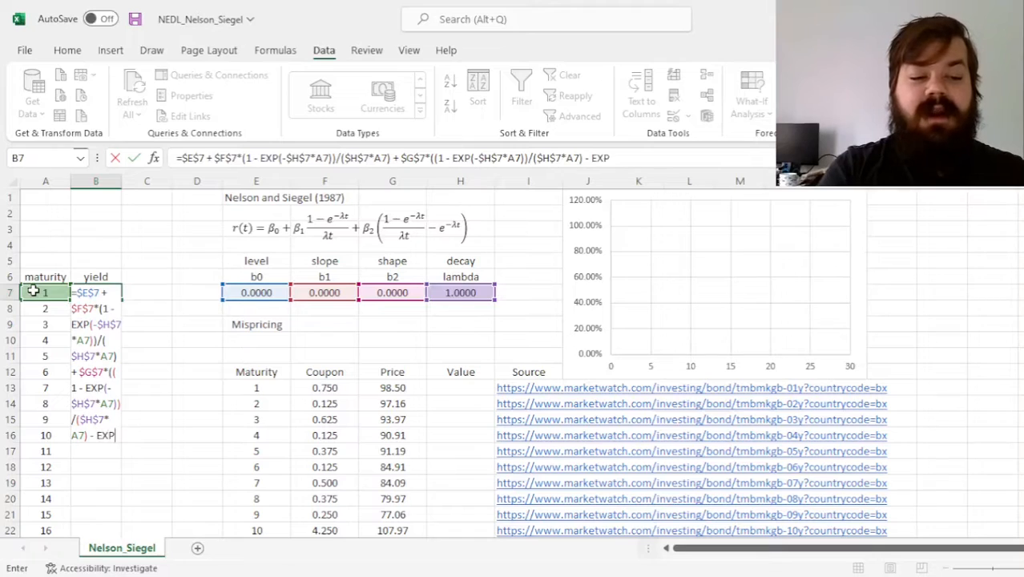
text((-)
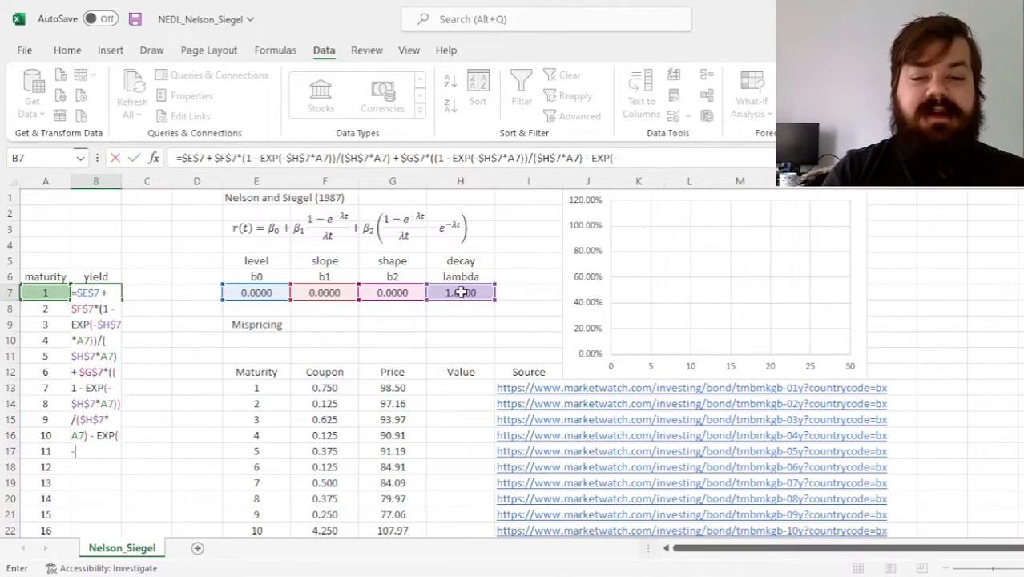
click(461, 292)
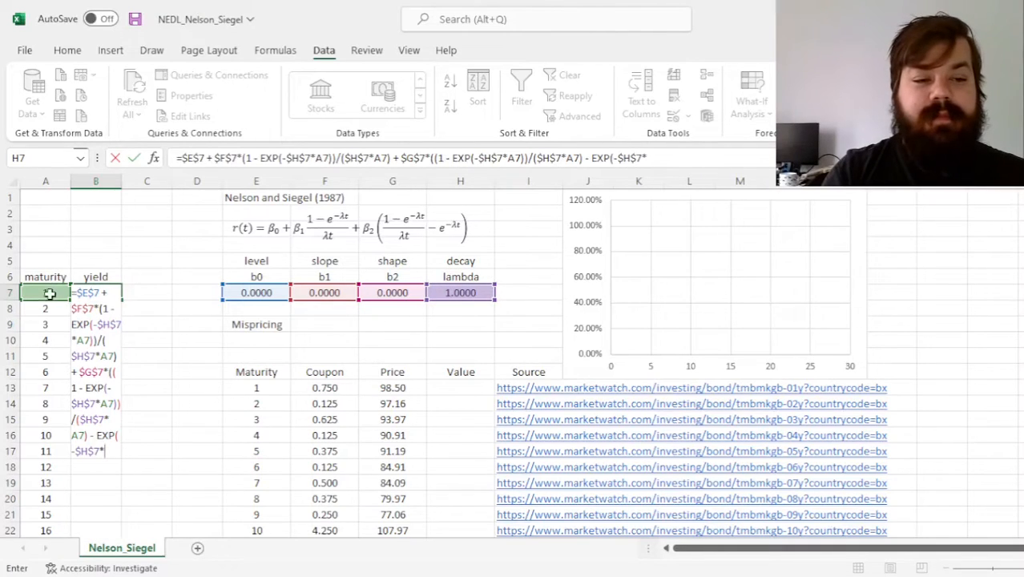
key(Enter)
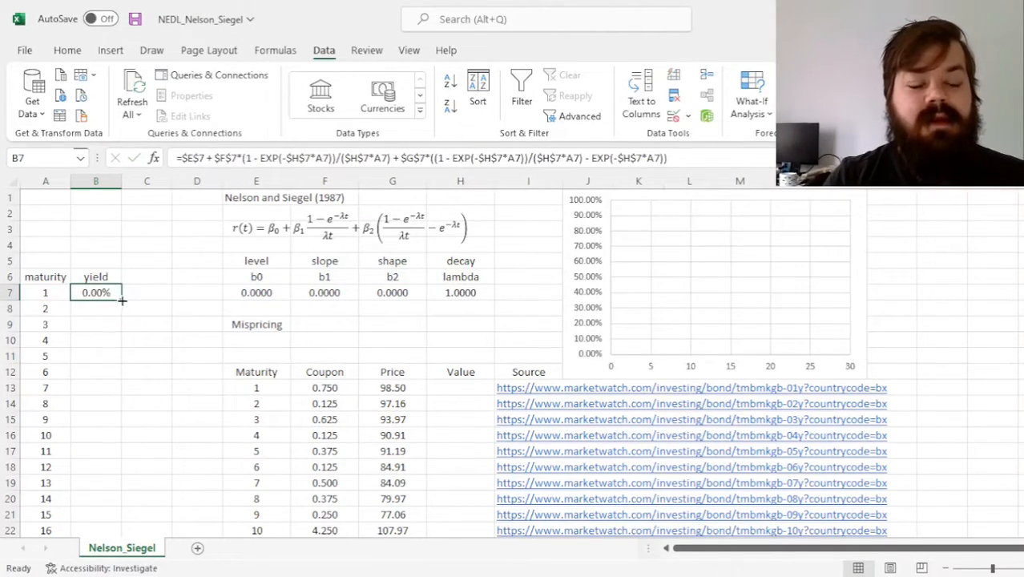
Copy B7's yield formula down through all maturity rows.
drag(95, 293, 95, 529)
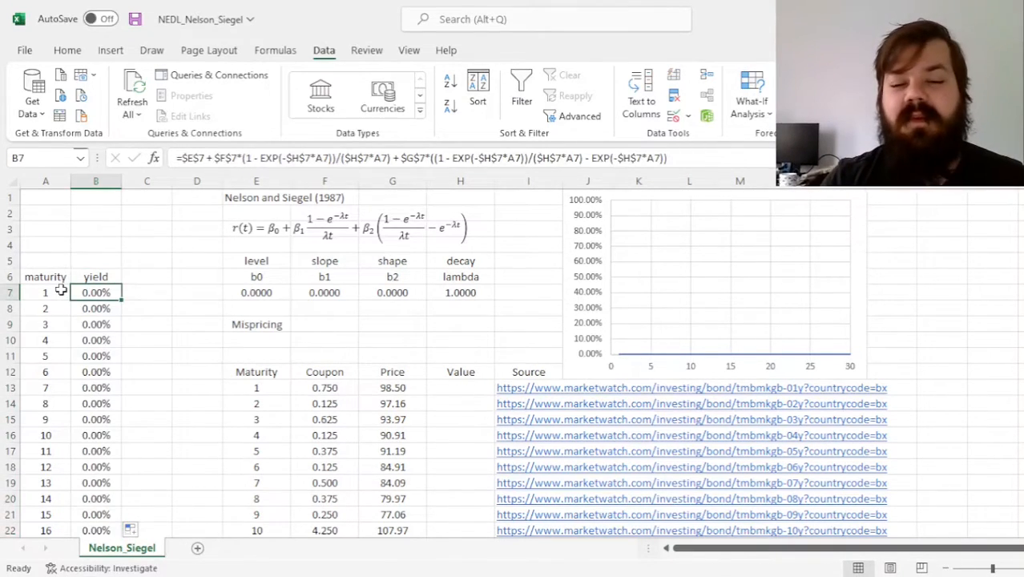
click(257, 291)
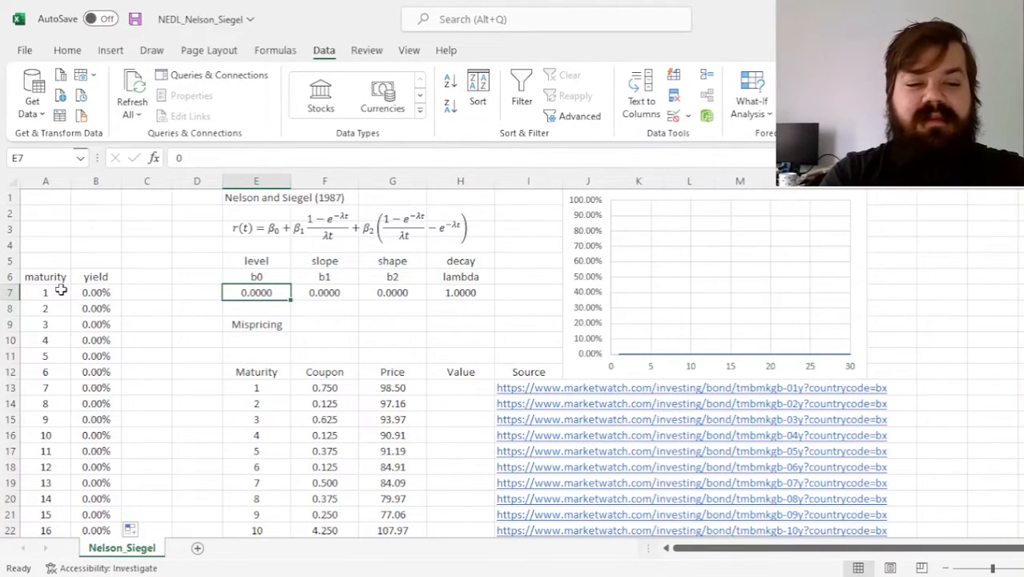
Enter 0.05 as level b0 so every yield shows 5.00%.
text(0.05)
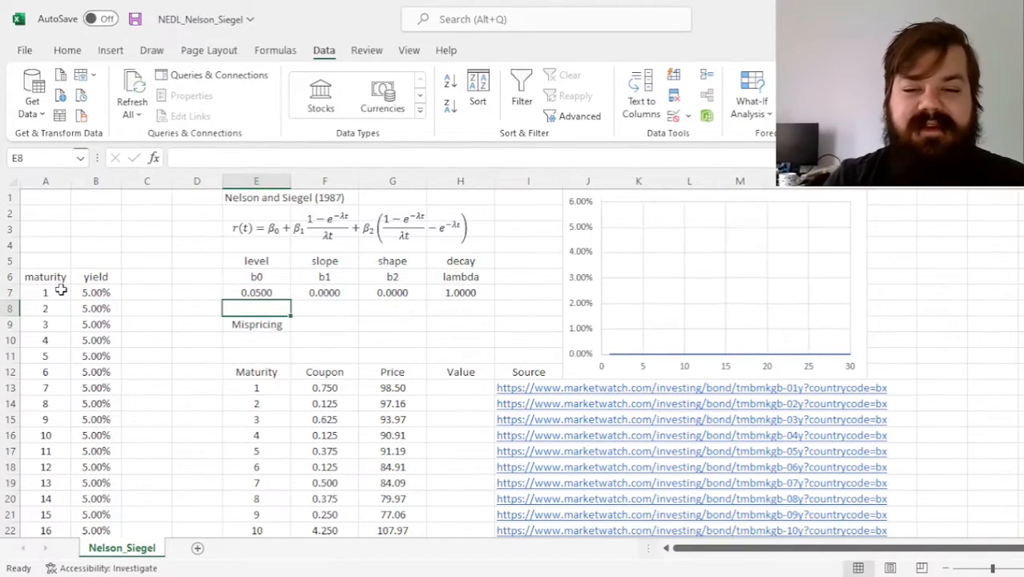
click(256, 292)
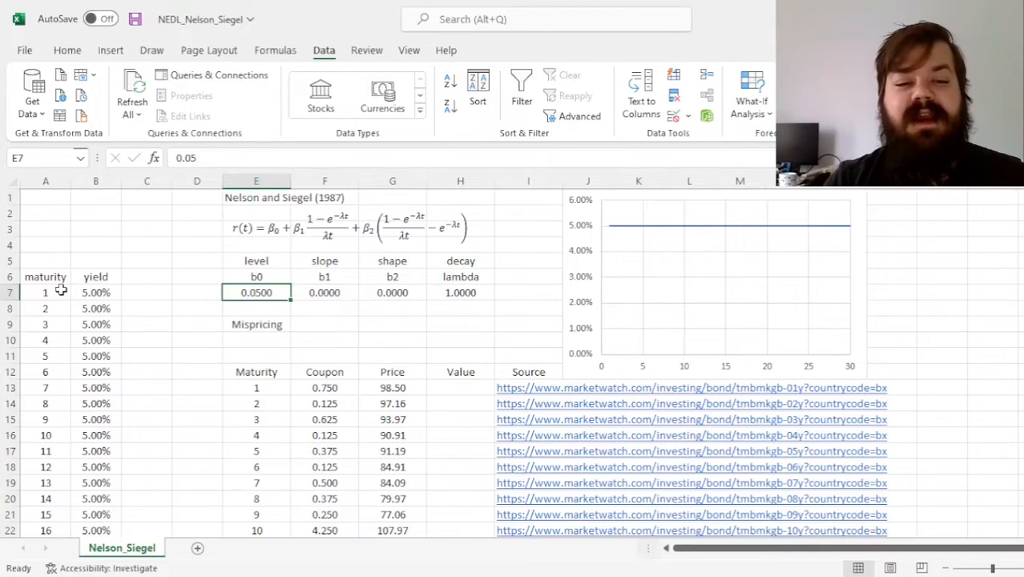
click(324, 291)
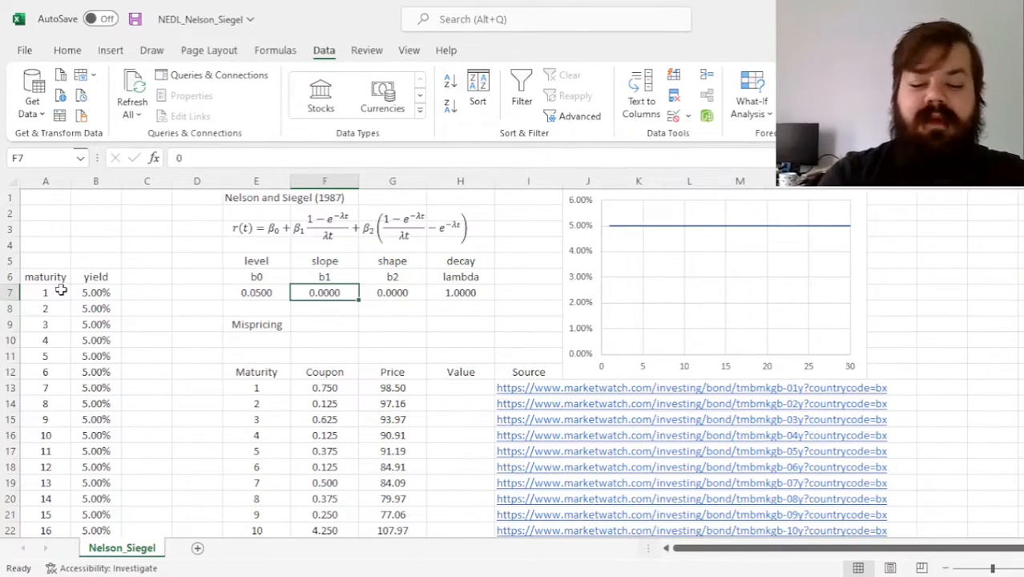
Try slope b1 values of 0.01, -0.01 and -0.05 while watching the curve.
text(0.01)
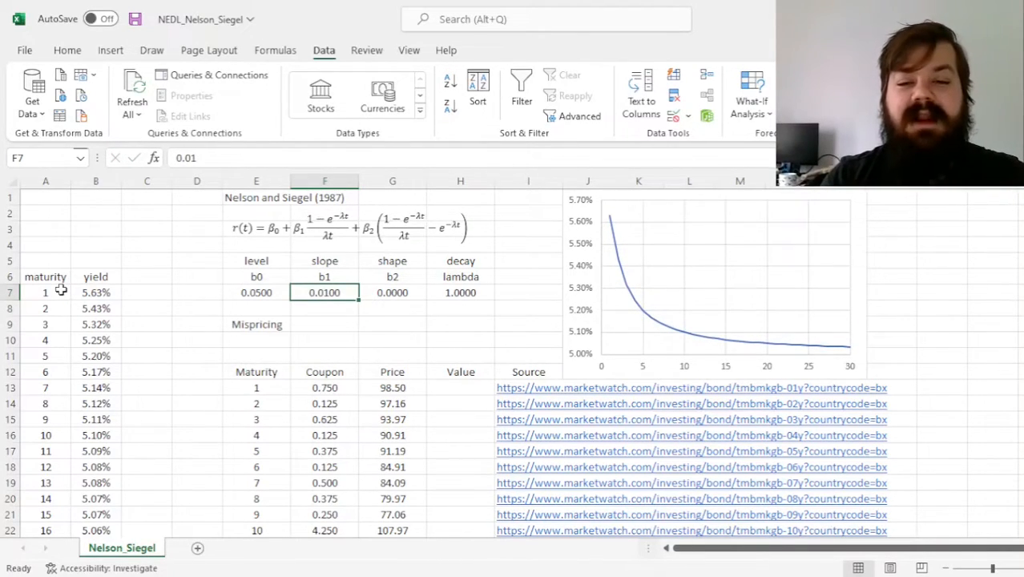
mouse_move(555, 230)
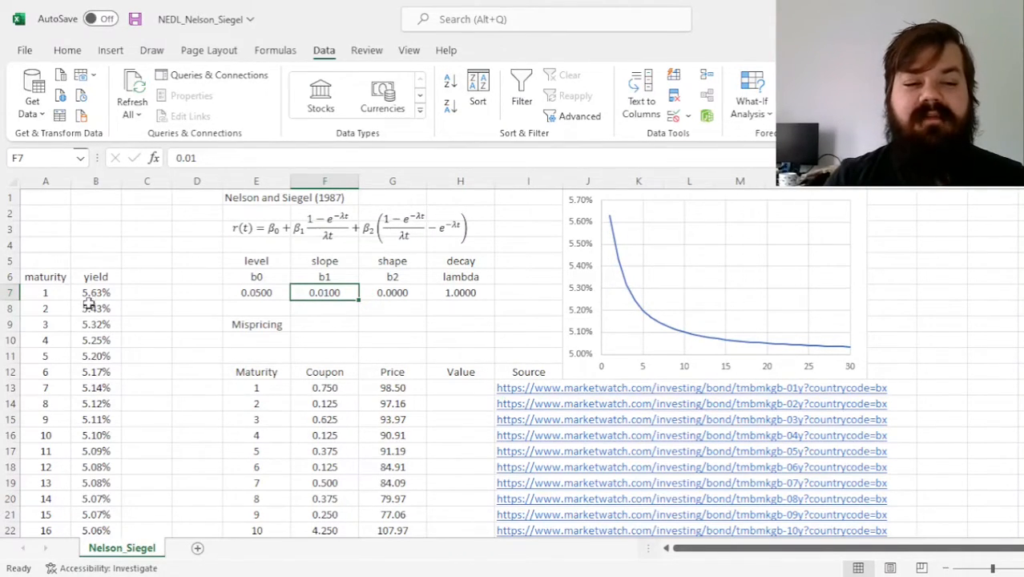
click(96, 196)
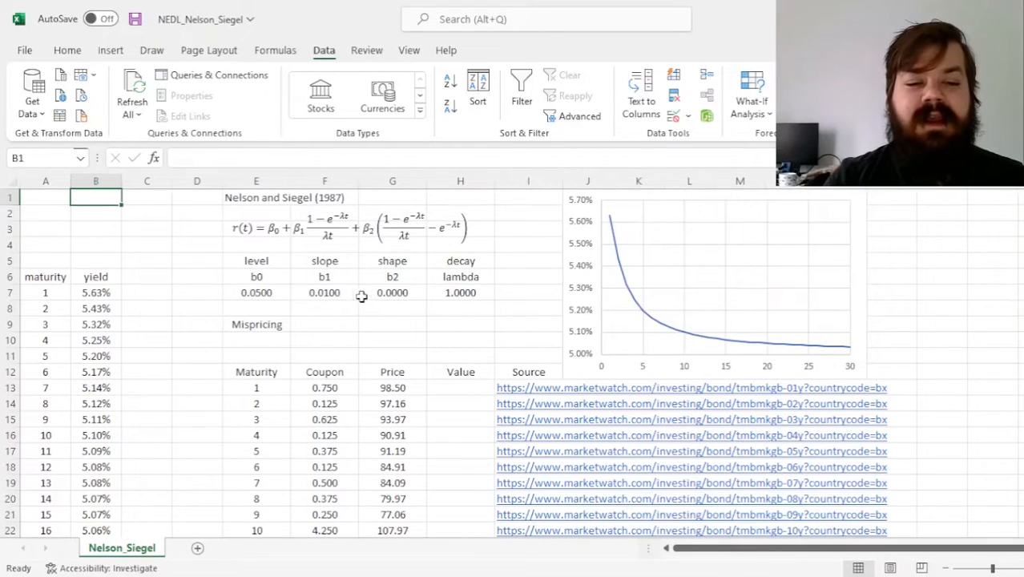
click(255, 293)
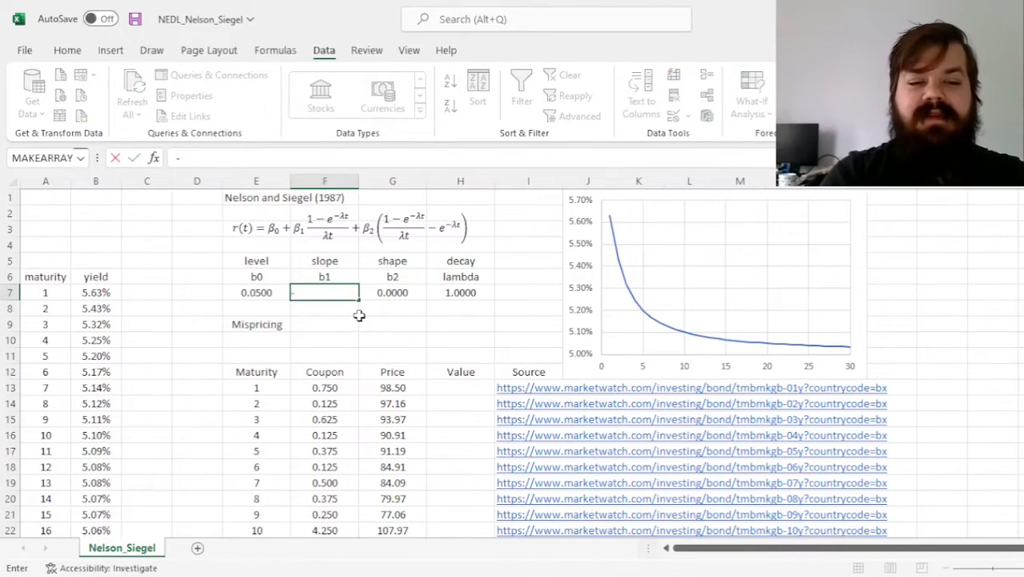
text(-0.01)
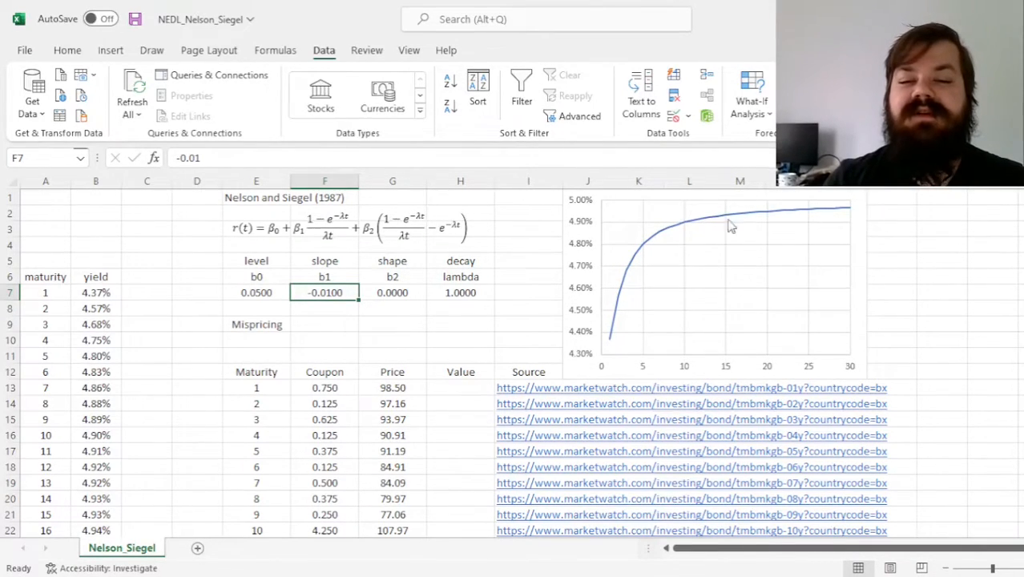
mouse_move(363, 326)
text(-0.0200)
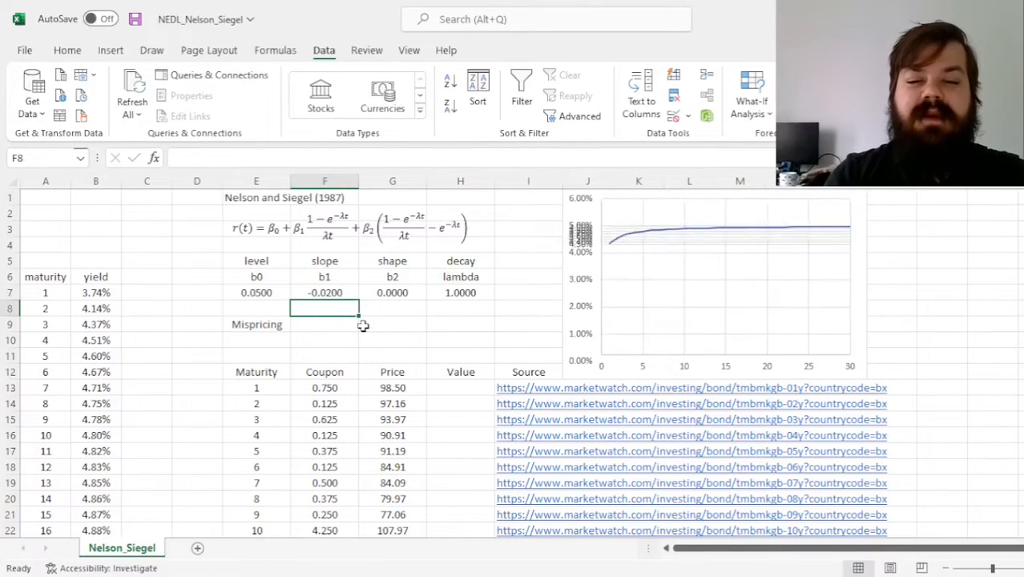
click(324, 293)
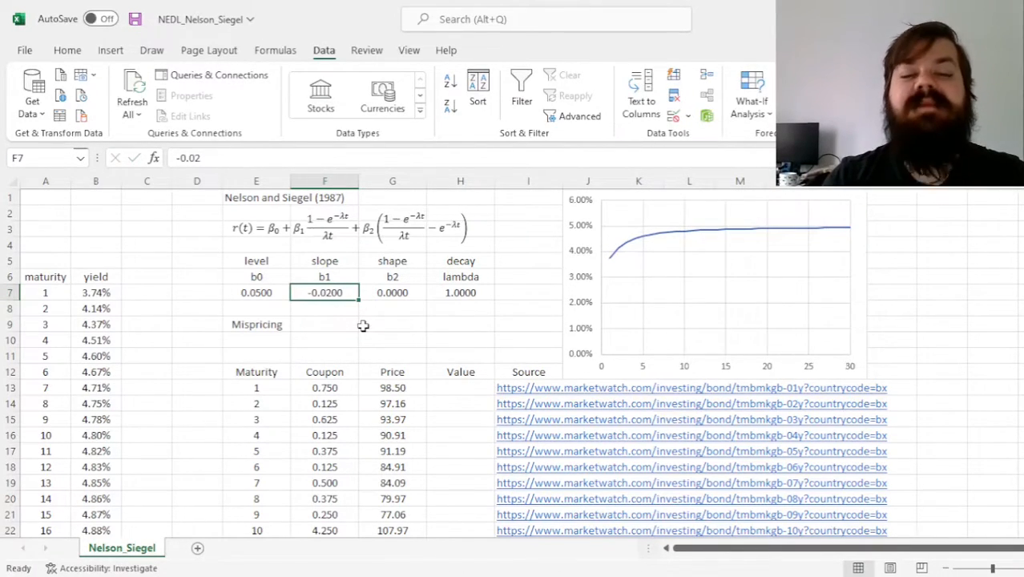
text(-0.05)
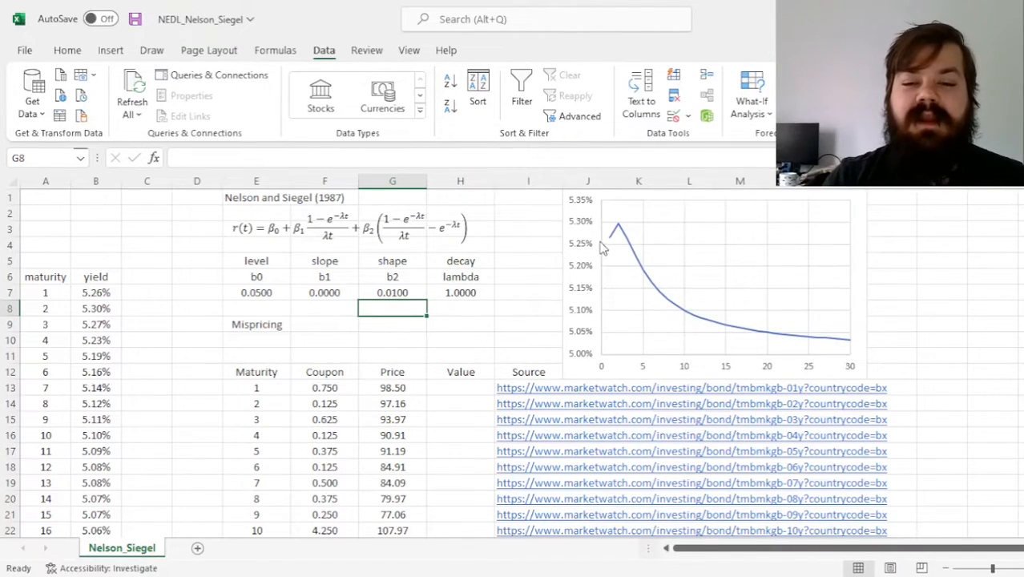
mouse_move(781, 348)
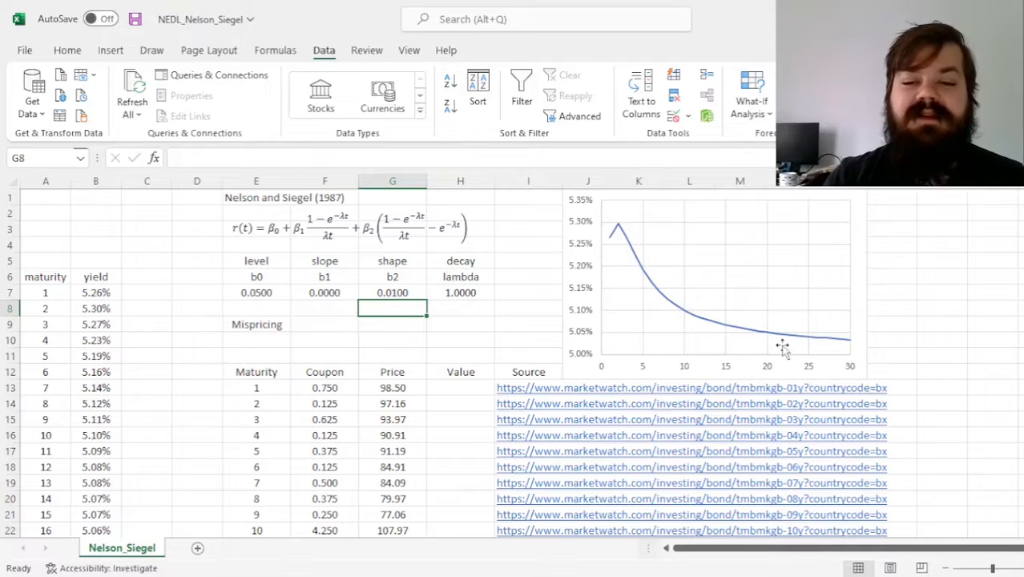
mouse_move(409, 334)
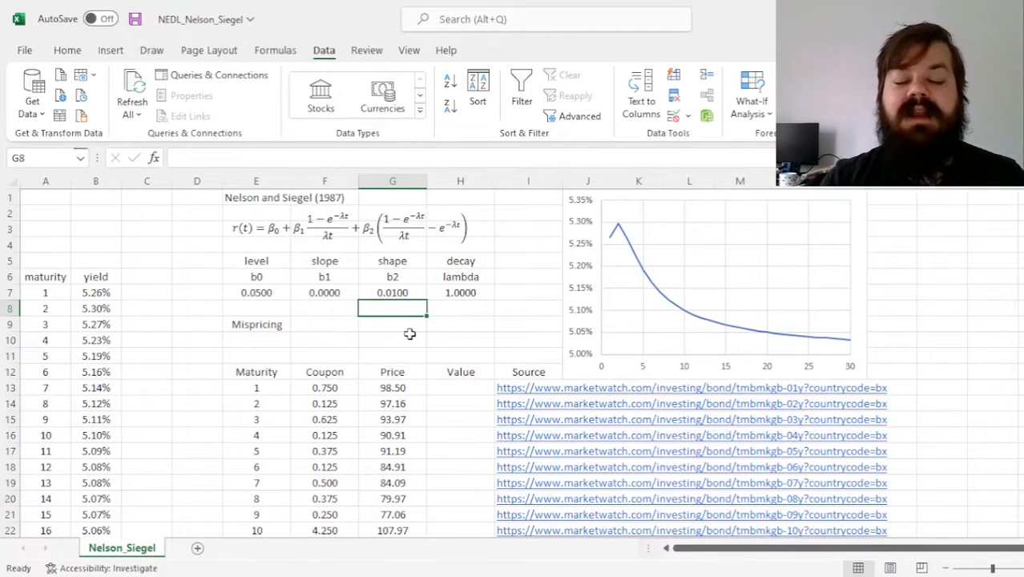
Set b1 to 0 and shape b2 to 0.01, then select the lambda cell.
click(392, 292)
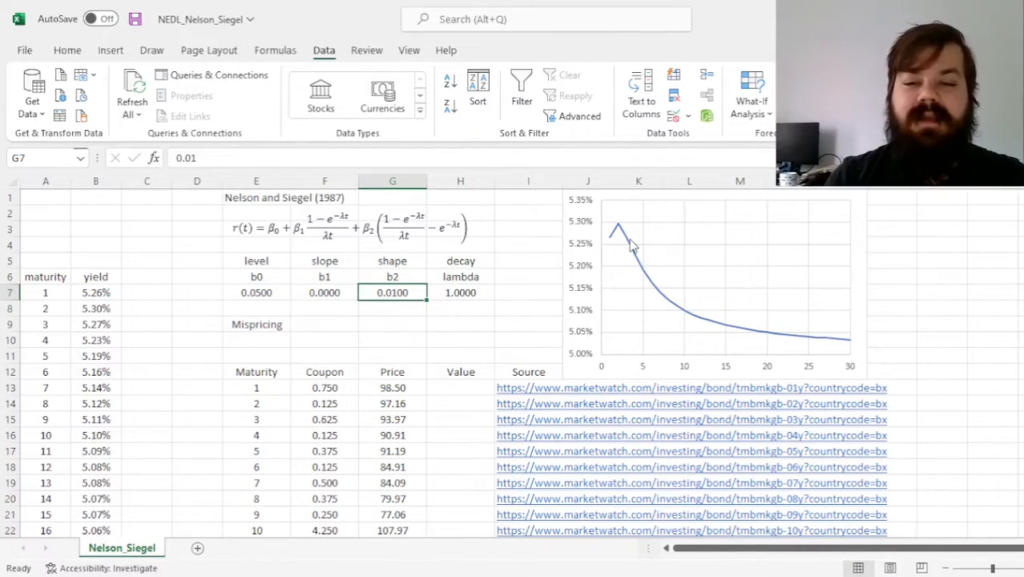
click(460, 293)
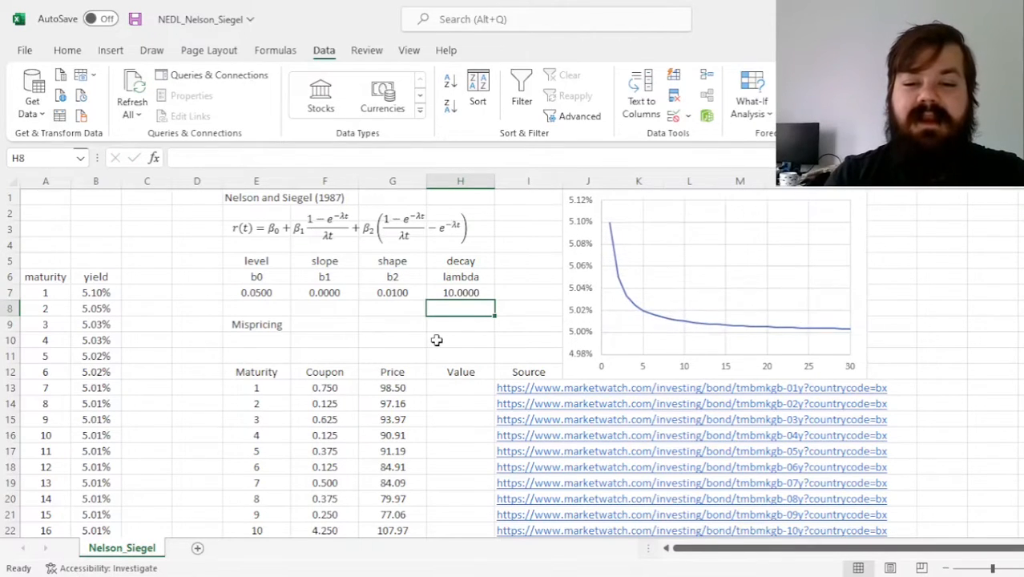
Change lambda to 10, then 0.1, shifting the hump out toward maturity 18.
click(459, 293)
text(0.1)
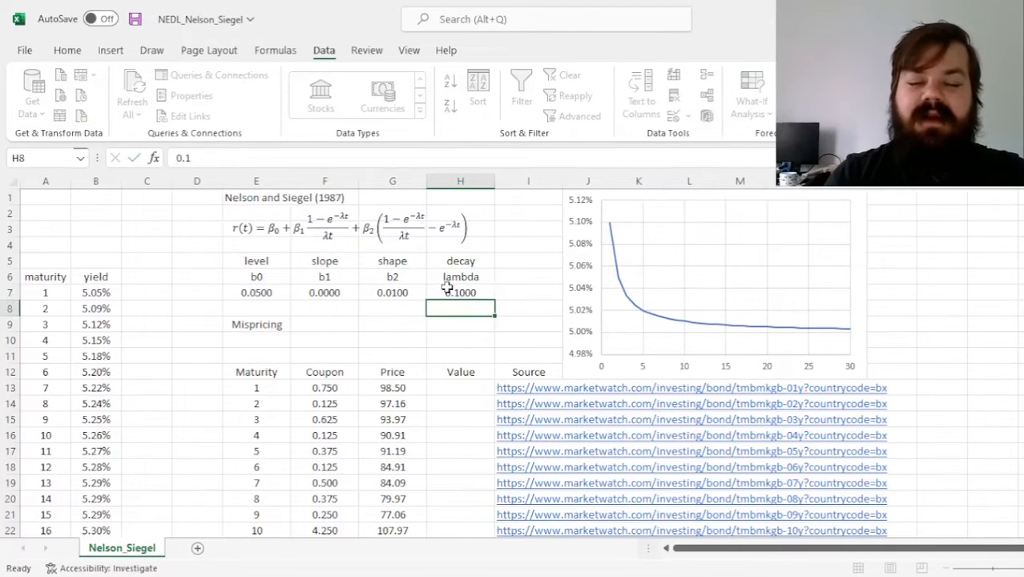
click(460, 291)
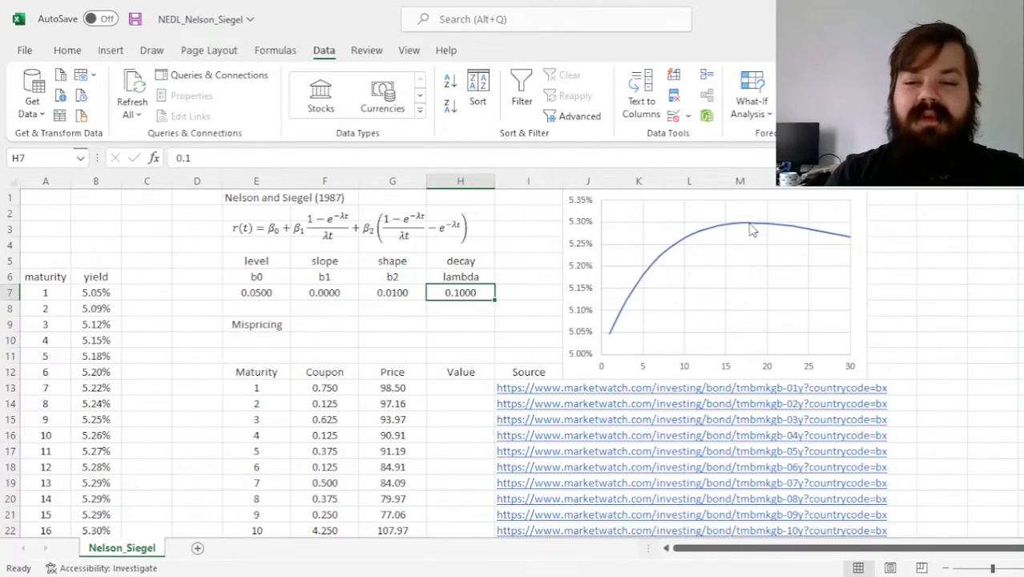
mouse_move(759, 227)
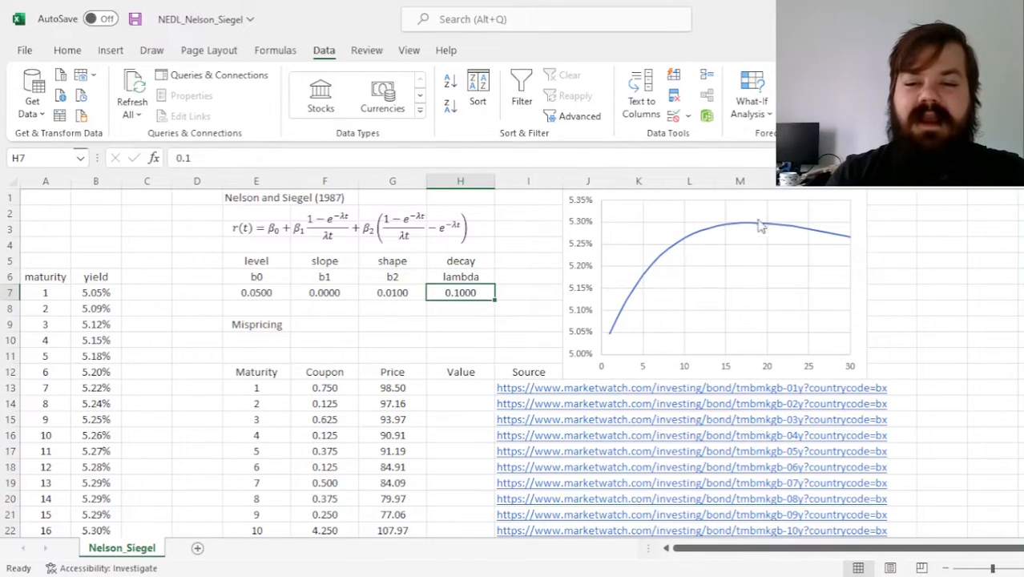
mouse_move(384, 293)
text(-0)
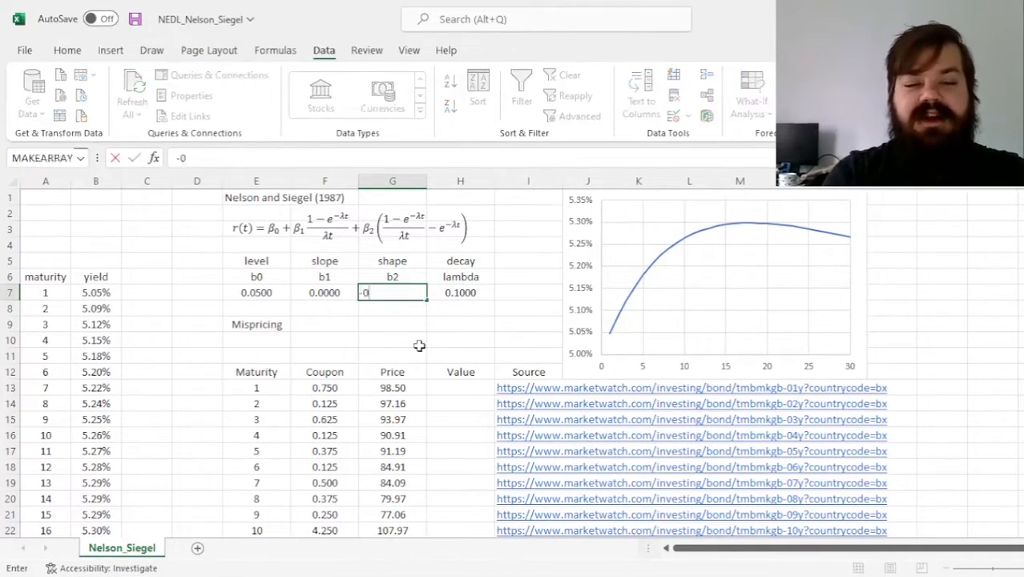
Reset b2 to 0 and lambda to 1 for a flat 5.00% curve.
text(.0100)
key(Enter)
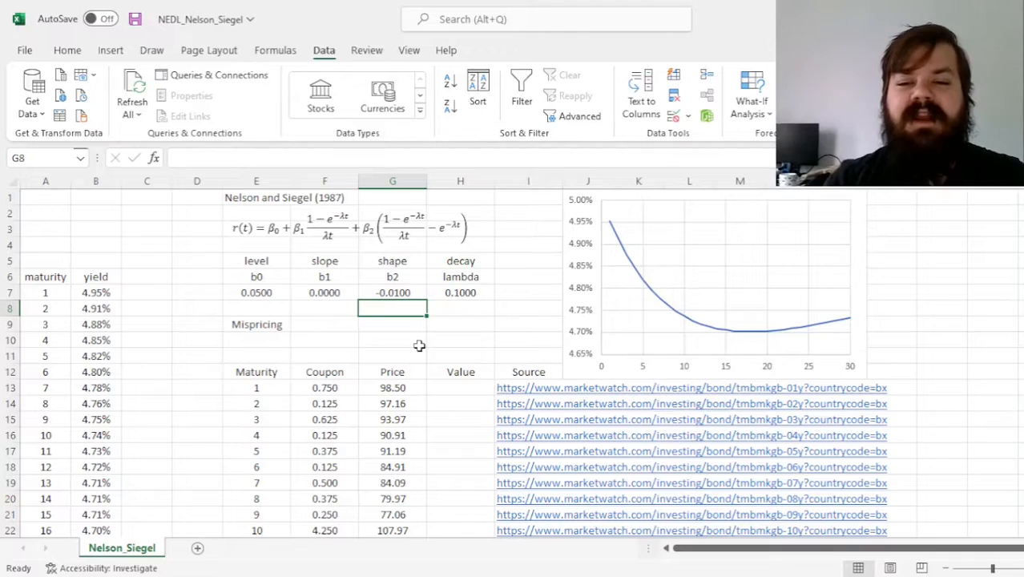
click(392, 293)
text(0.0000)
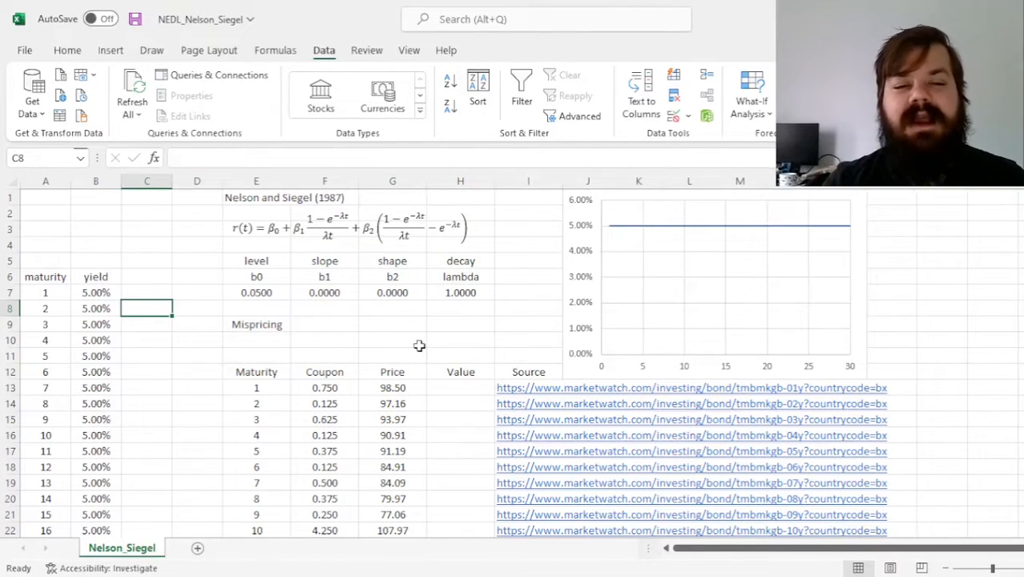
click(256, 292)
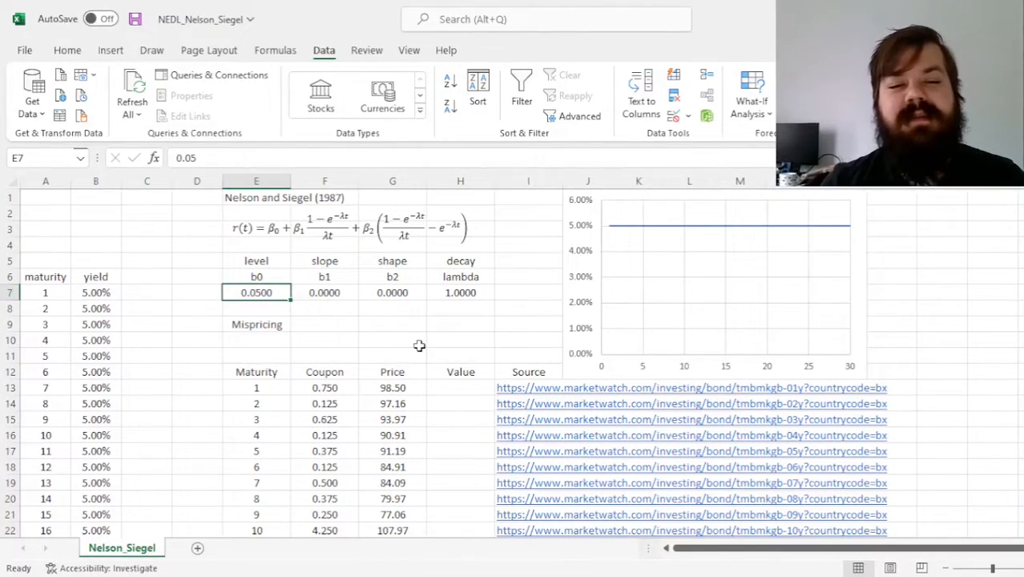
drag(256, 388, 256, 529)
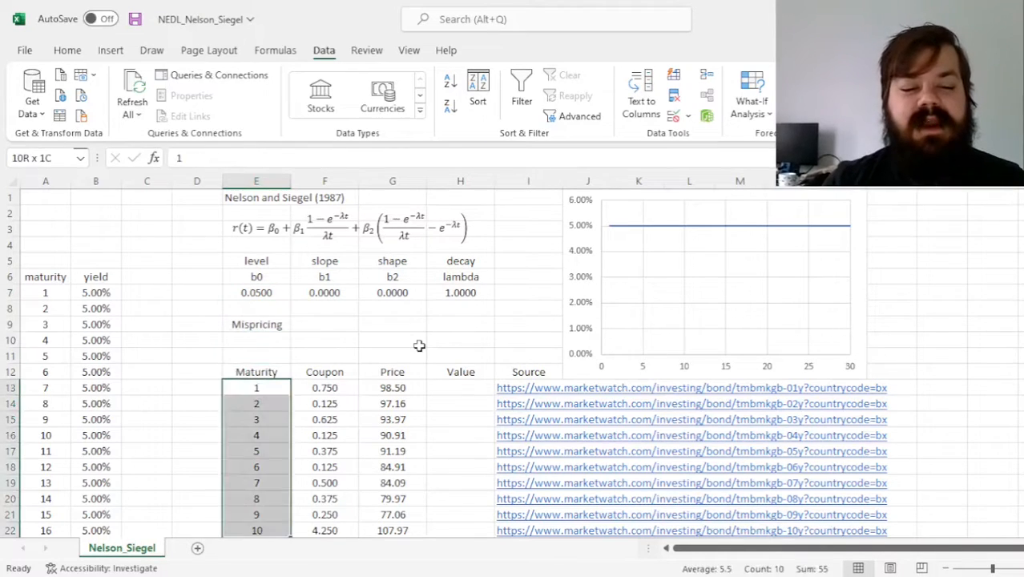
click(460, 387)
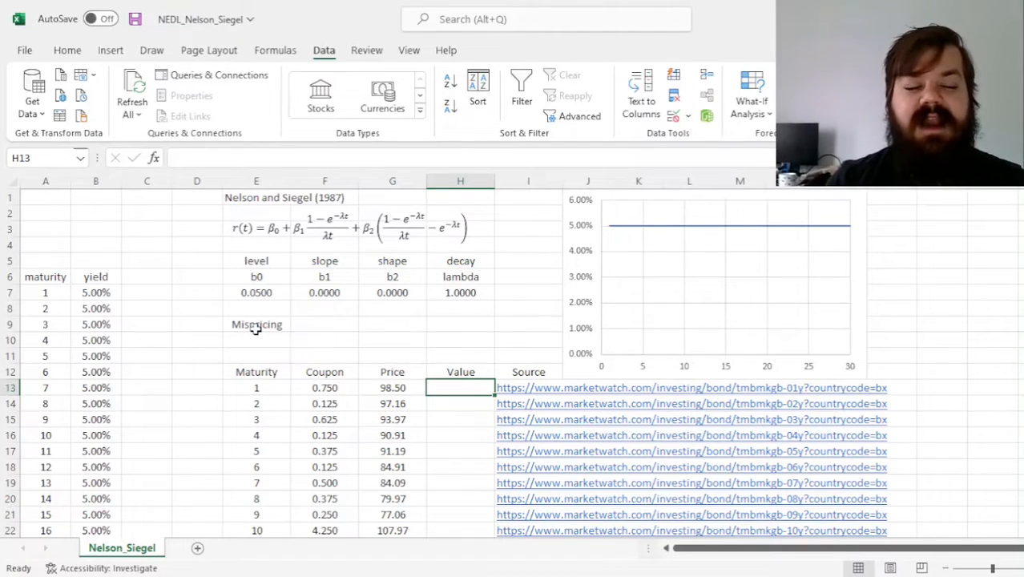
click(392, 387)
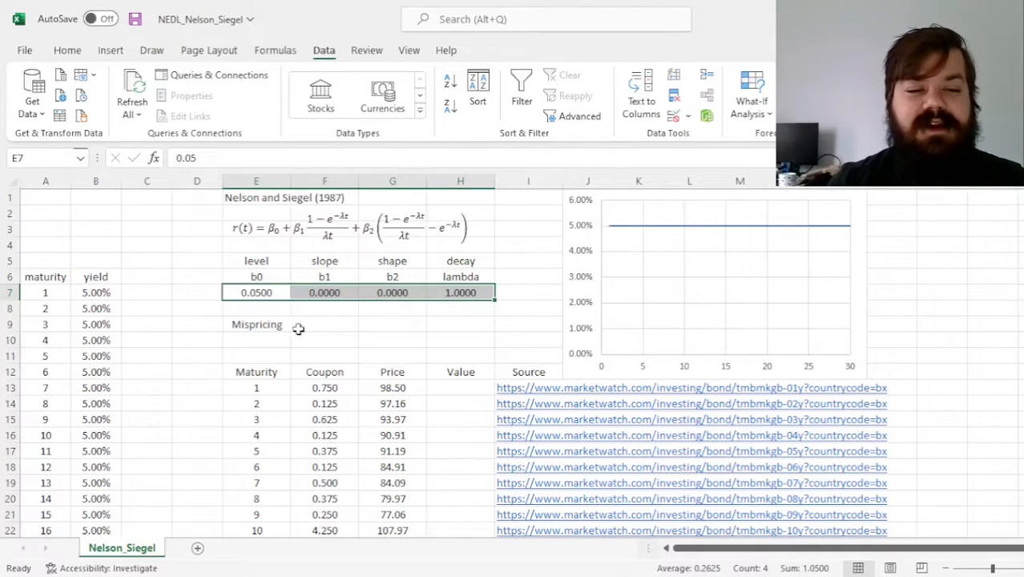
mouse_move(426, 395)
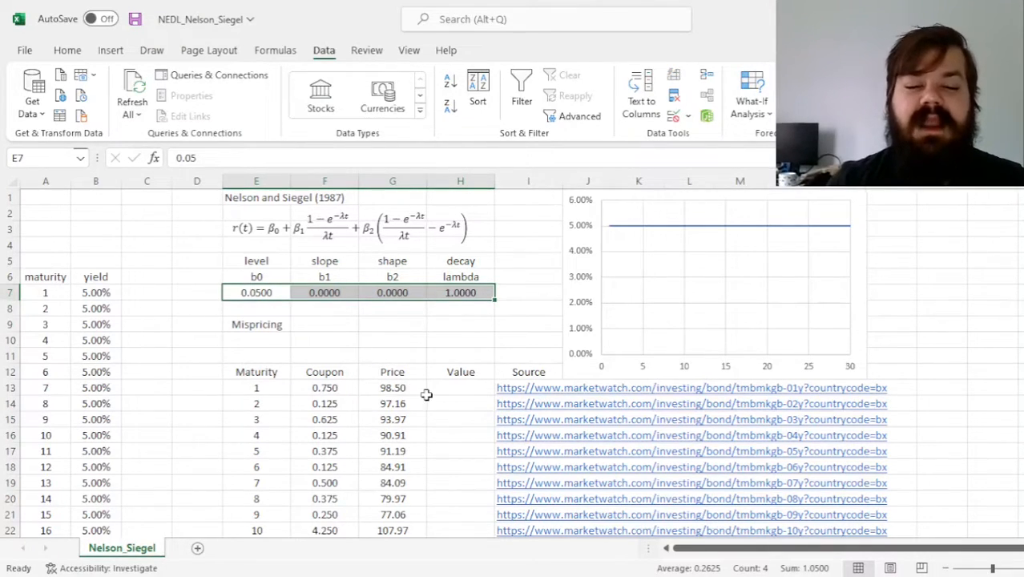
drag(391, 387, 392, 529)
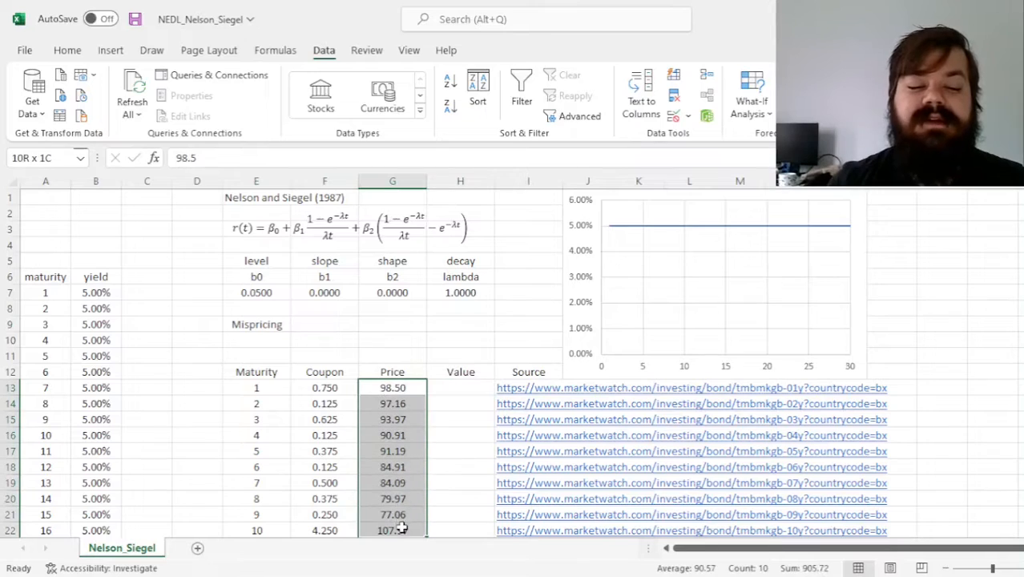
click(324, 323)
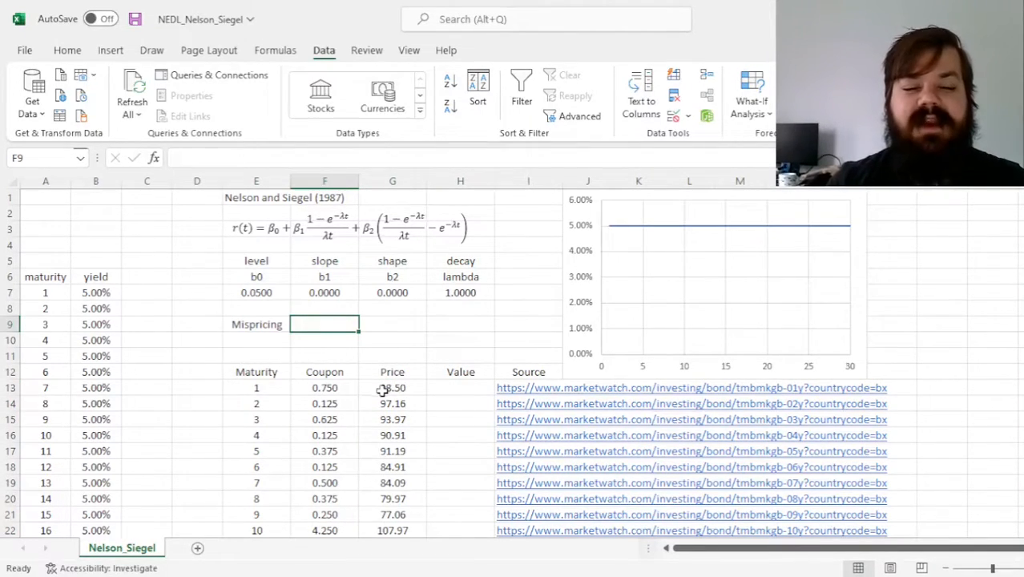
click(460, 387)
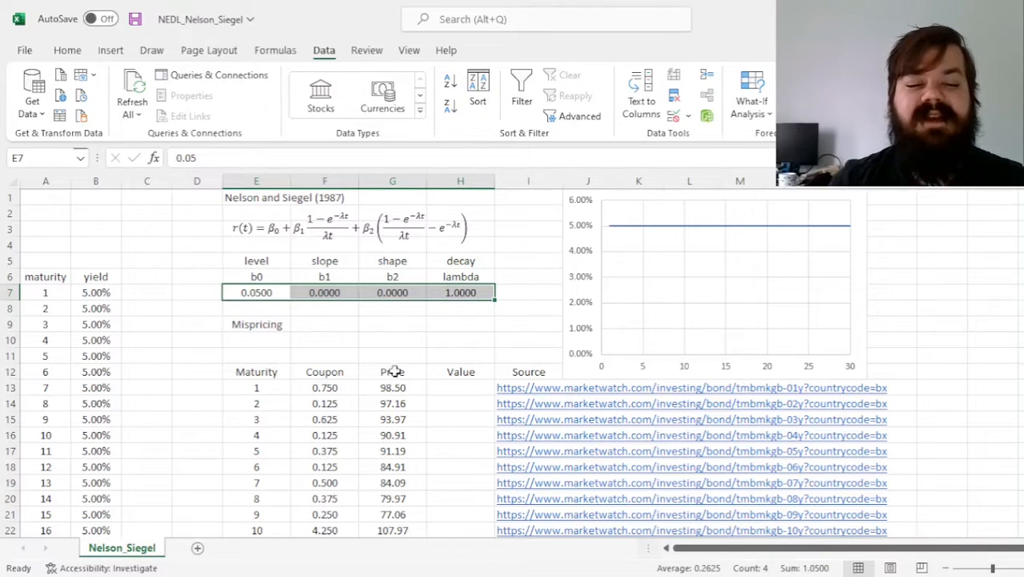
drag(256, 387, 256, 513)
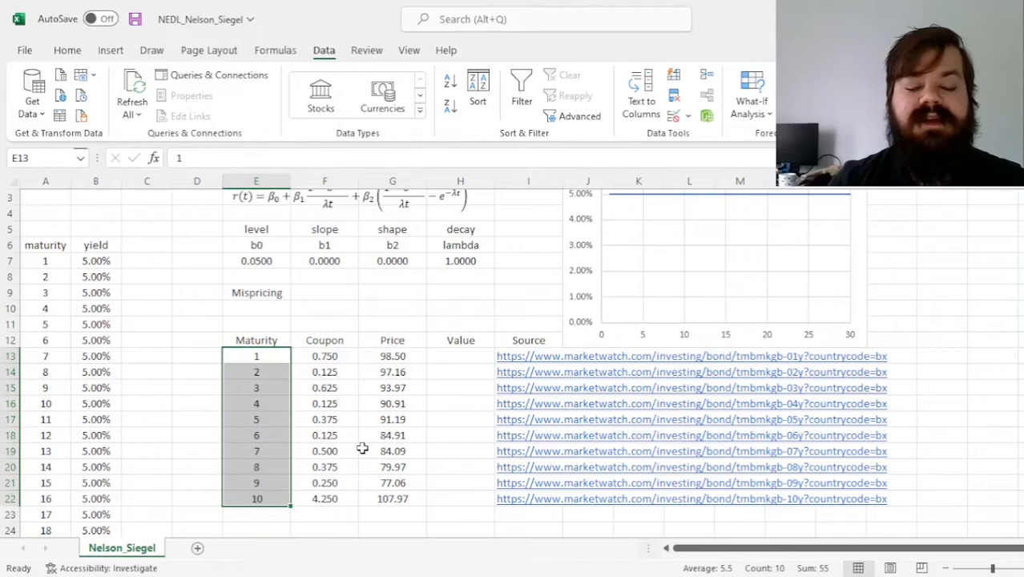
scroll(up, 3)
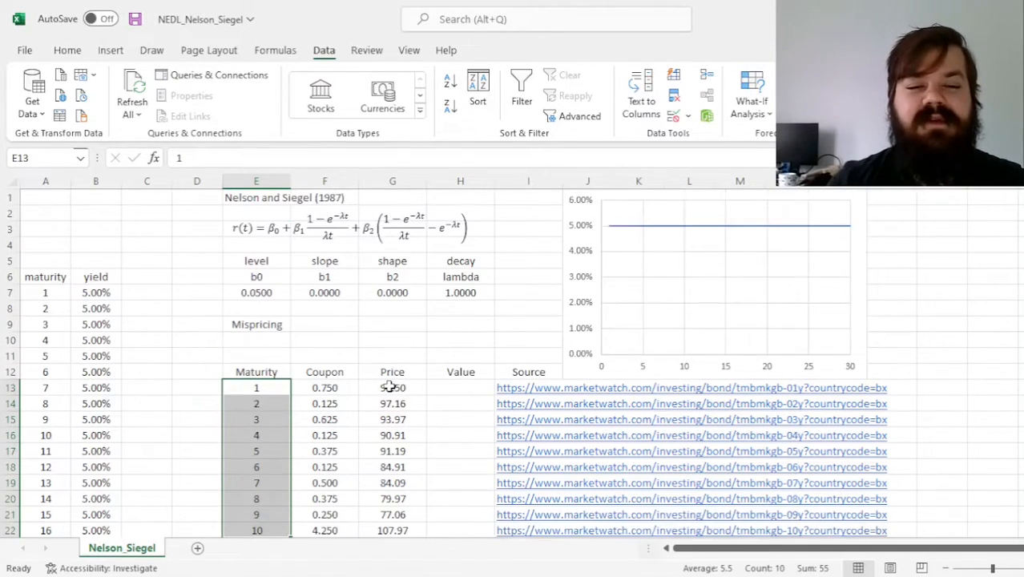
click(256, 292)
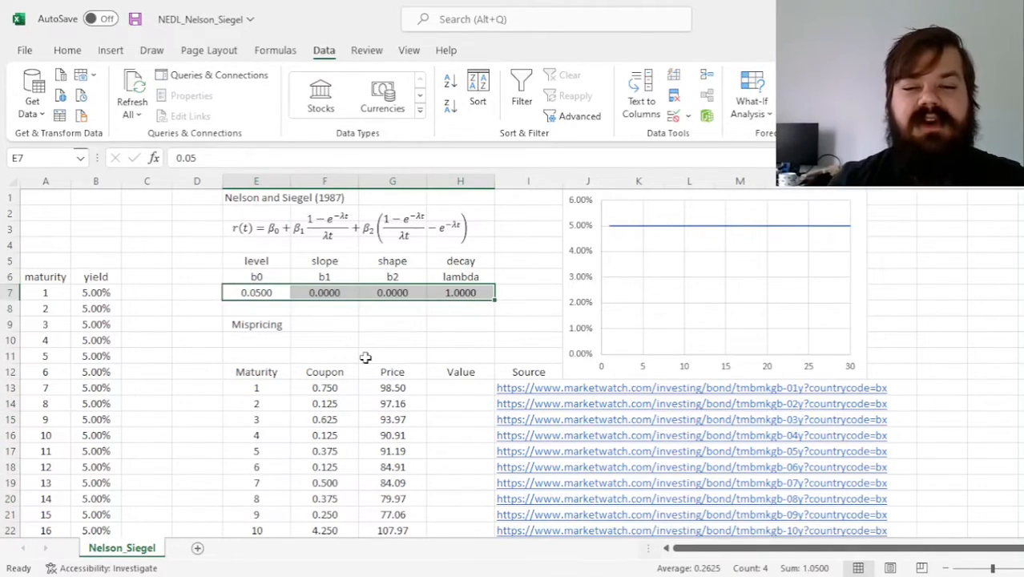
mouse_move(354, 354)
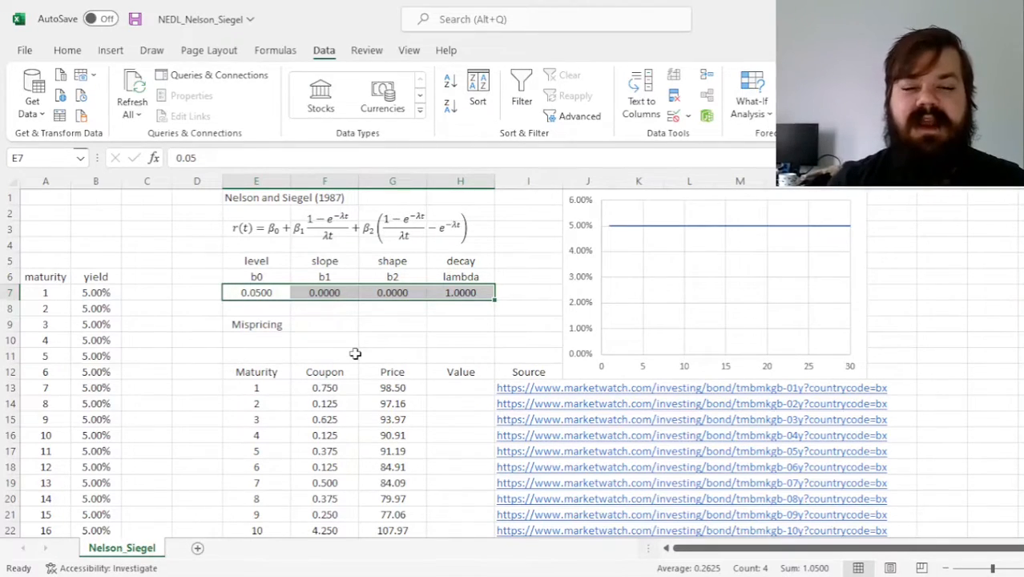
drag(393, 387, 392, 530)
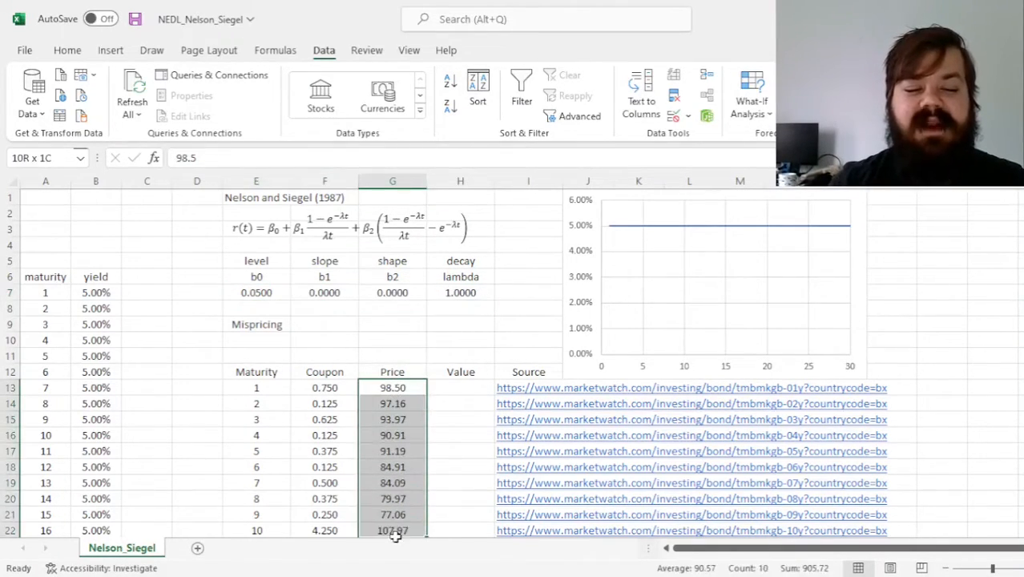
click(392, 387)
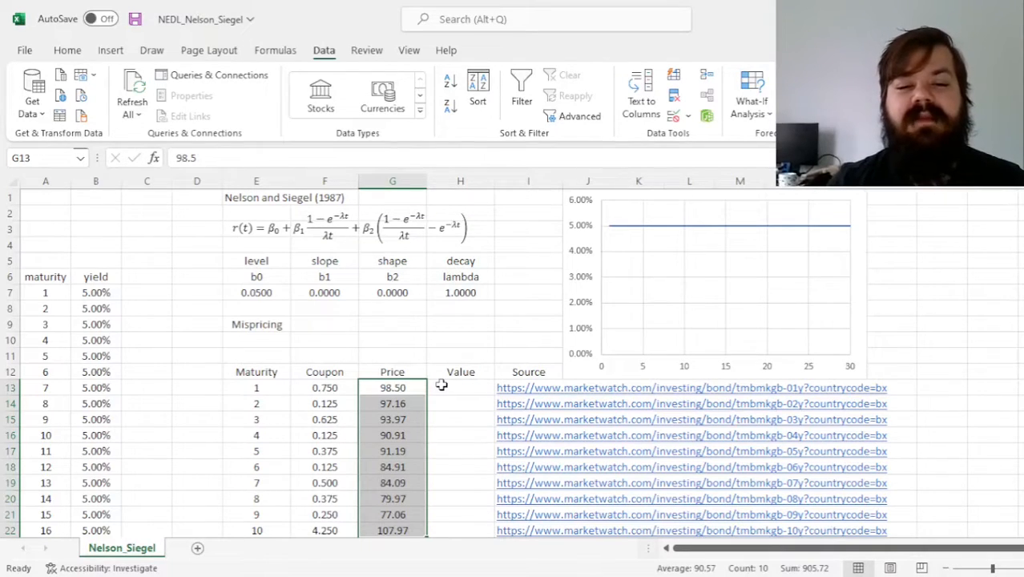
drag(392, 387, 393, 514)
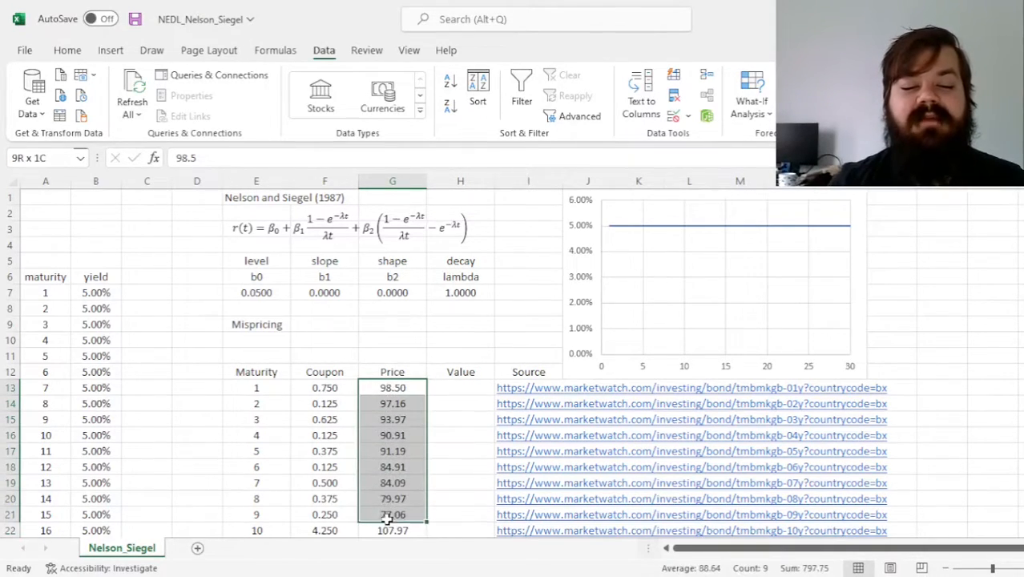
click(393, 386)
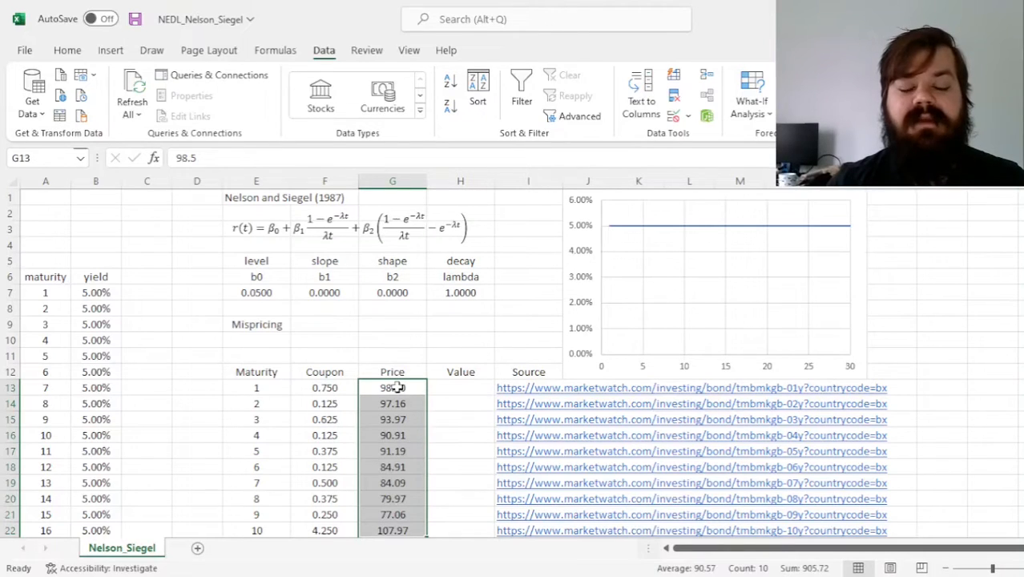
click(460, 387)
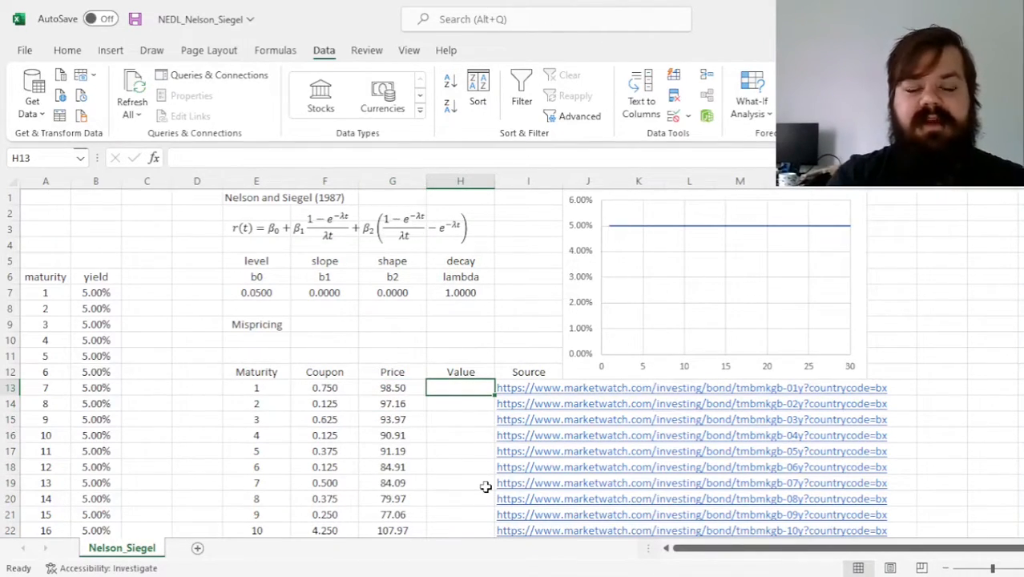
Enter =100/(1+B7)^E13+SUM(F13/(1+B7)^$A$7:A7) in H13, giving 95.95.
text(=)
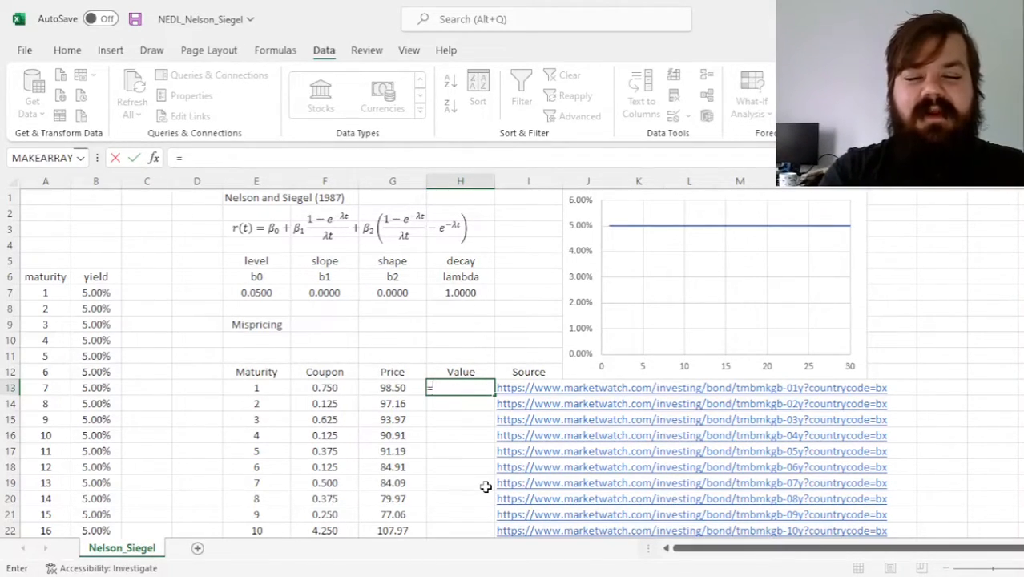
text(100)
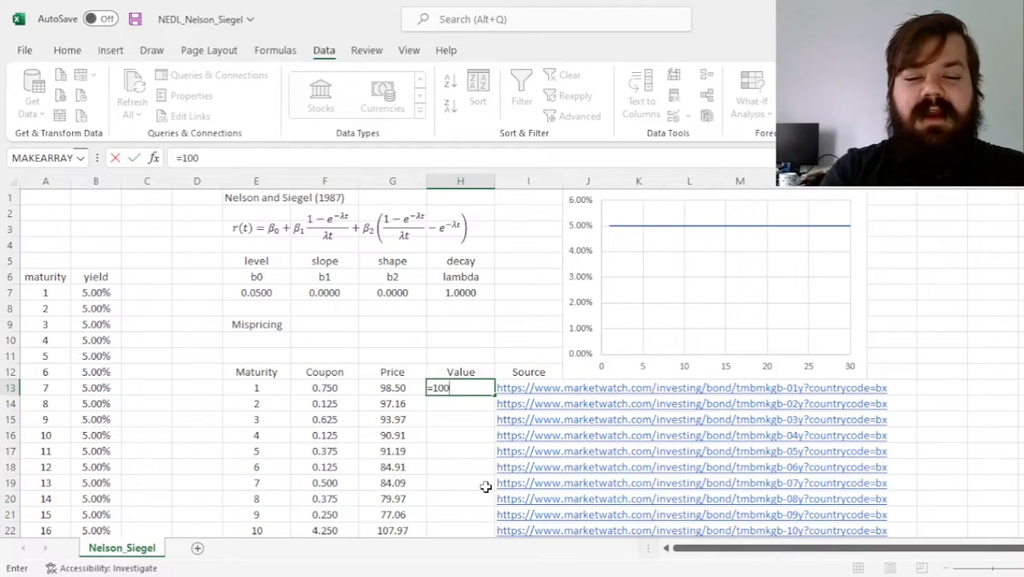
text(/(1+)
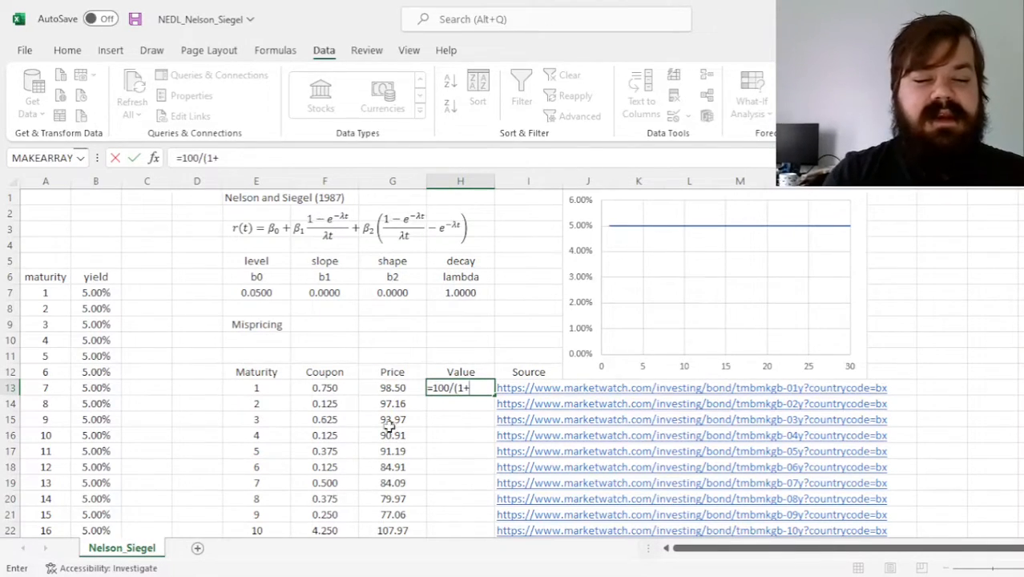
click(95, 293)
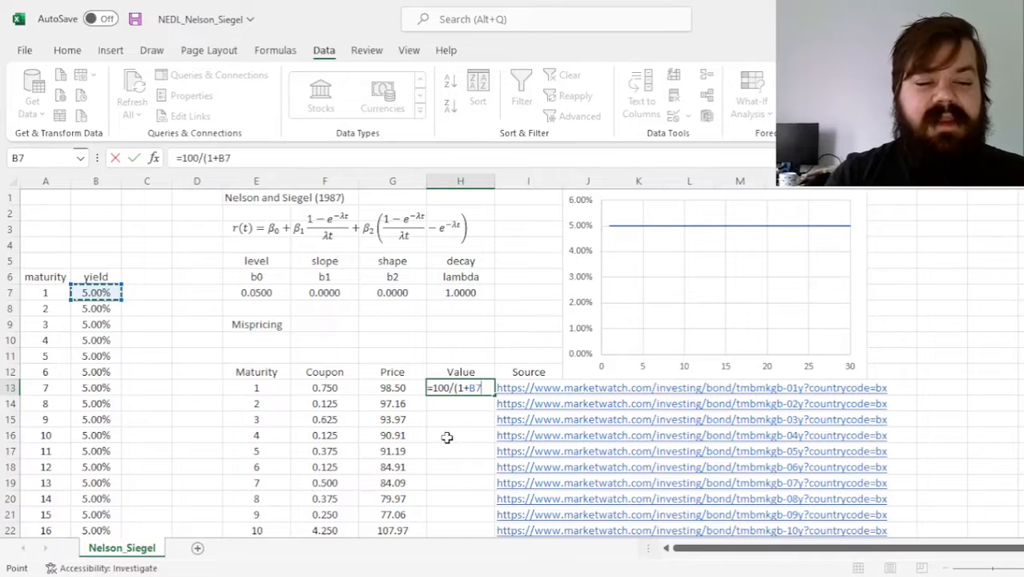
mouse_move(446, 437)
text())
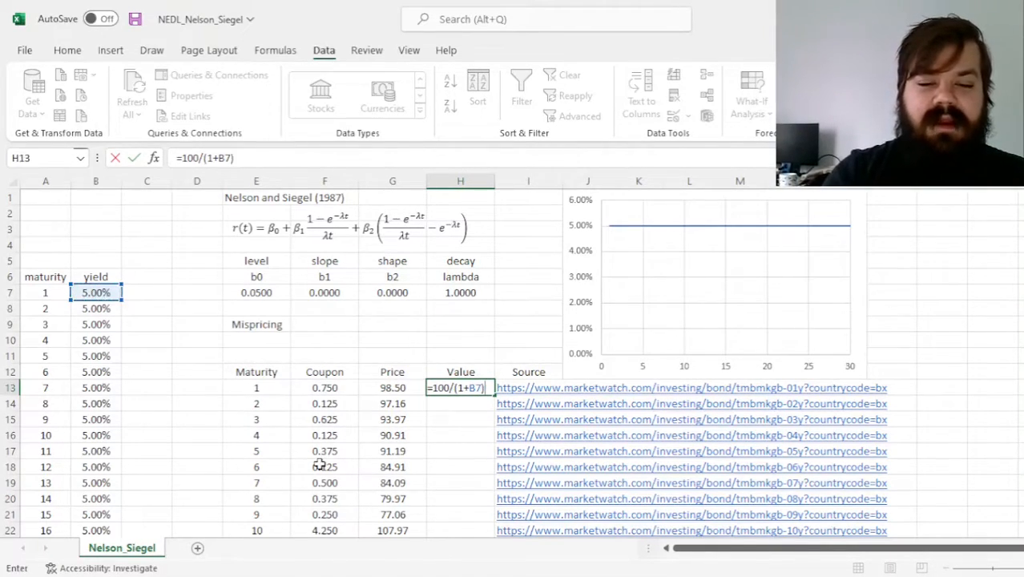
text(^E13 +)
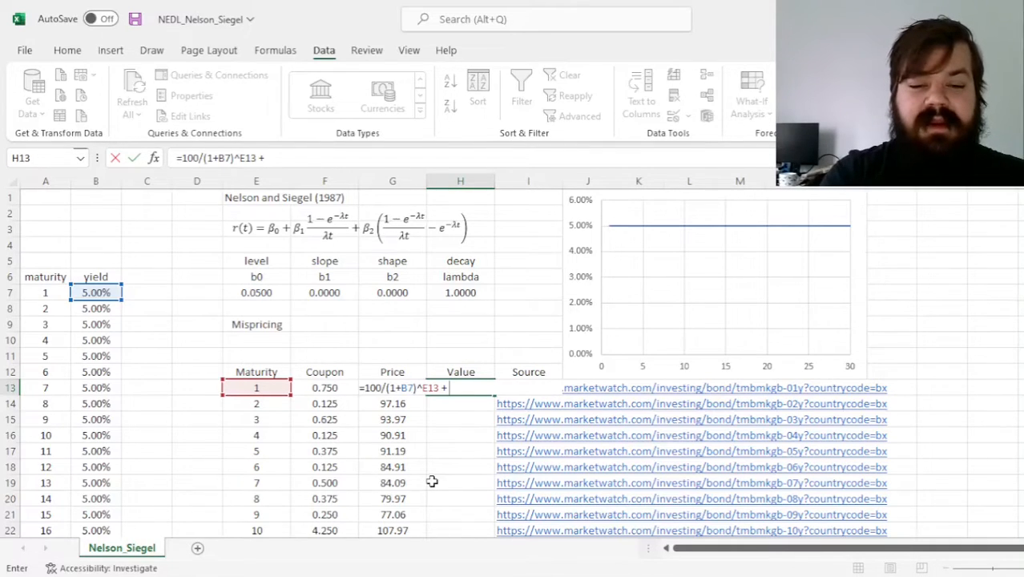
text(SUM()
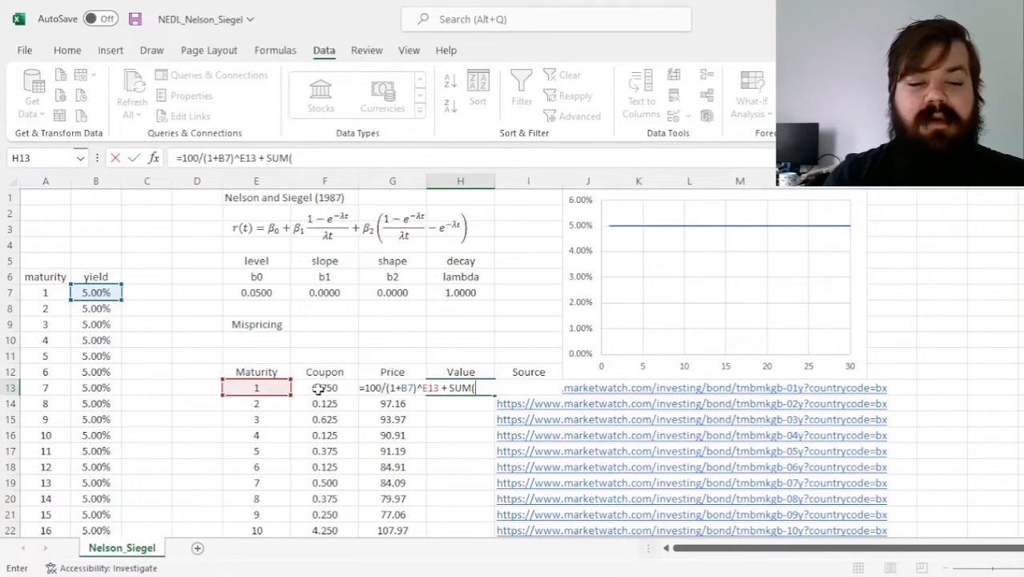
text(F13/(1)
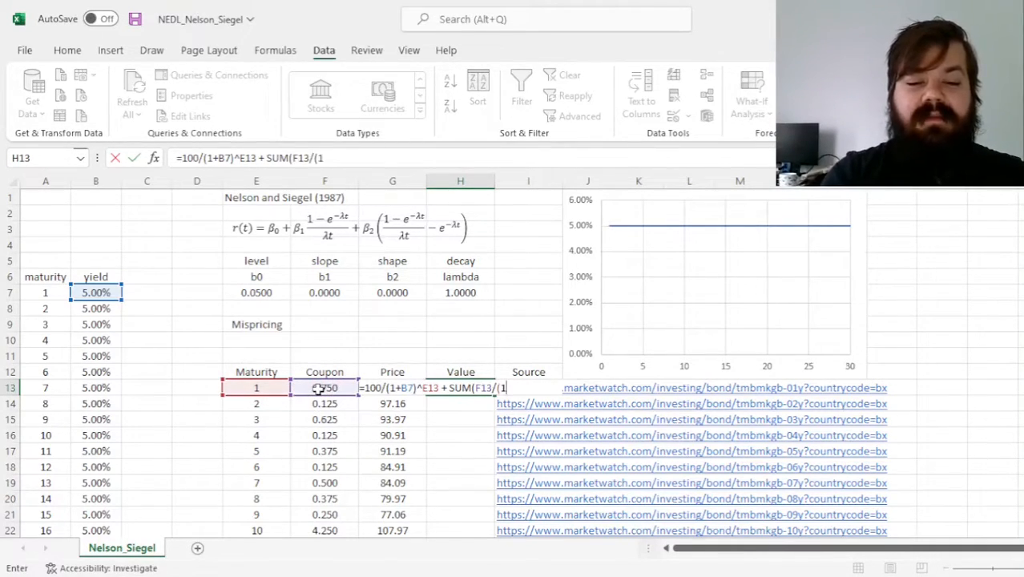
click(95, 293)
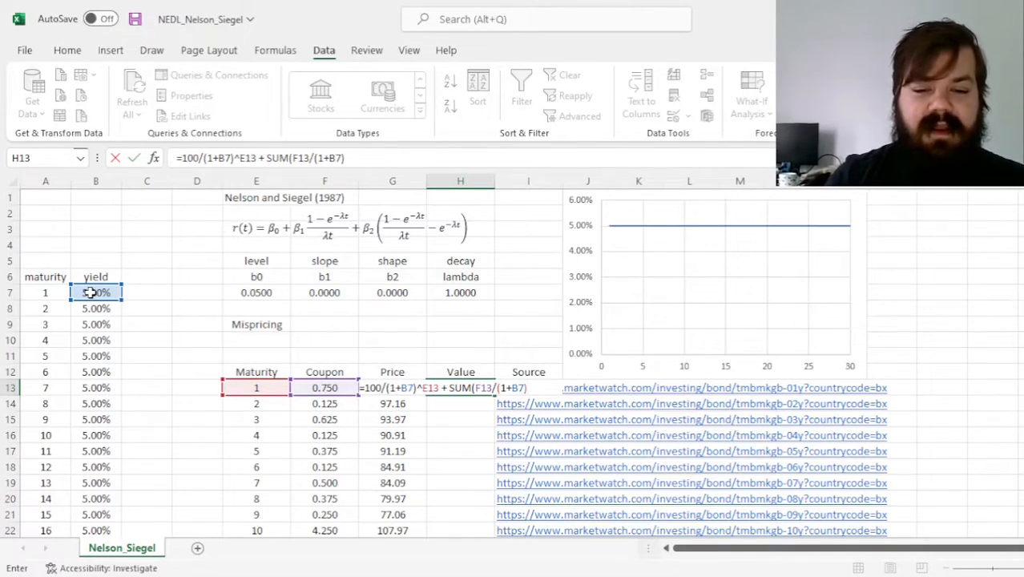
text(^A7)
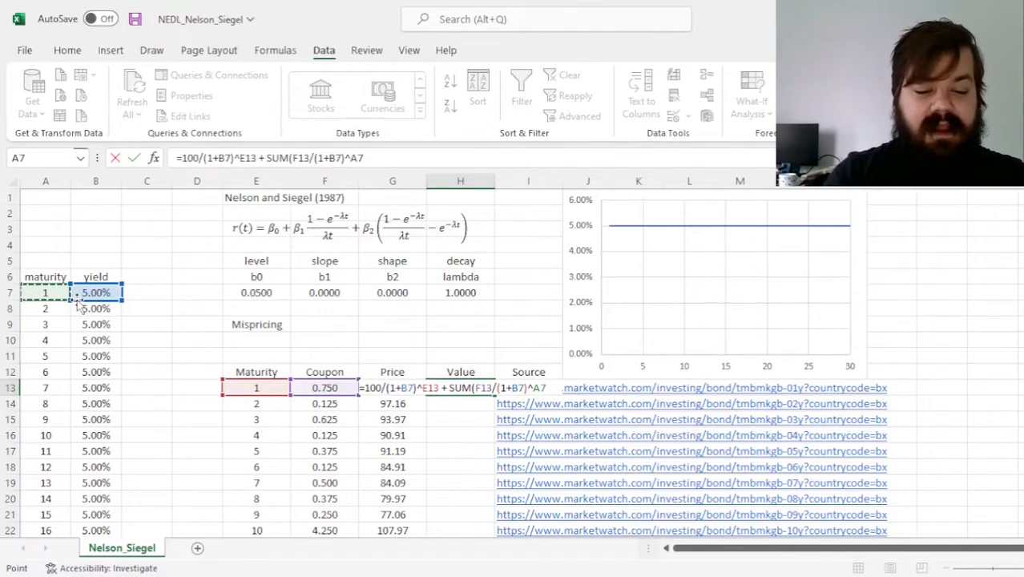
key(f4)
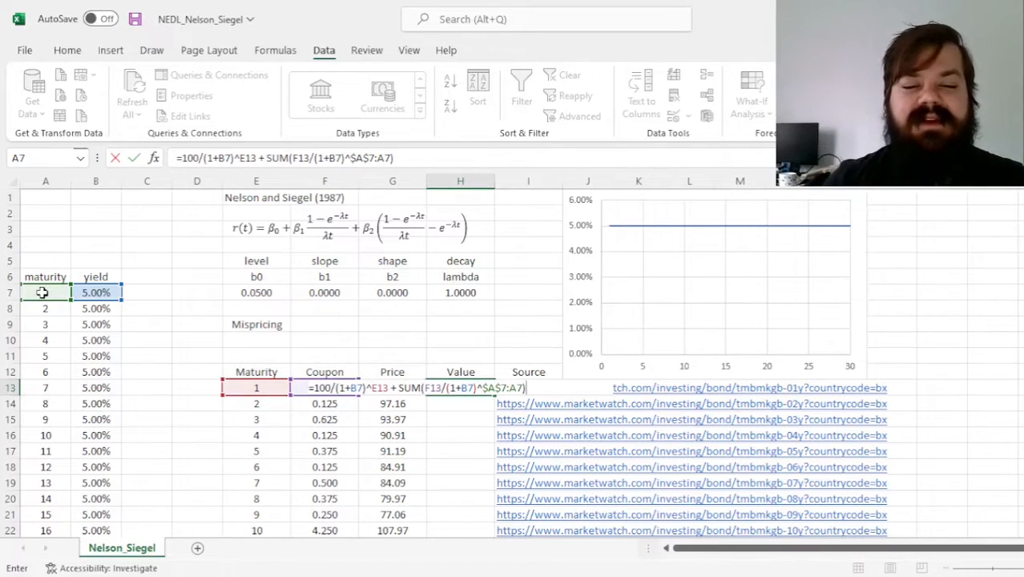
key(Return)
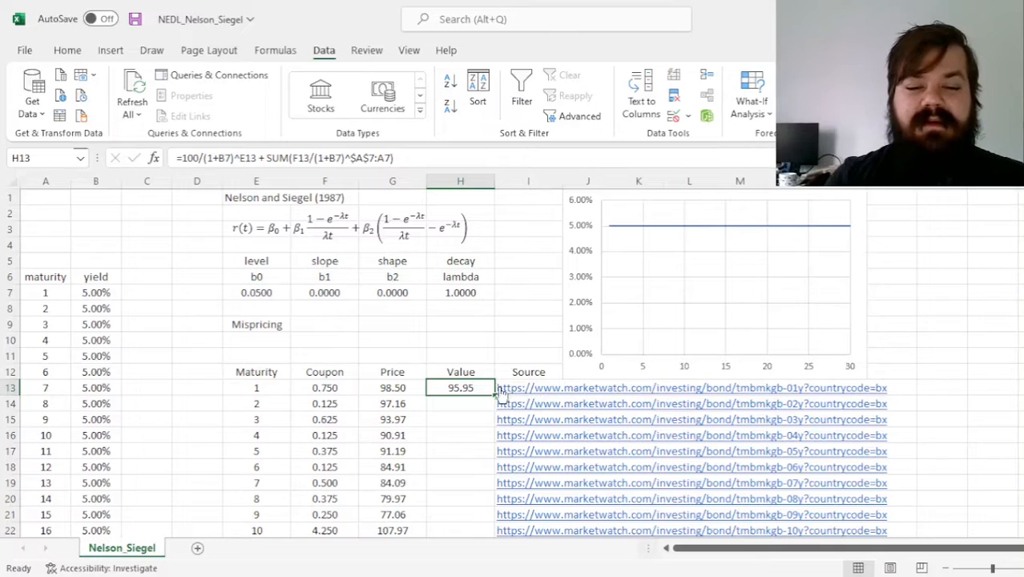
Fill the bond value formula down to H22, giving 95.95 through 94.21.
drag(460, 388, 459, 529)
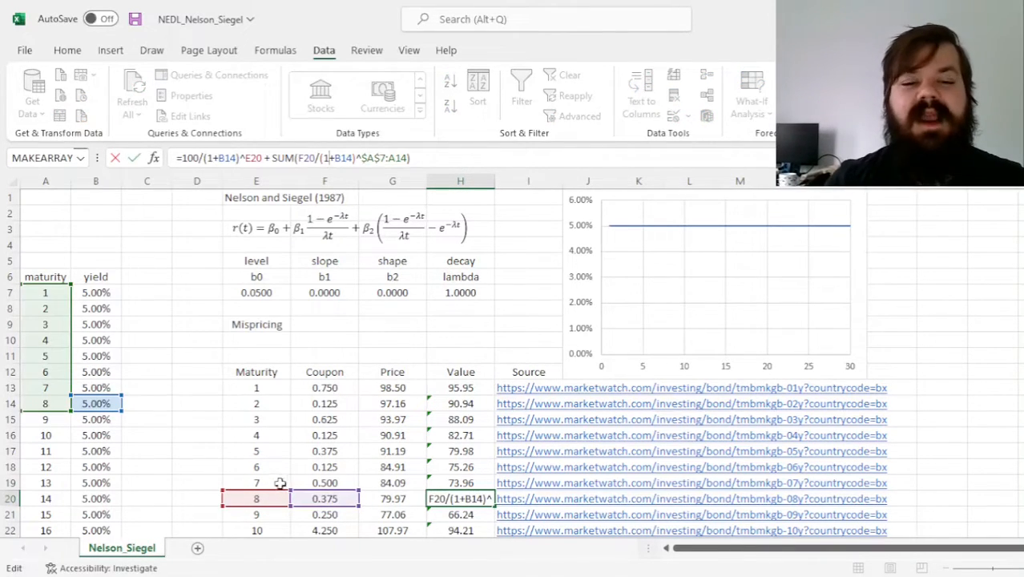
mouse_move(56, 299)
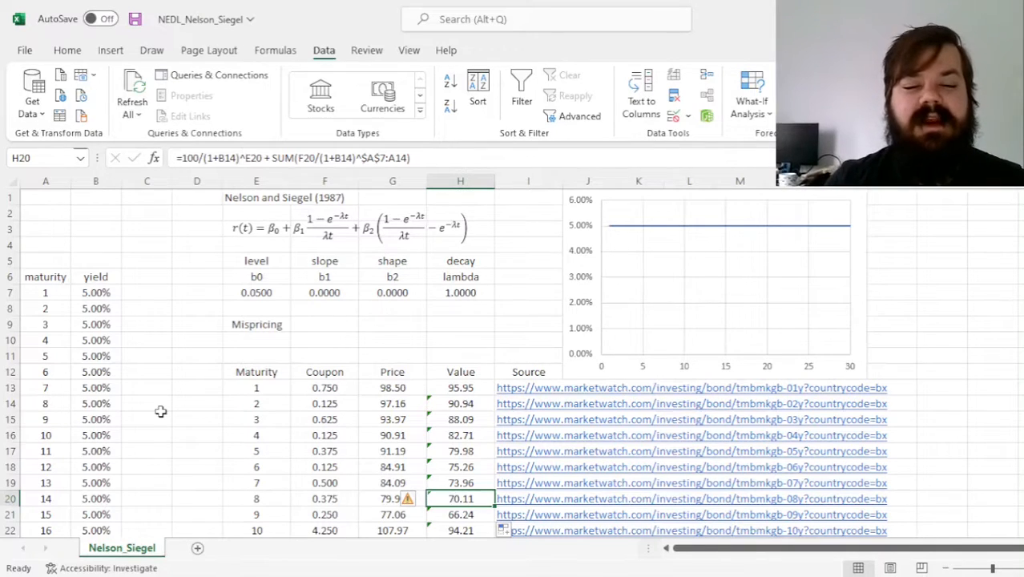
click(324, 324)
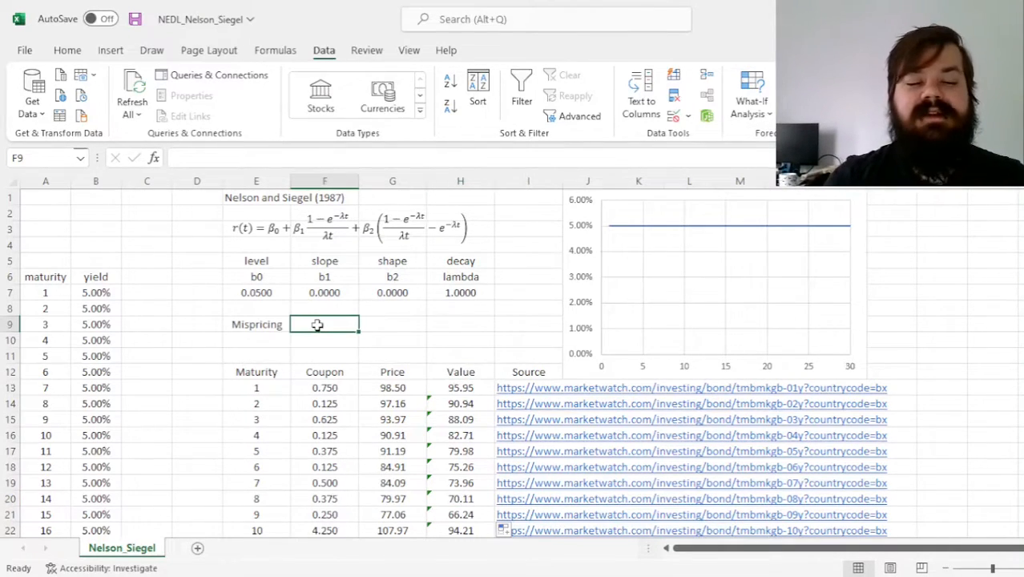
Enter =SUMSQ(G13:G22-H13:H22) in F9 so Mispricing returns 872.16.
text(=SUMSQ()
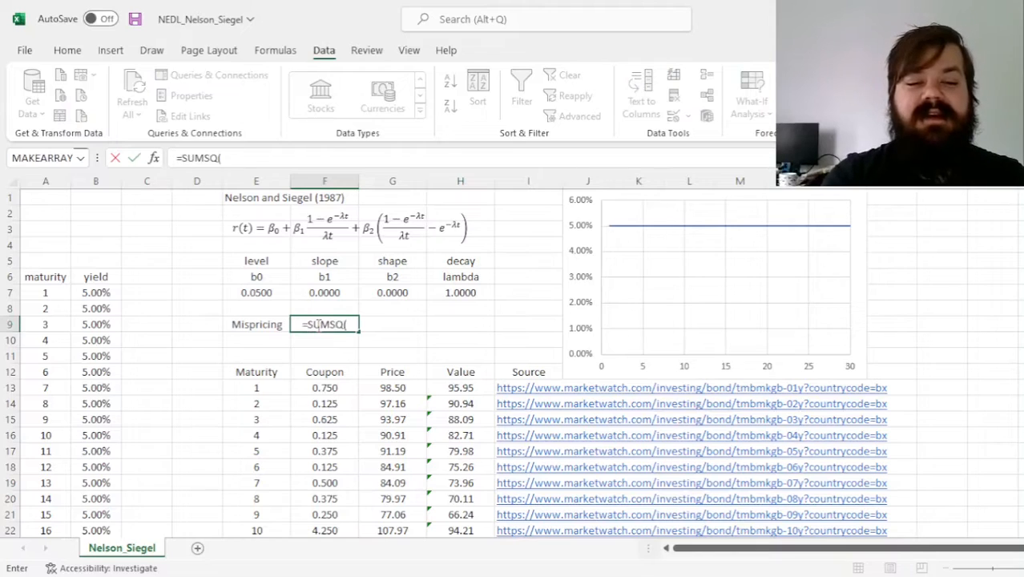
click(392, 387)
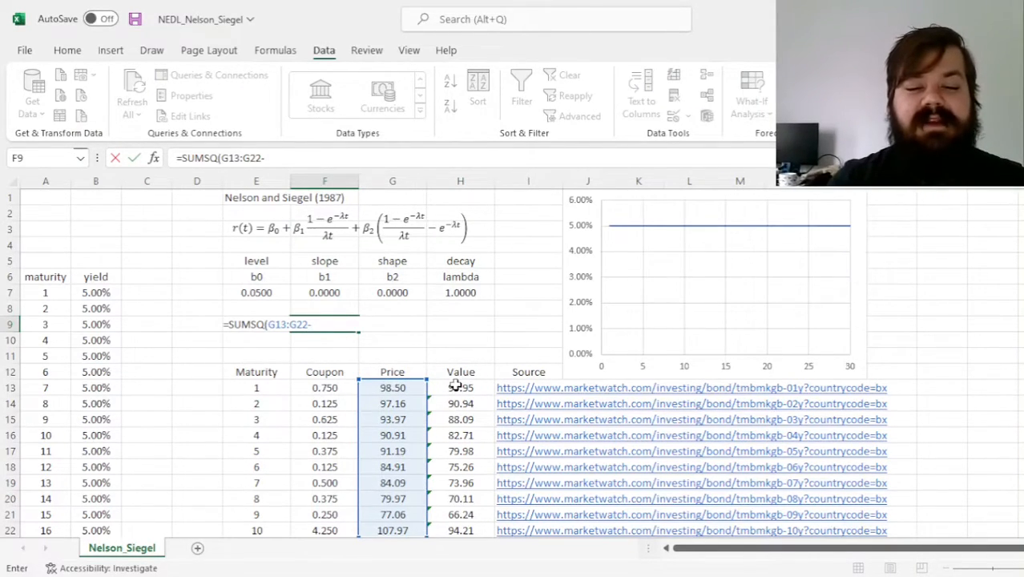
key(enter)
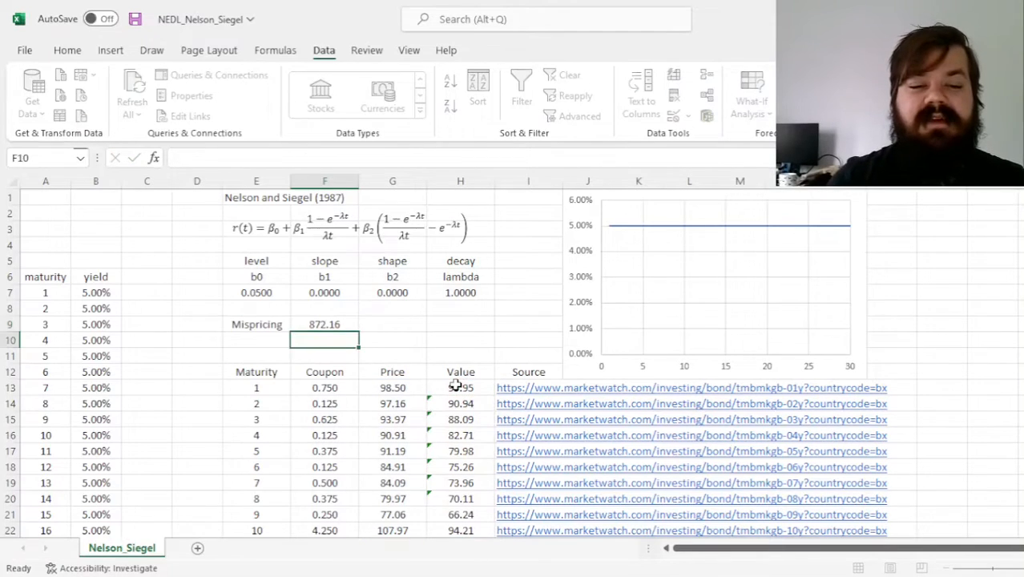
click(325, 323)
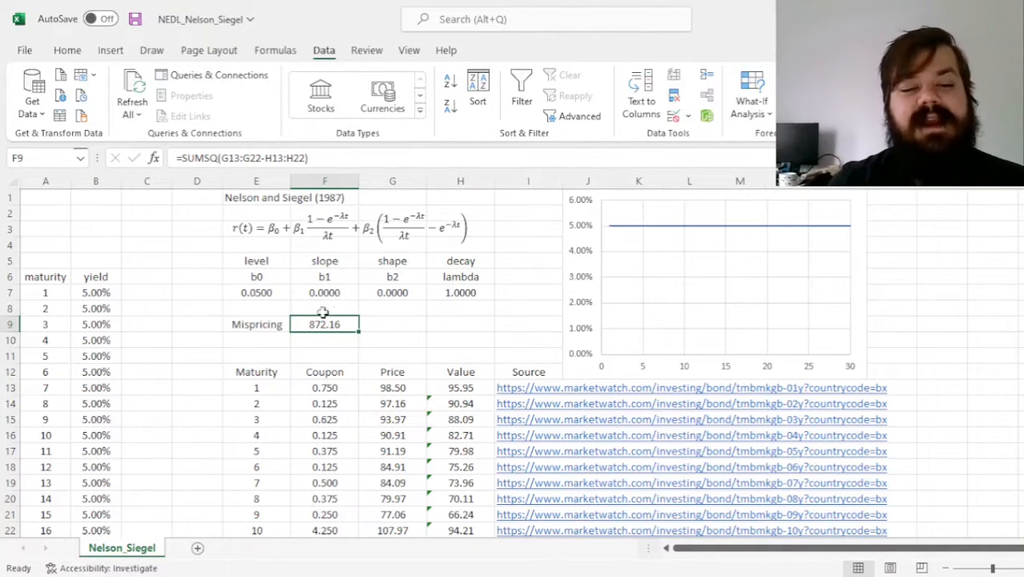
mouse_move(361, 328)
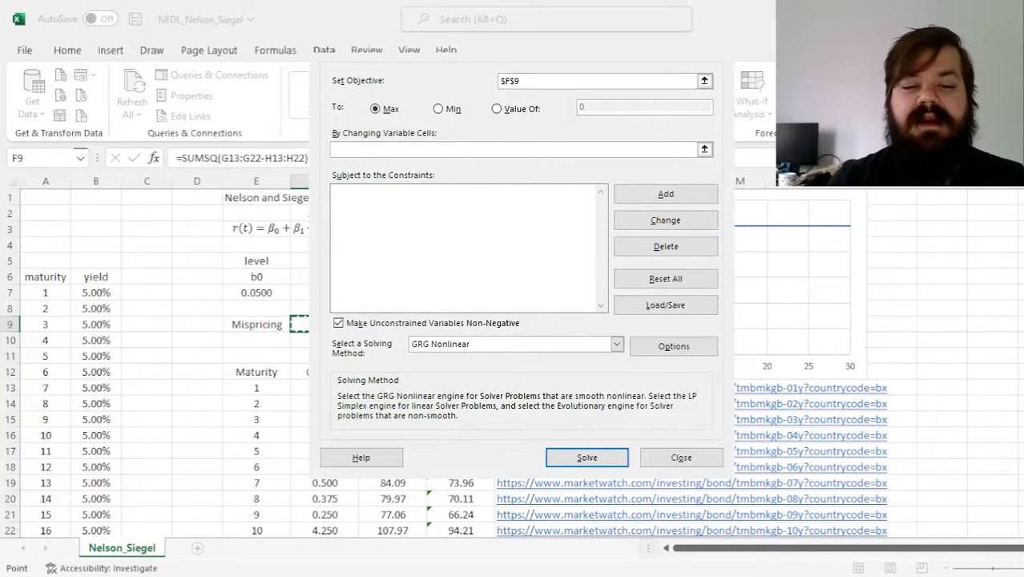
Solve to minimise F9 over E7:H7 with negatives allowed, cutting mispricing to 6.93.
click(438, 108)
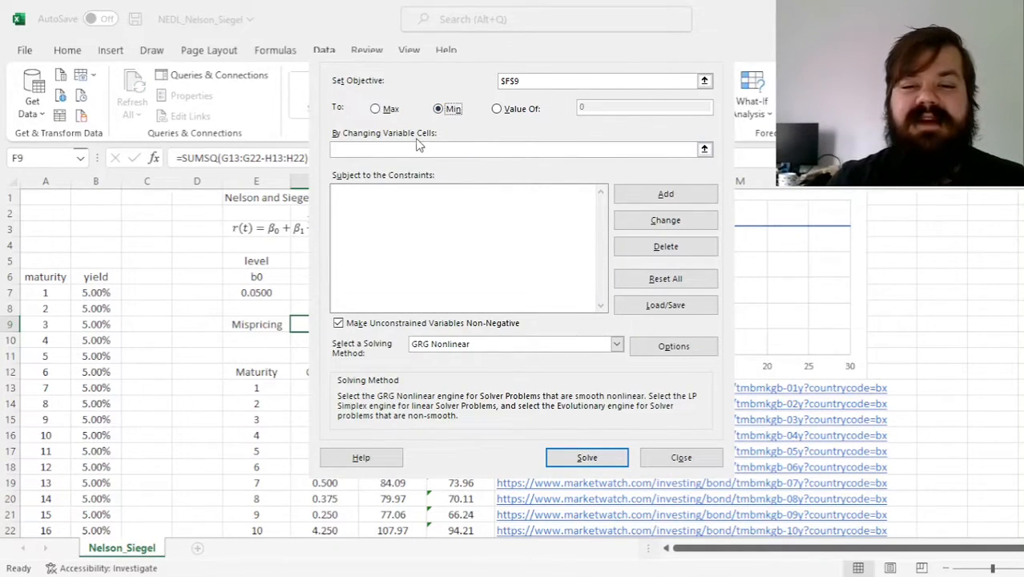
click(680, 457)
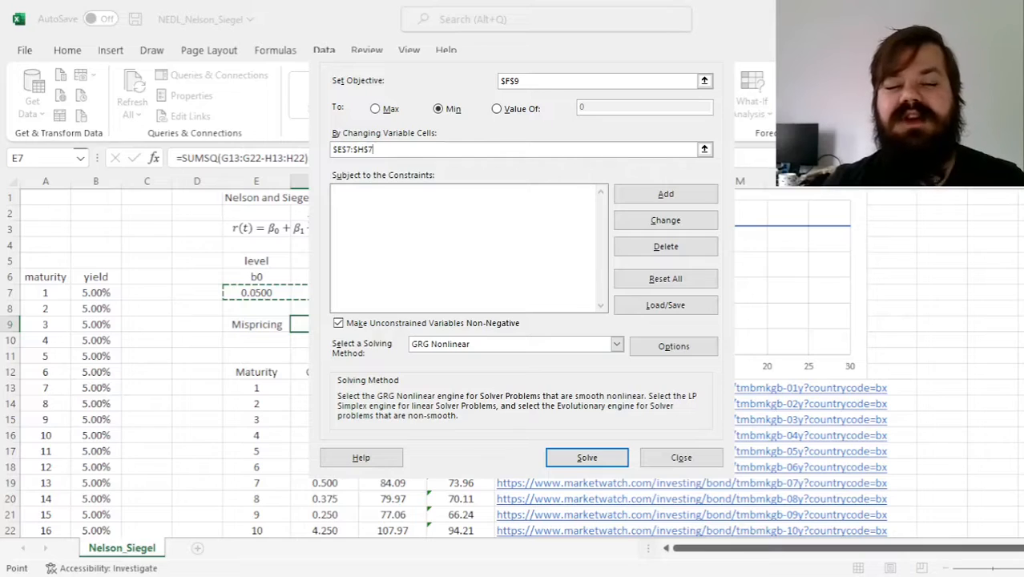
click(338, 323)
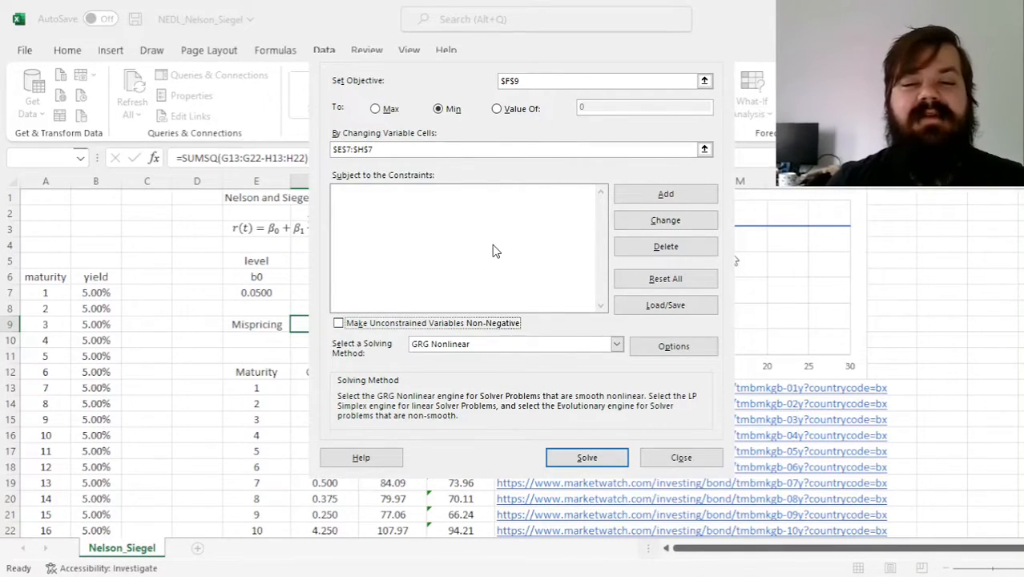
click(587, 457)
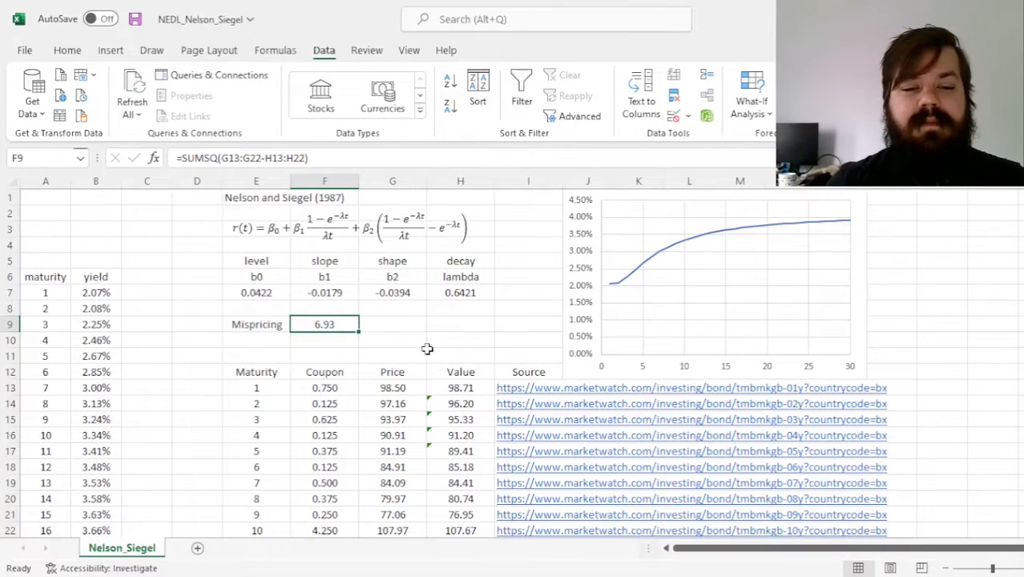
mouse_move(621, 292)
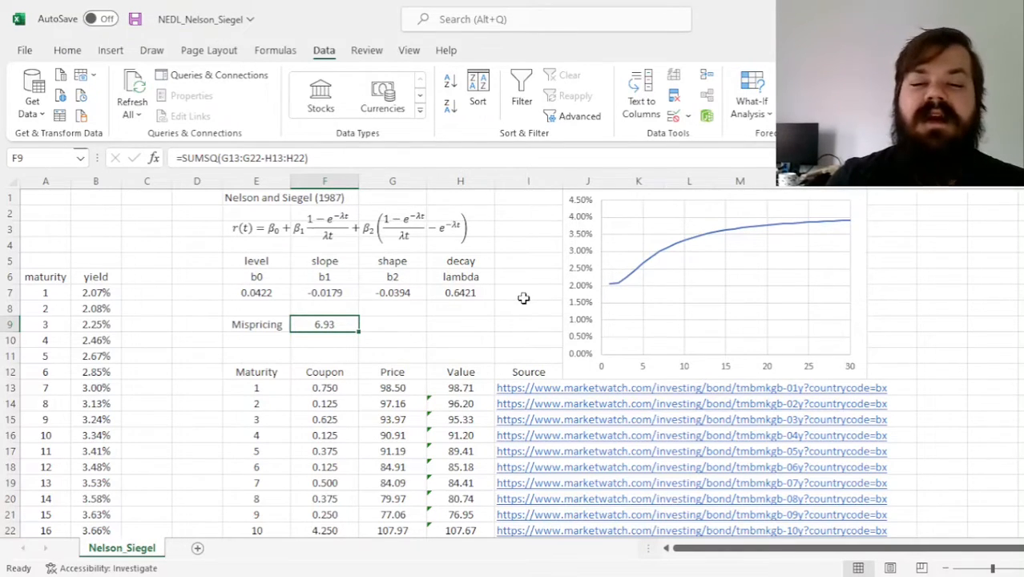
mouse_move(611, 290)
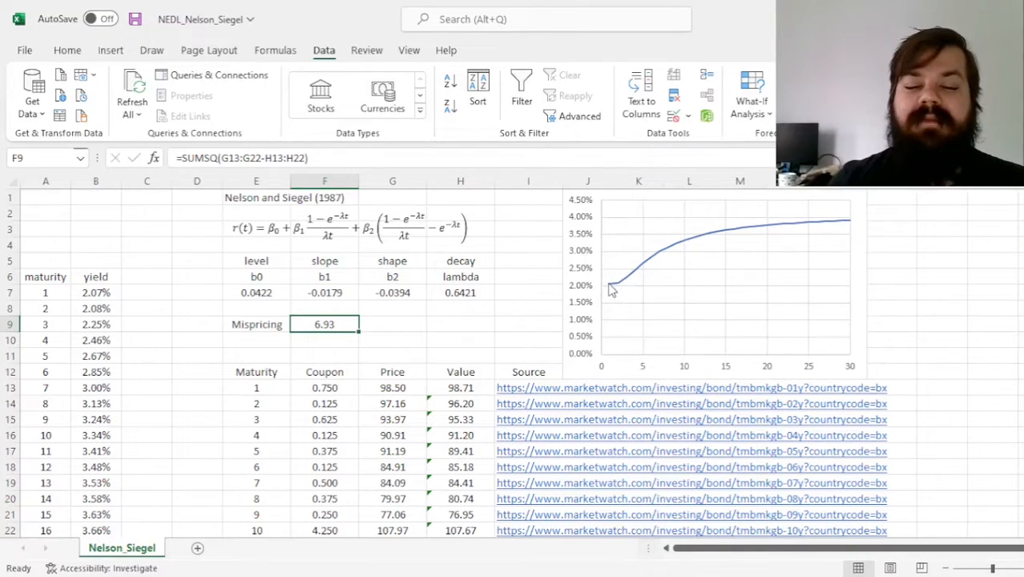
mouse_move(528, 308)
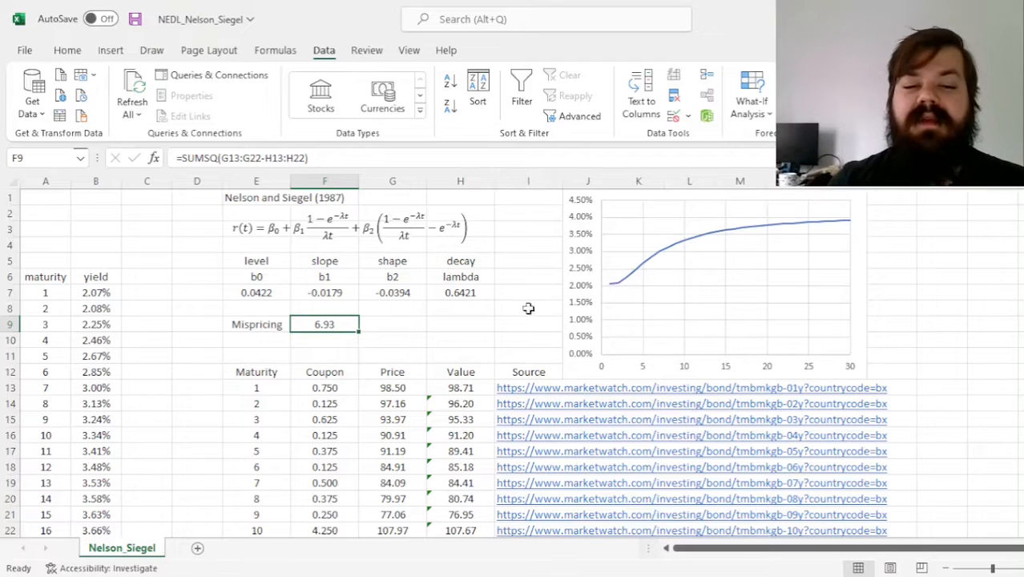
mouse_move(603, 283)
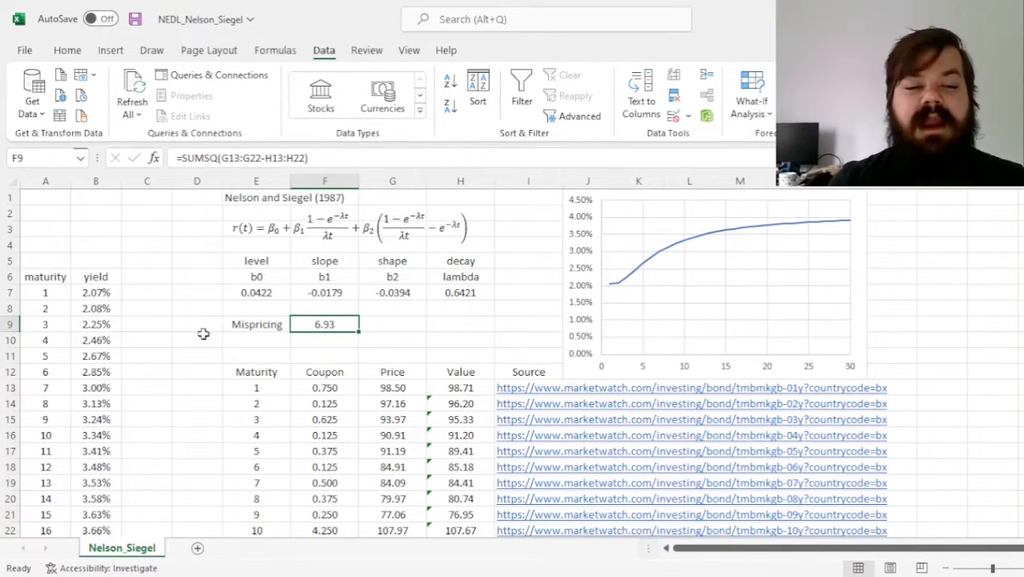
mouse_move(607, 291)
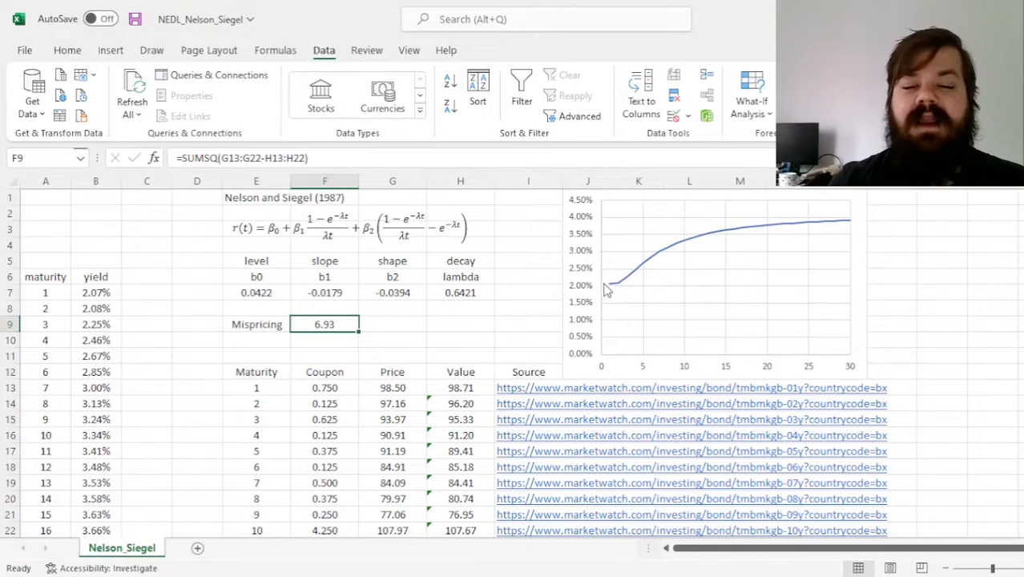
mouse_move(617, 287)
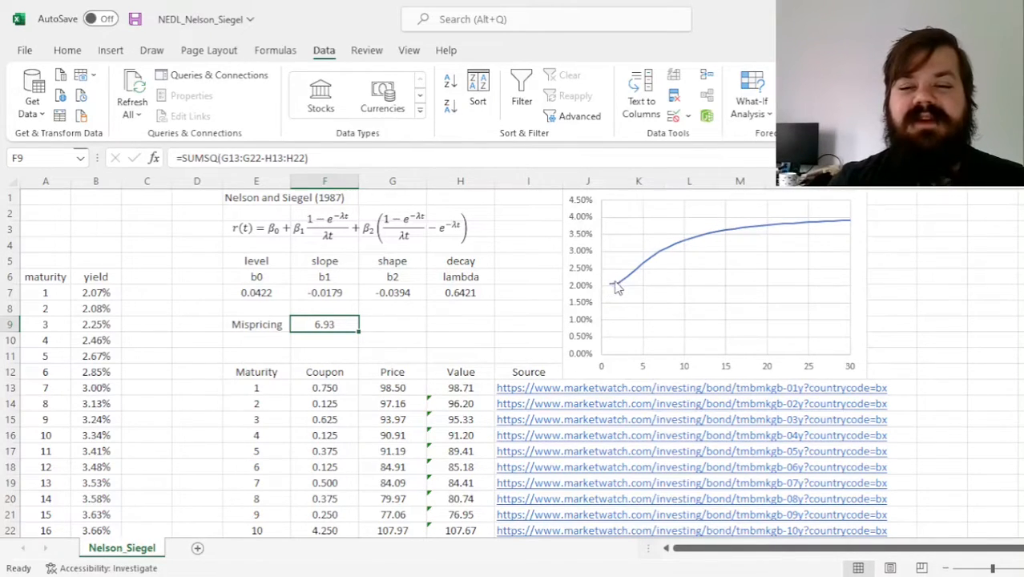
mouse_move(600, 285)
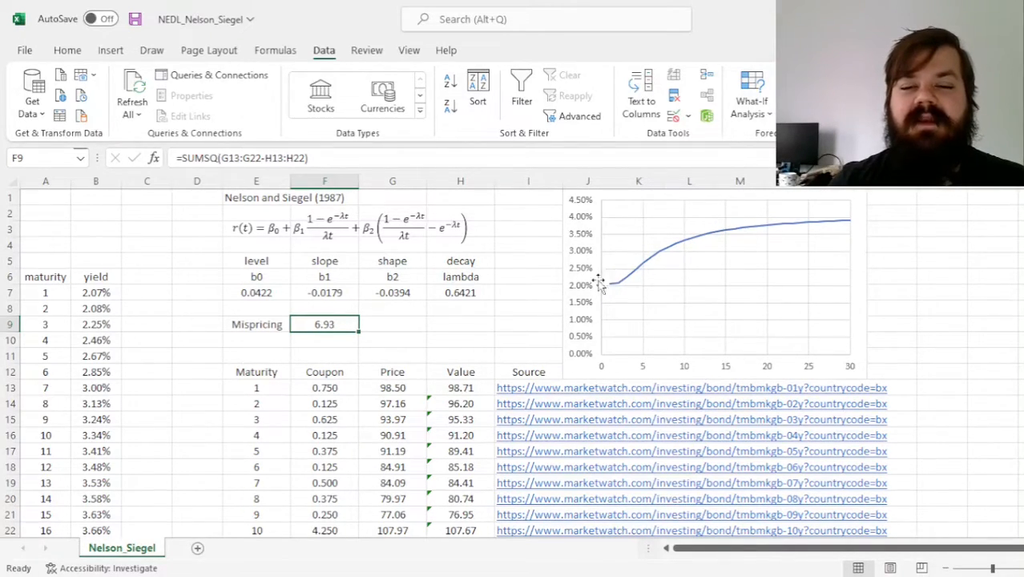
mouse_move(633, 279)
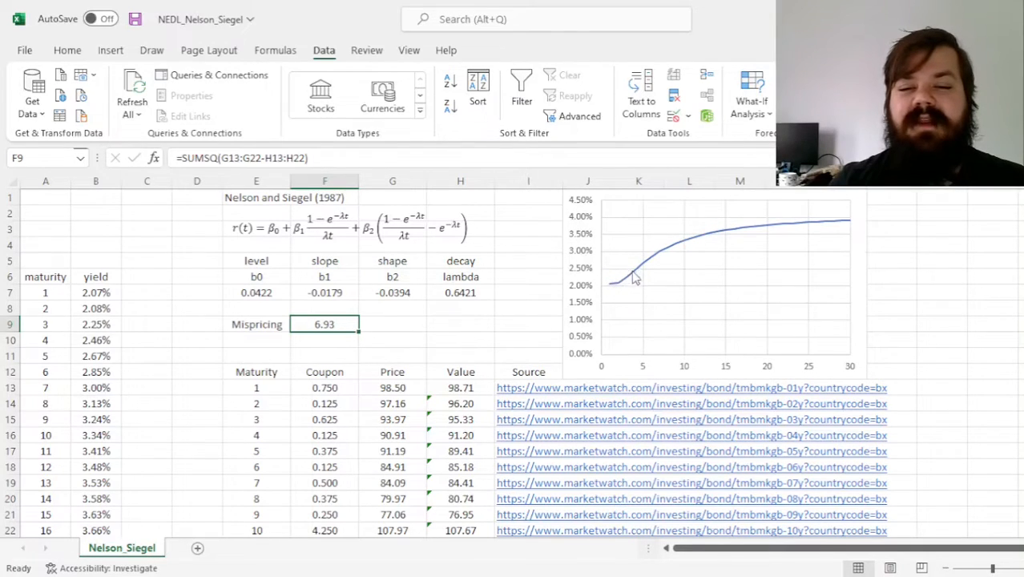
mouse_move(268, 306)
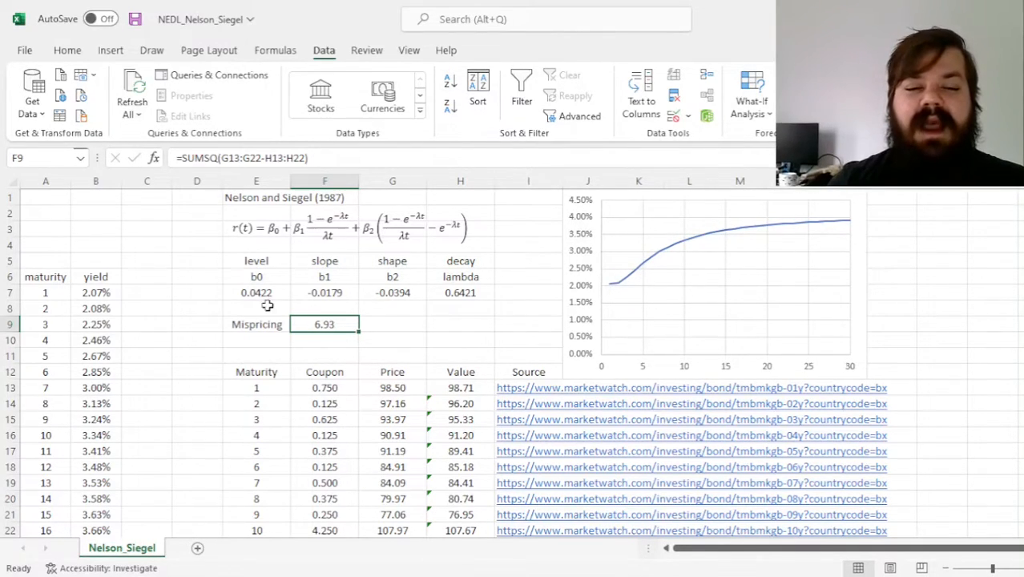
click(256, 292)
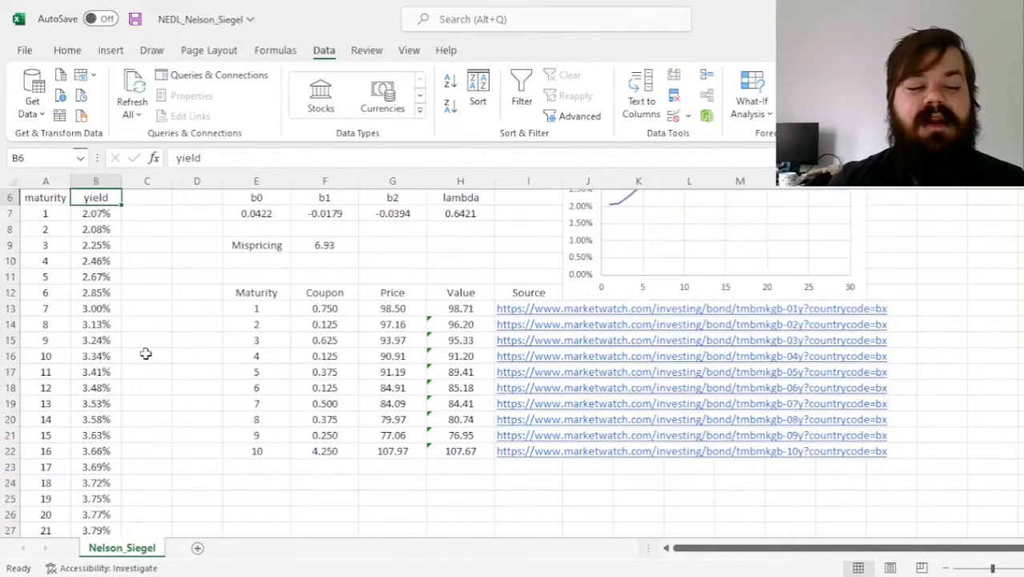
scroll(down, 3)
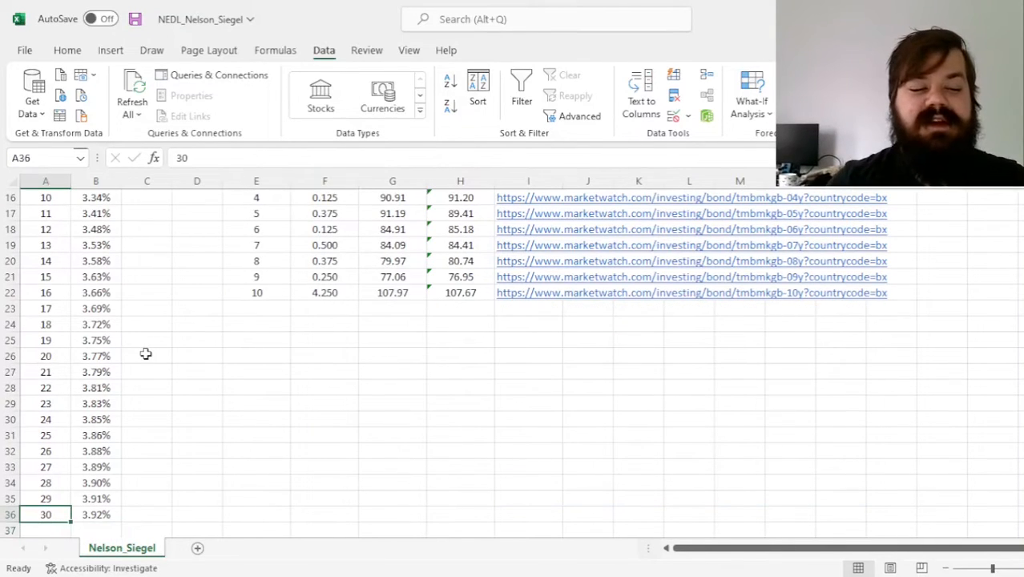
text(100)
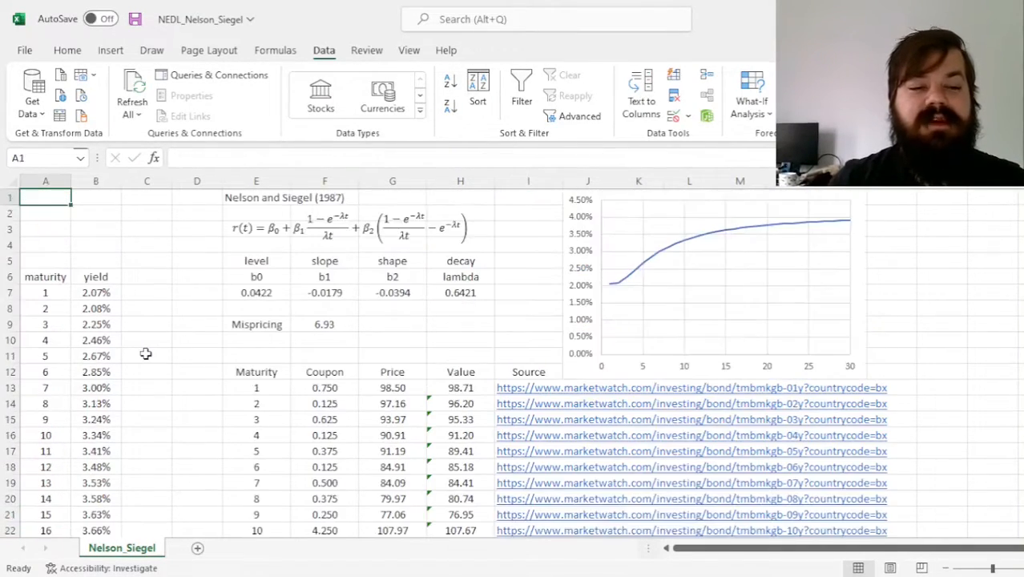
click(256, 293)
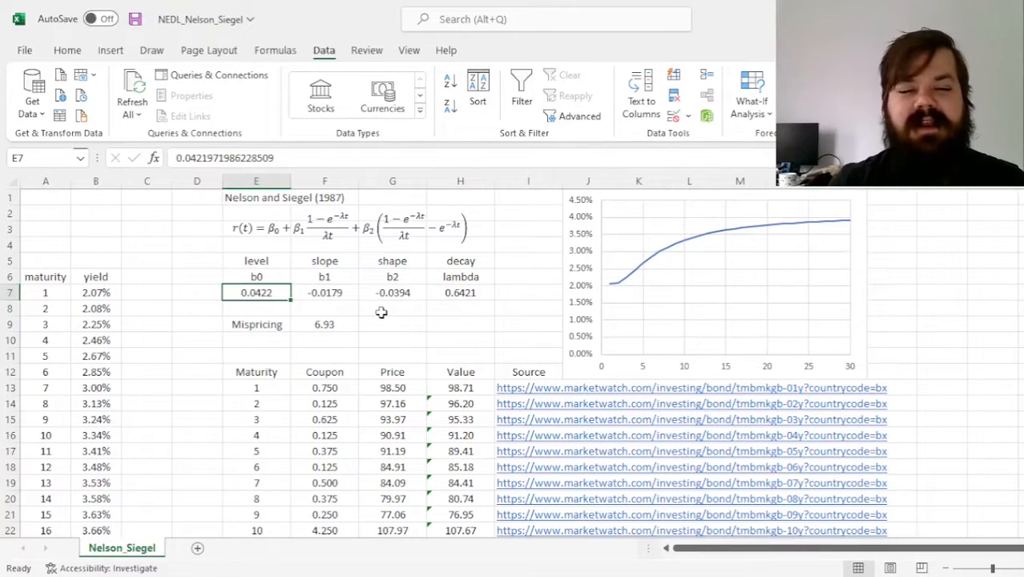
mouse_move(390, 309)
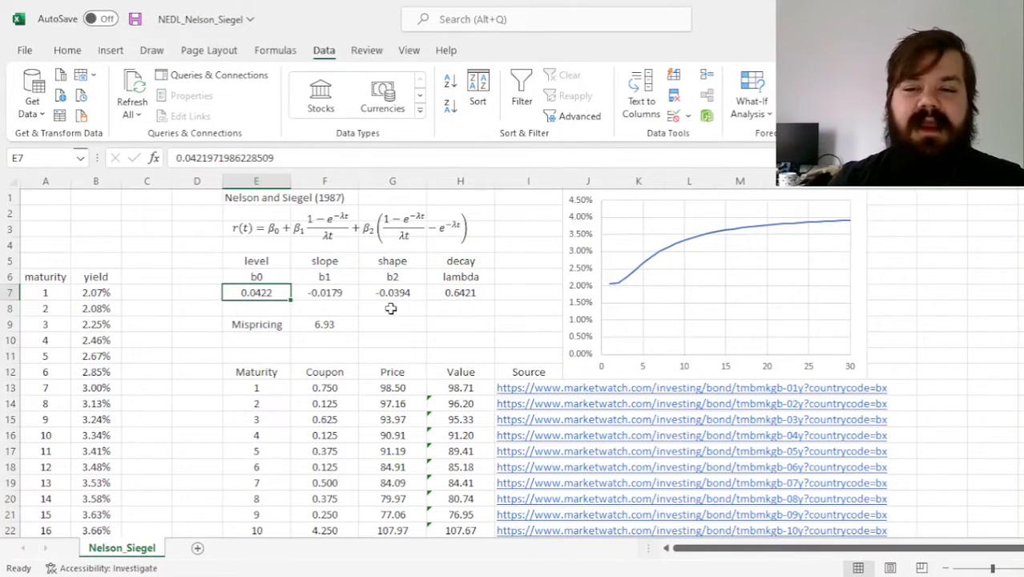
mouse_move(371, 324)
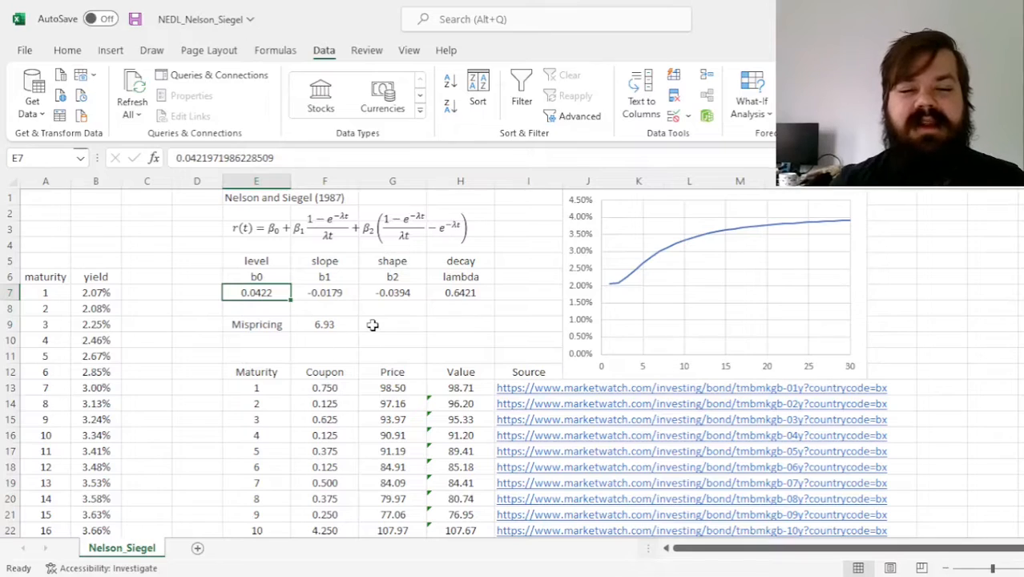
mouse_move(468, 294)
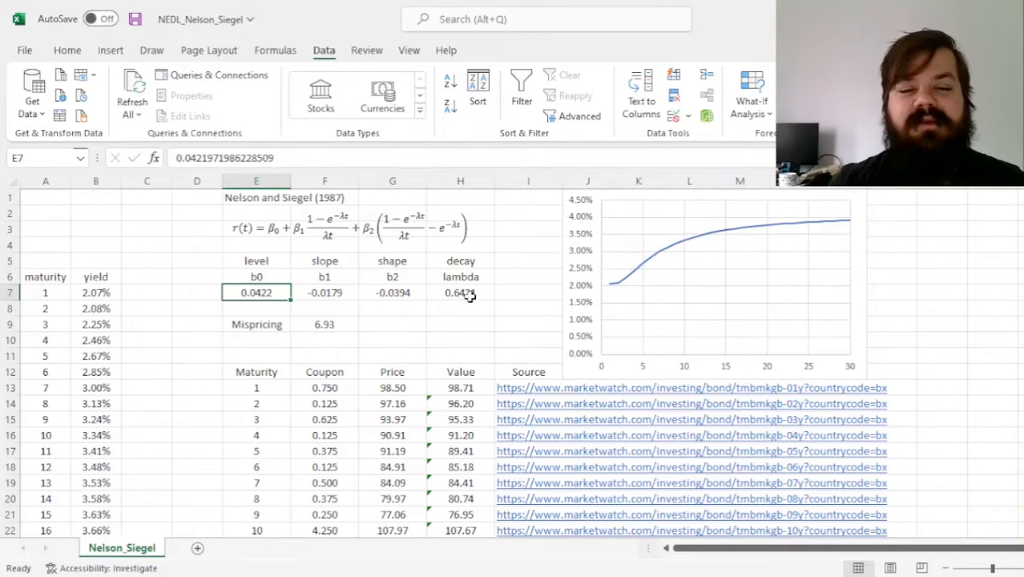
click(460, 291)
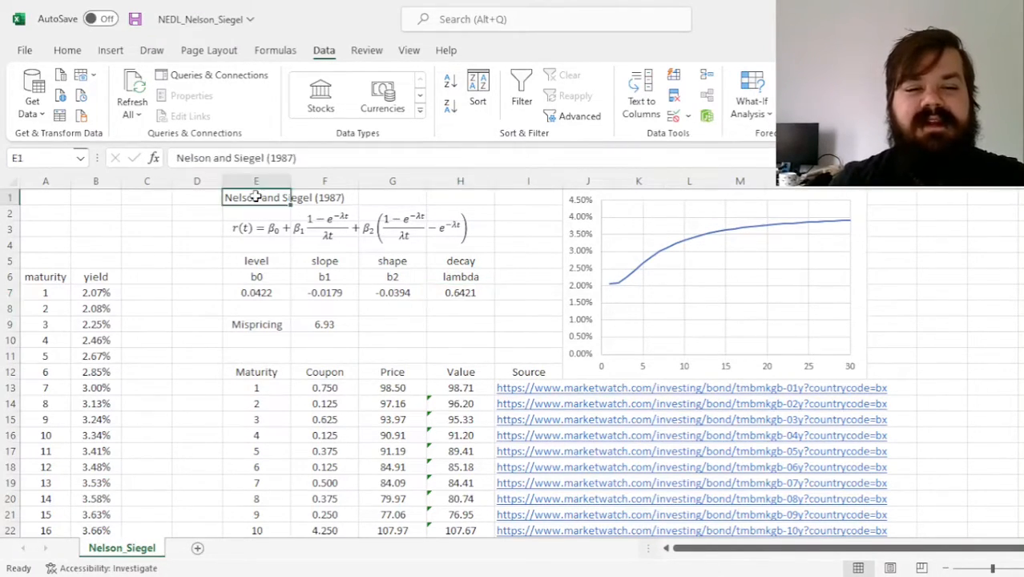
Replace the lambda value in H7 with 10.
click(460, 292)
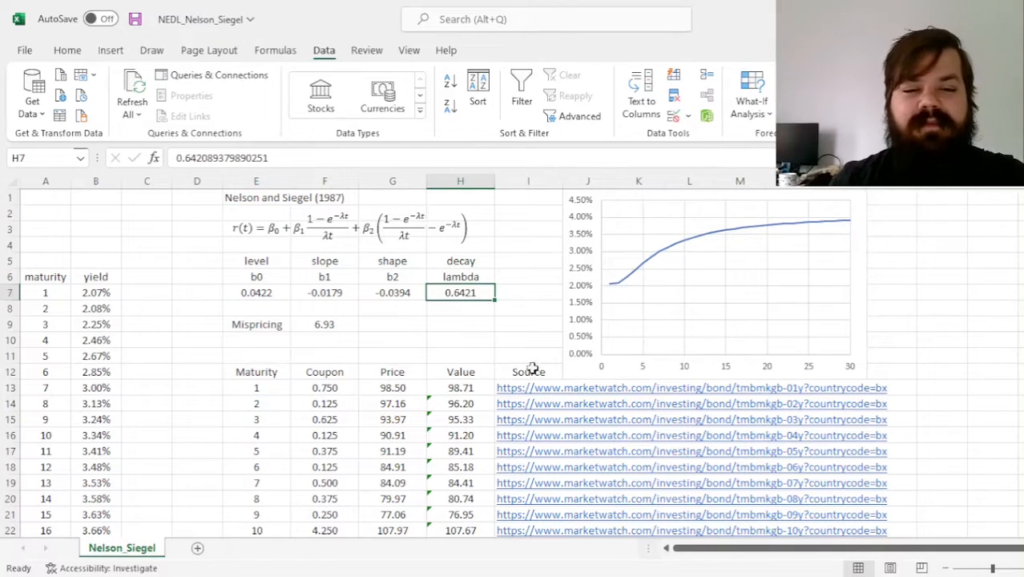
mouse_move(400, 341)
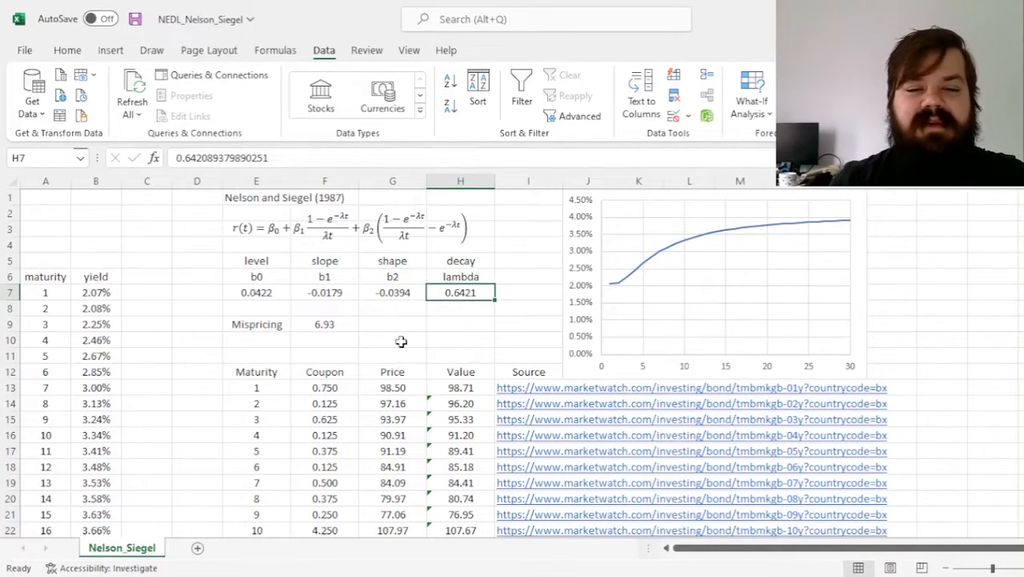
text(1)
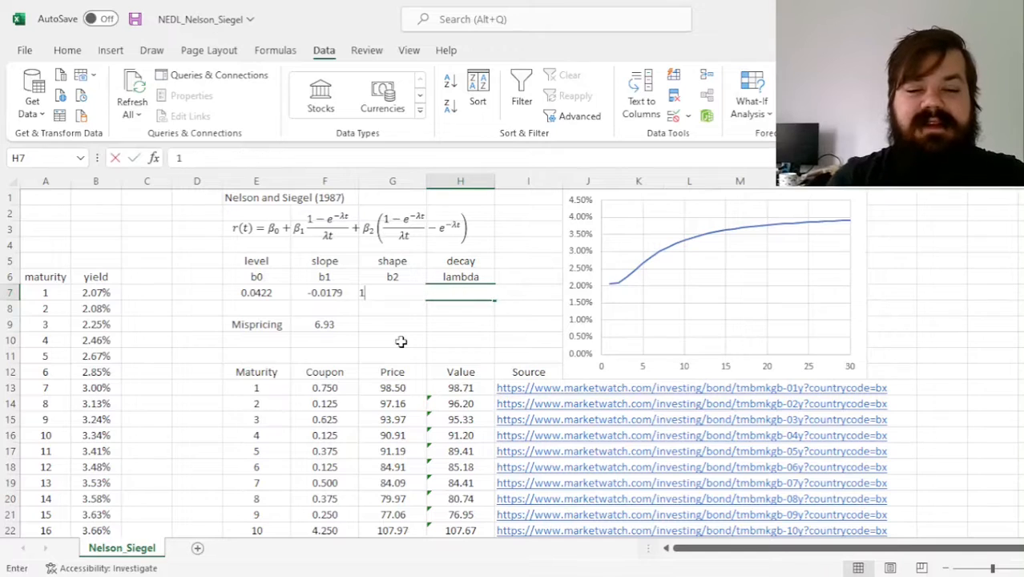
text(10)
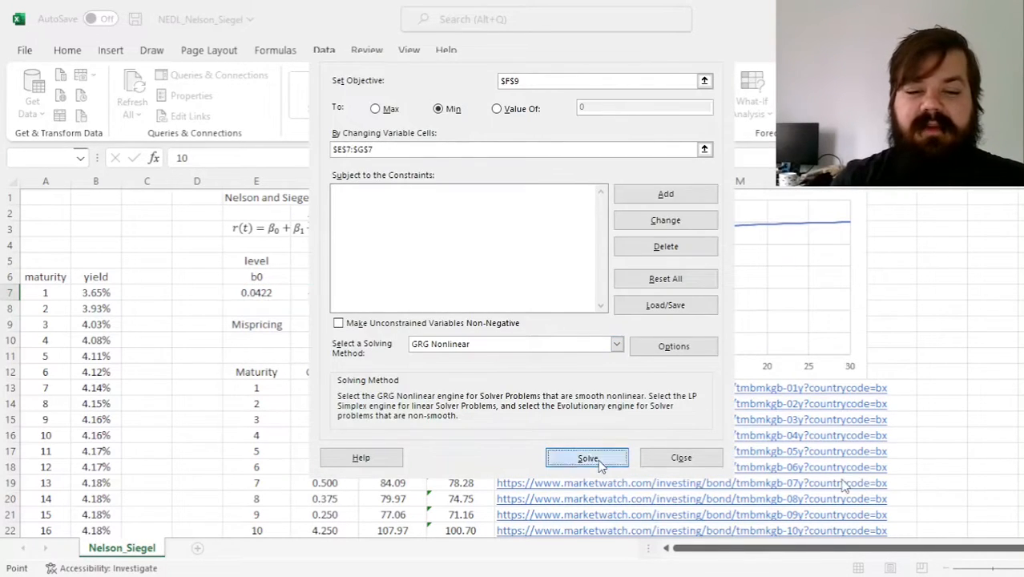
Refit with lambda at 10 and review mispricing 14.28, b0 0.0352, b1 -0.0613, b2 -0.2501.
click(586, 458)
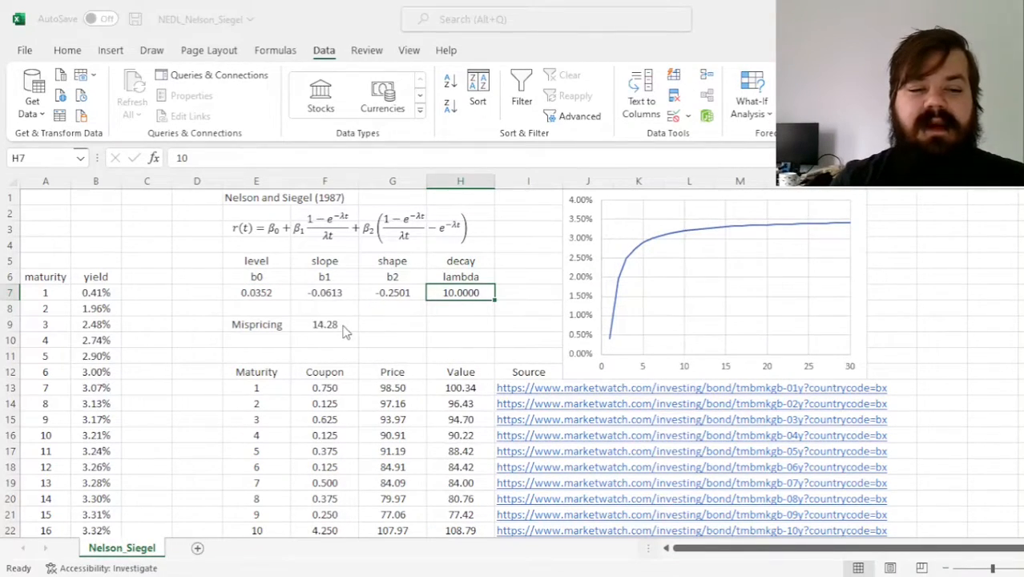
click(325, 324)
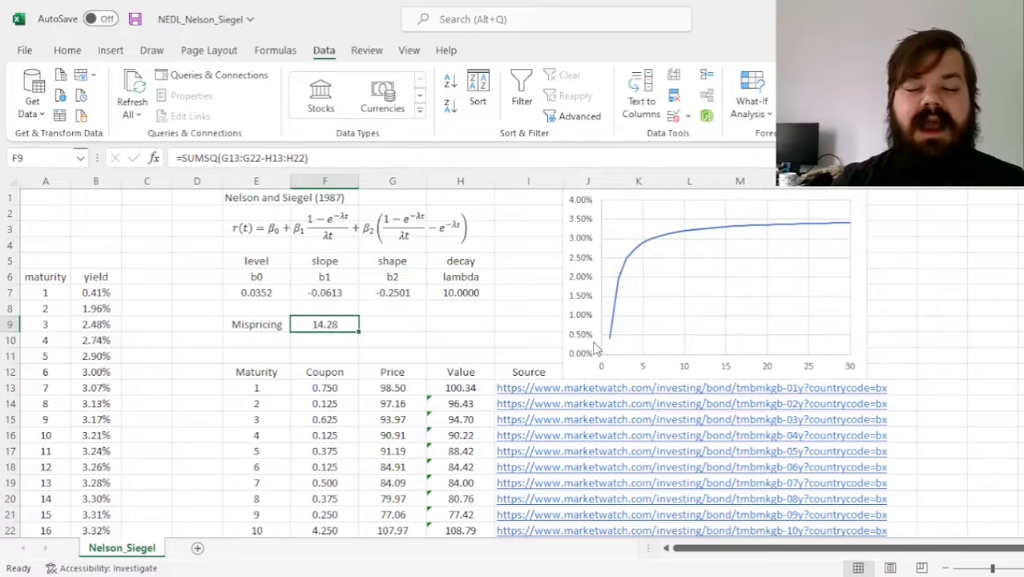
mouse_move(475, 316)
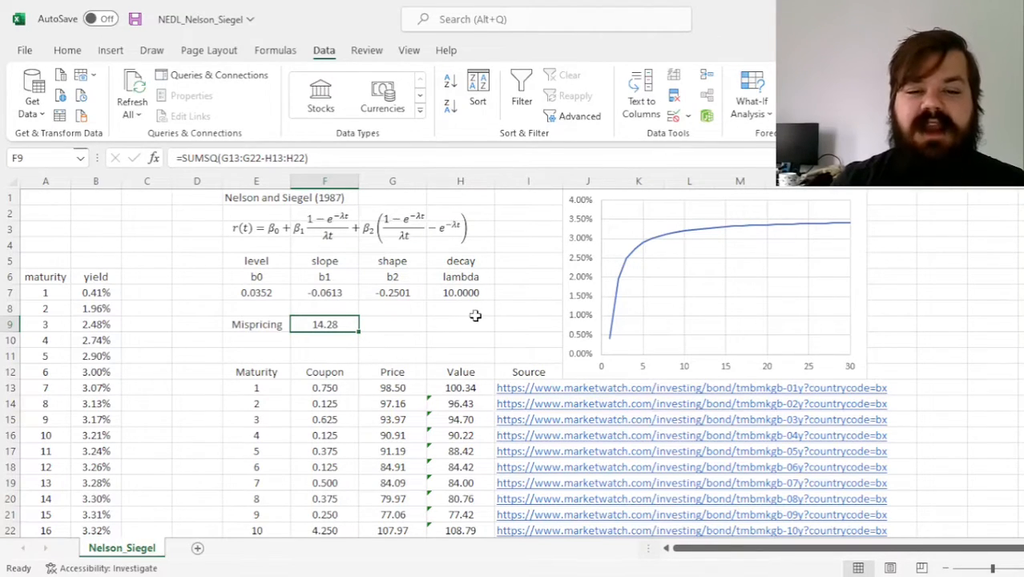
mouse_move(444, 353)
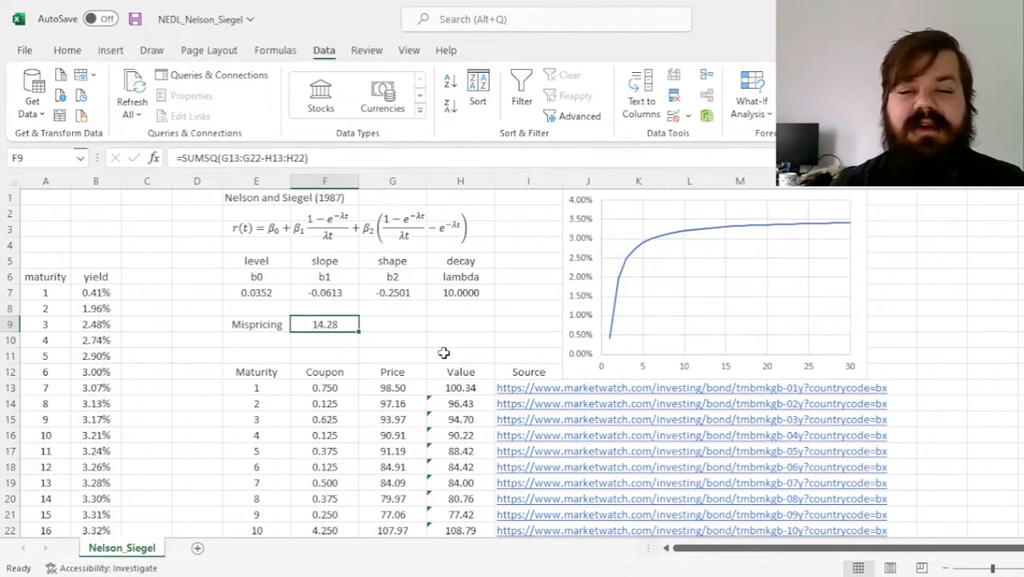
click(95, 292)
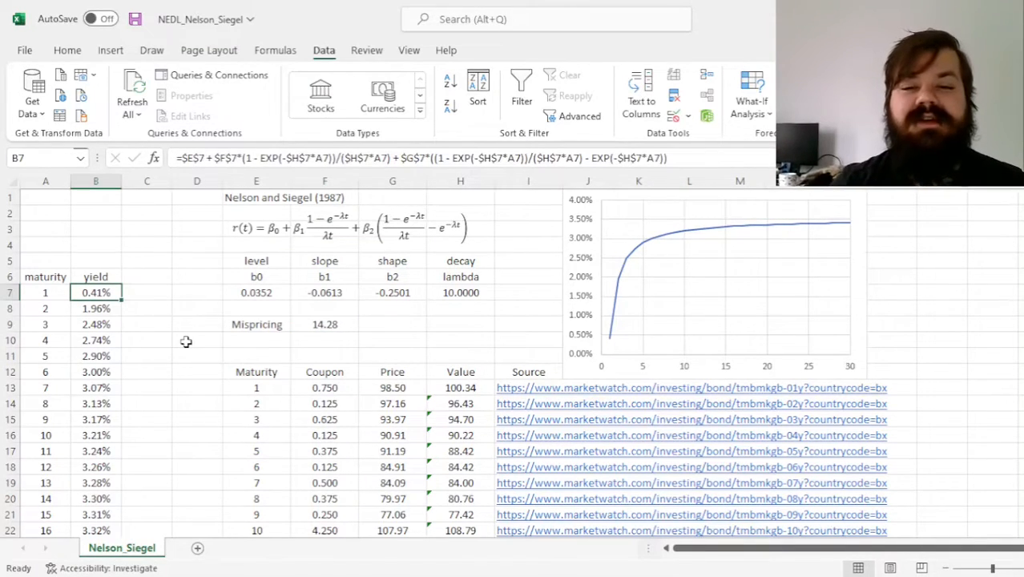
click(324, 324)
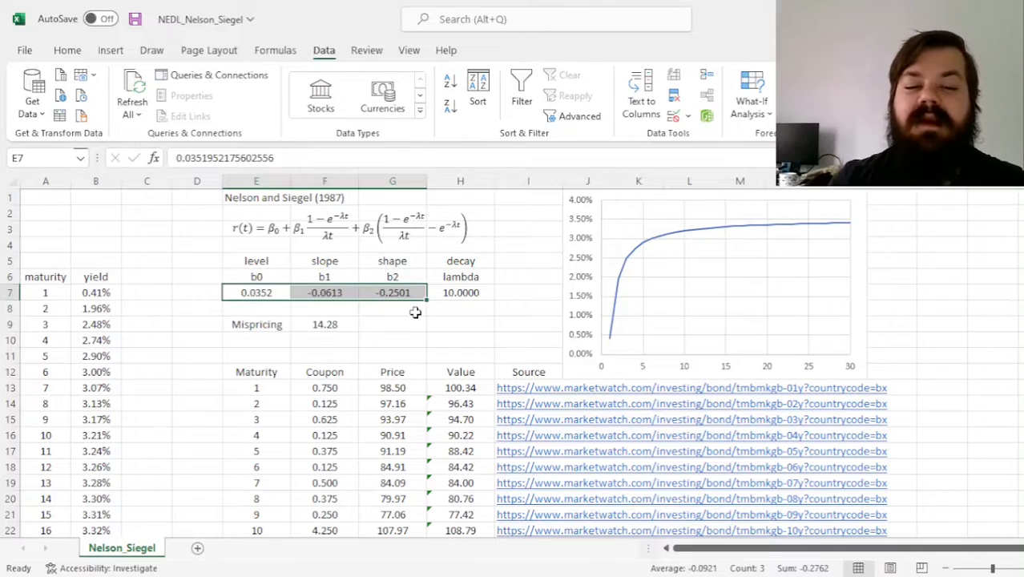
click(460, 291)
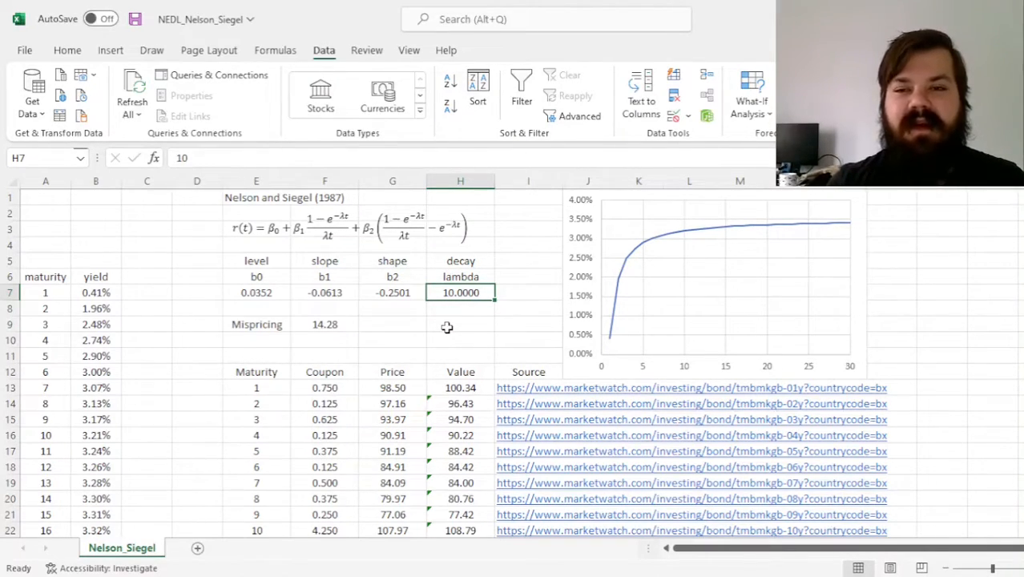
mouse_move(501, 233)
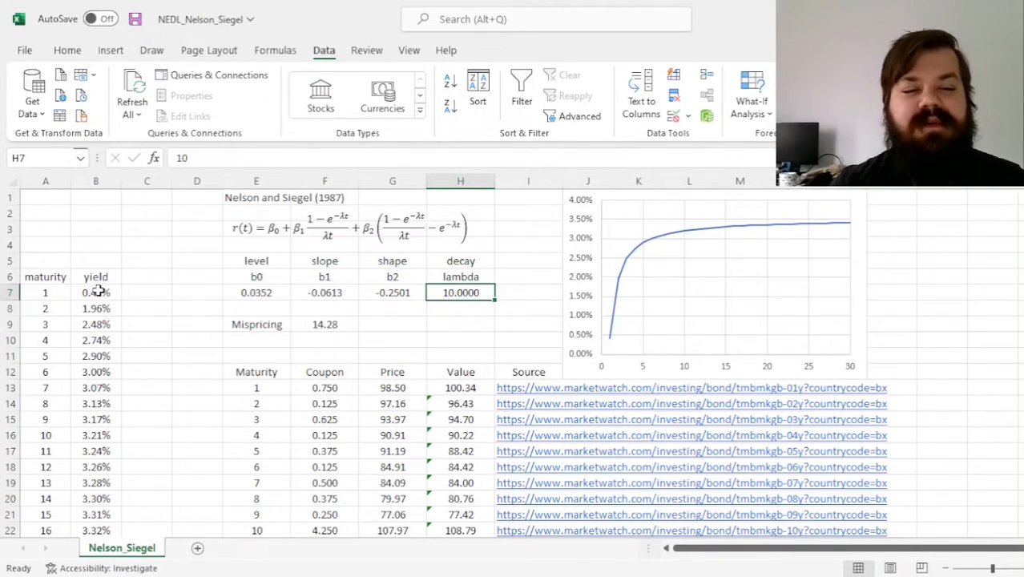
Add the Solver constraint B7 >= 0 to keep the one-year yield non-negative.
click(95, 291)
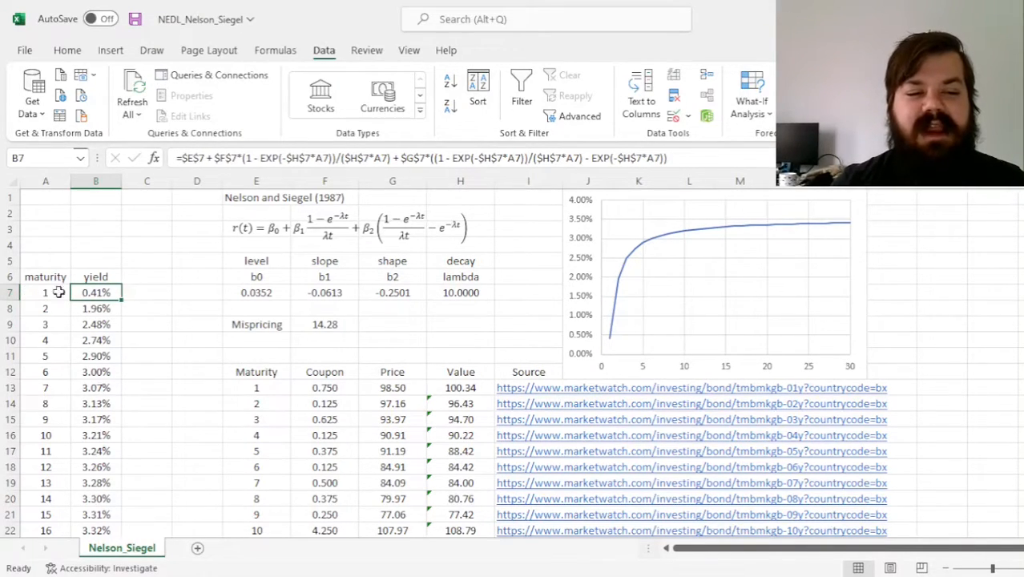
mouse_move(145, 288)
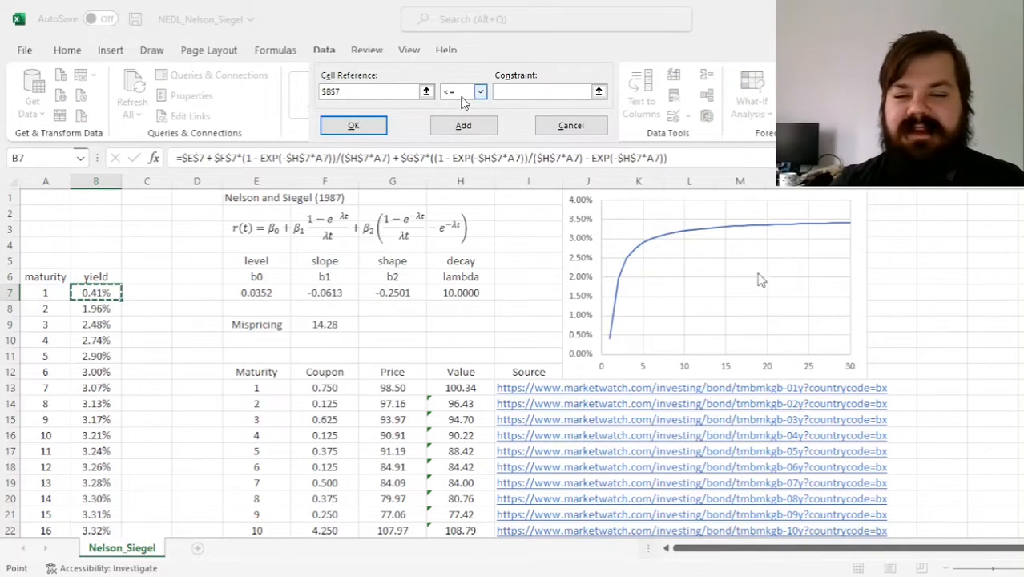
click(570, 125)
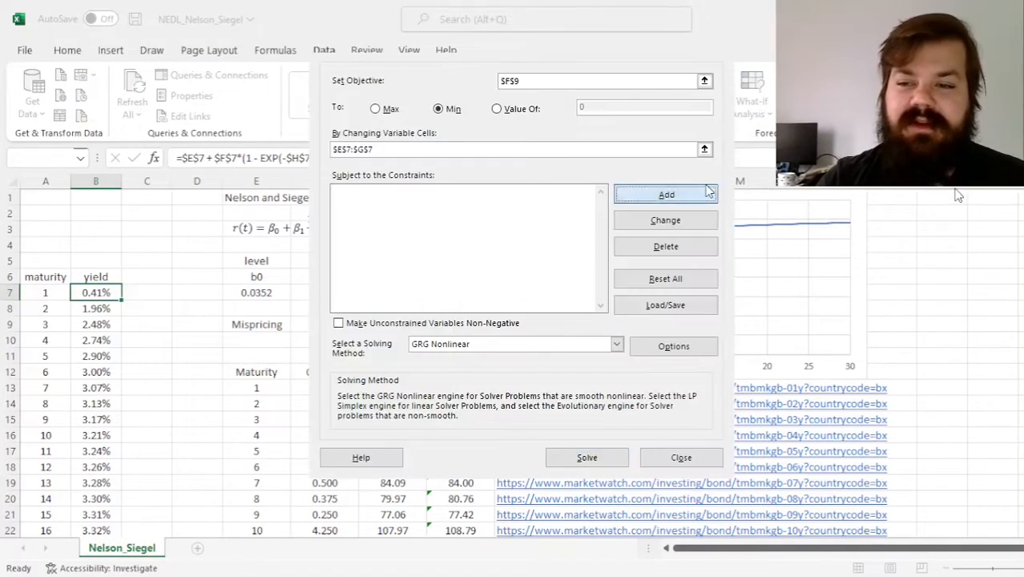
click(665, 194)
text(0)
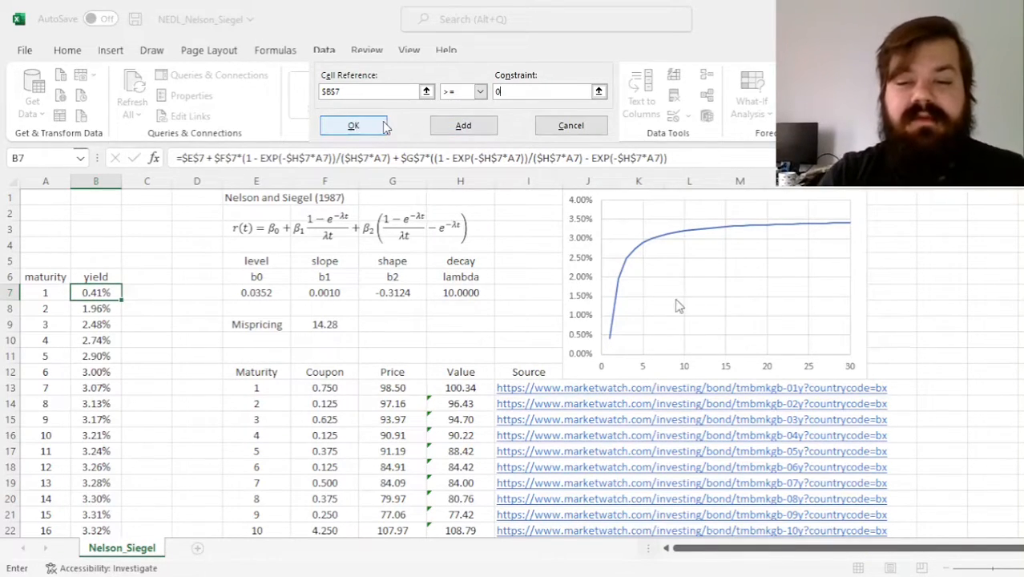
click(352, 125)
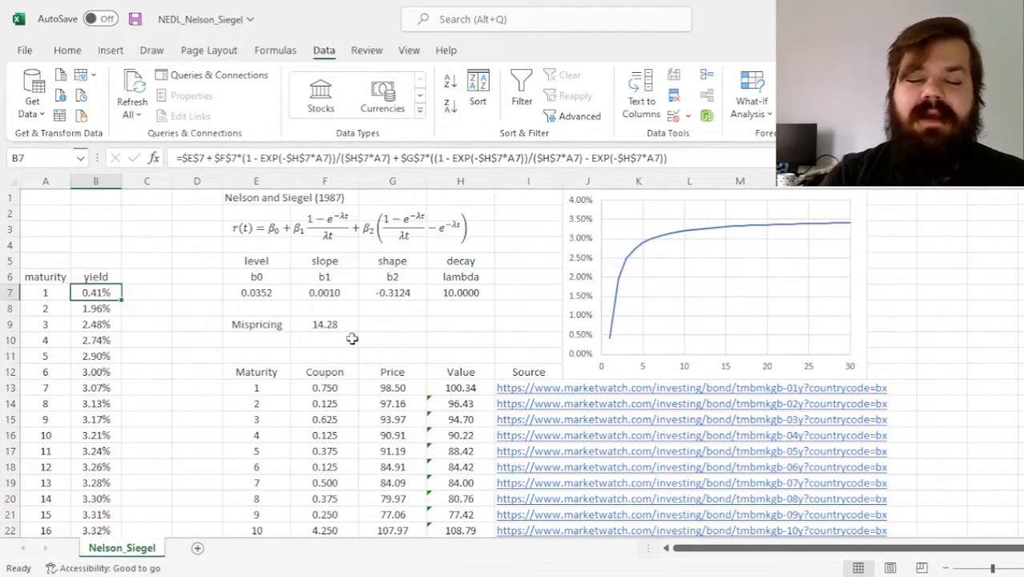
mouse_move(248, 301)
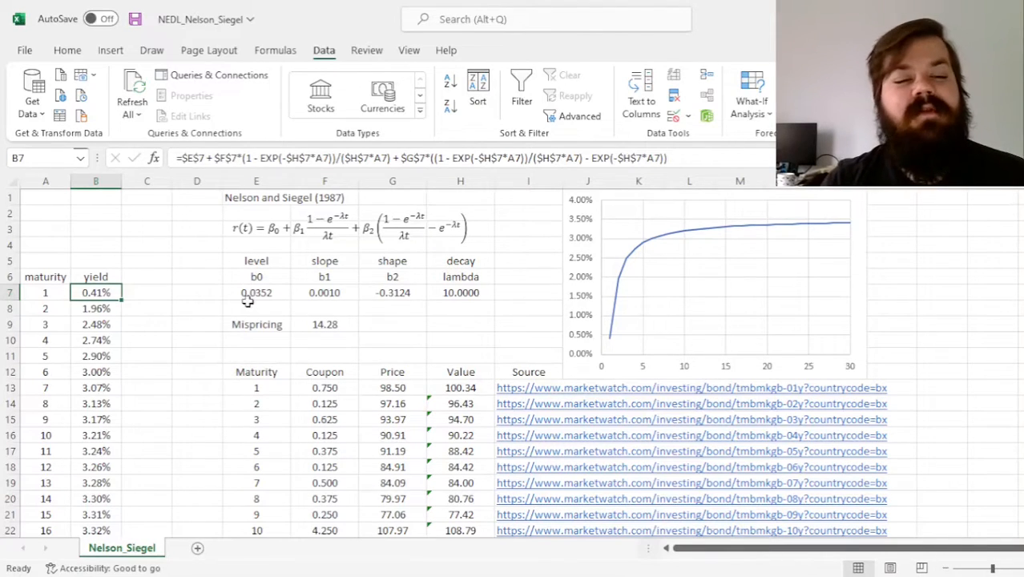
click(460, 293)
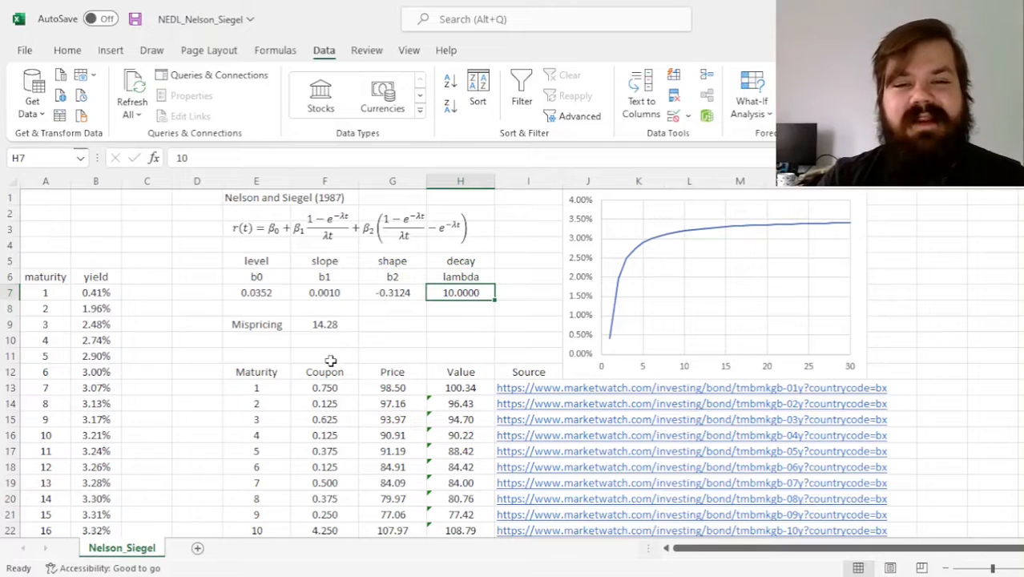
mouse_move(421, 303)
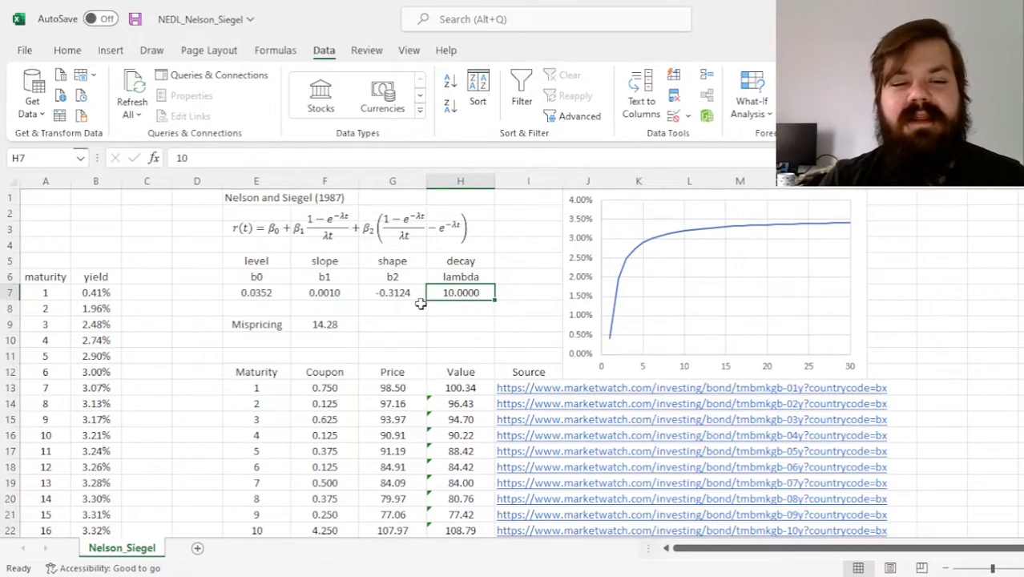
click(527, 260)
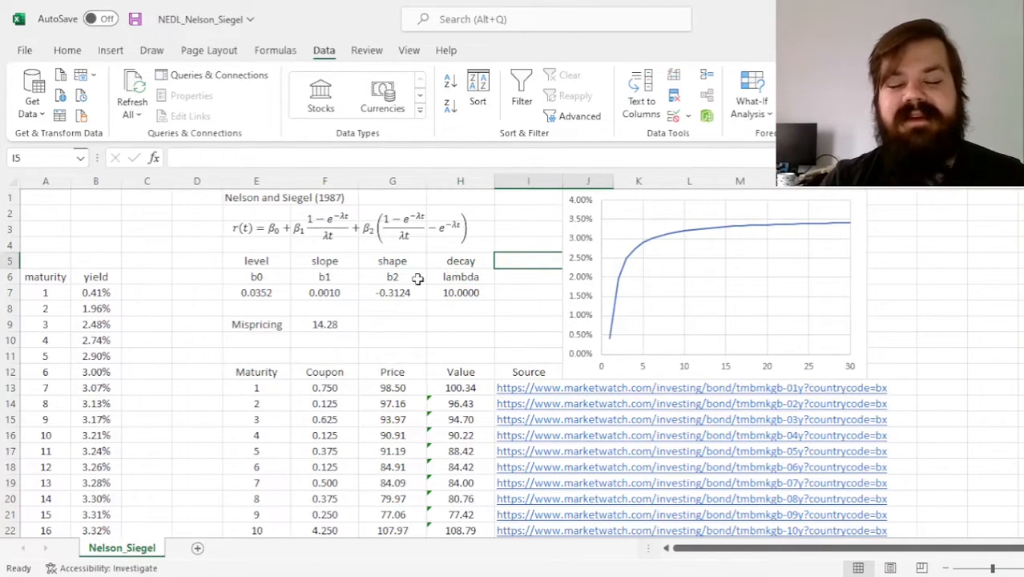